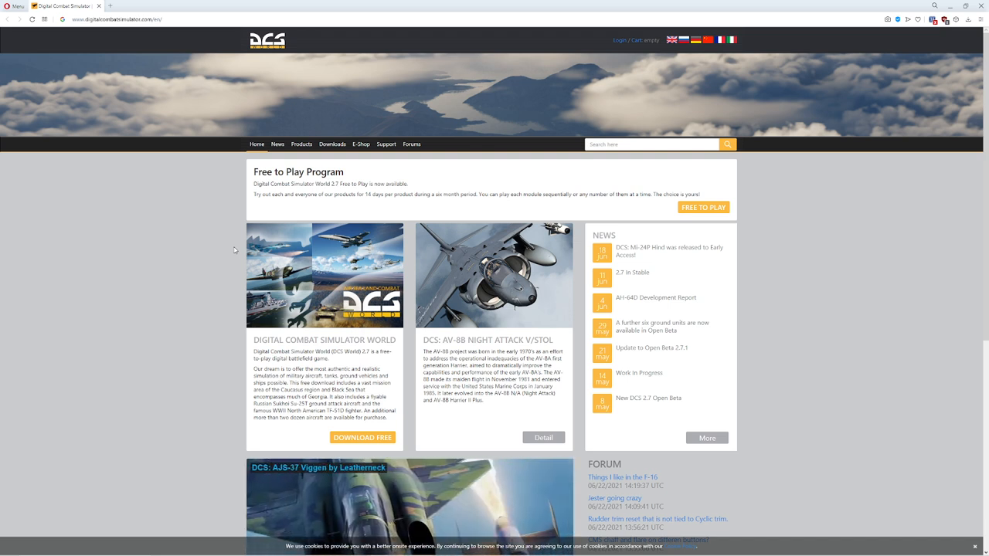
mouse_move(353, 154)
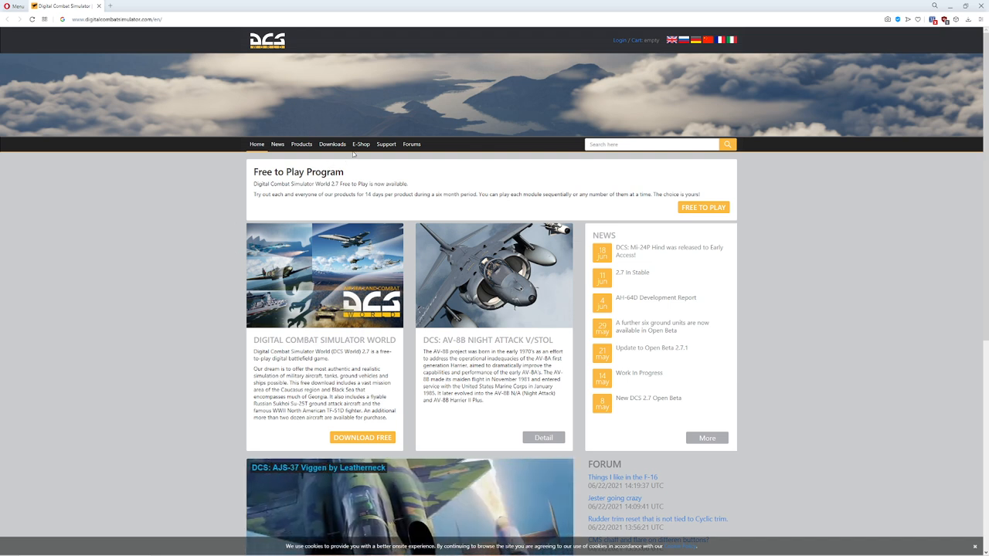
Browse the DCS E-Shop module listings, like Mi-24P Hind and A-10C II, then return to top.
left_click(361, 143)
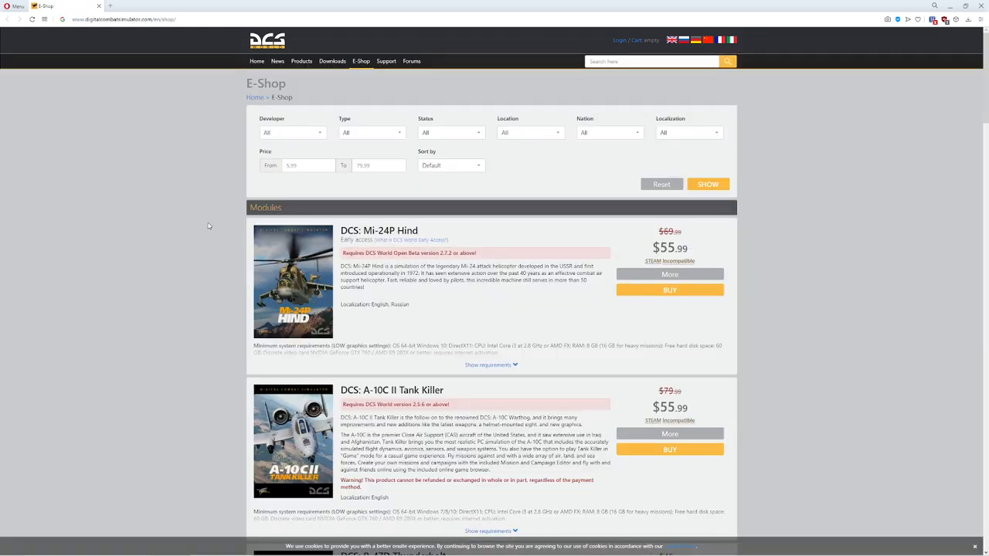
scroll("down", 3)
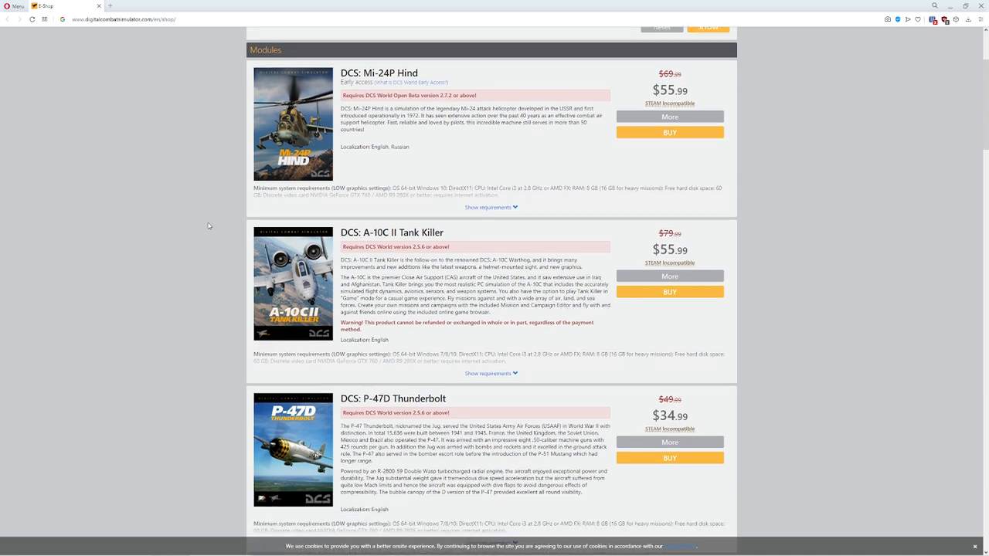
scroll("down", 3)
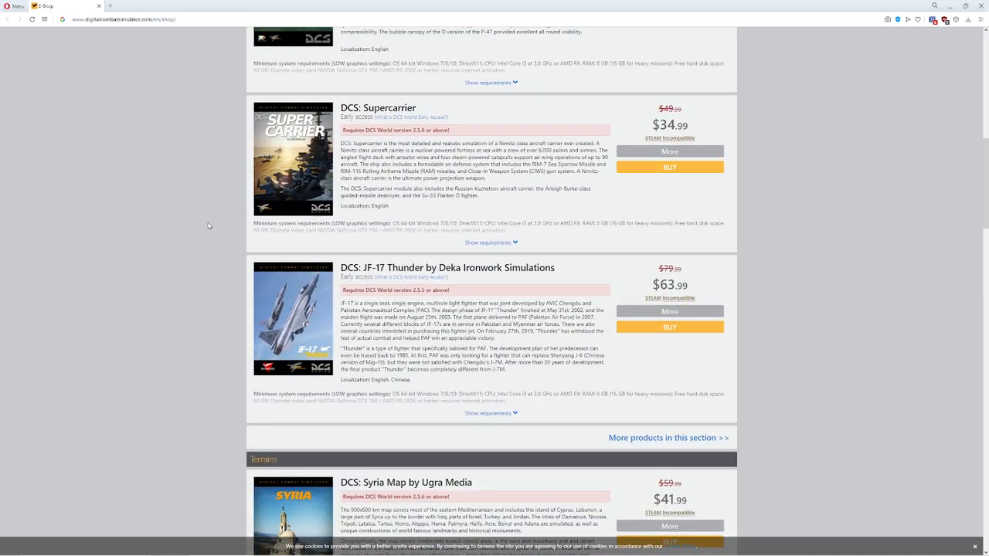
mouse_move(207, 225)
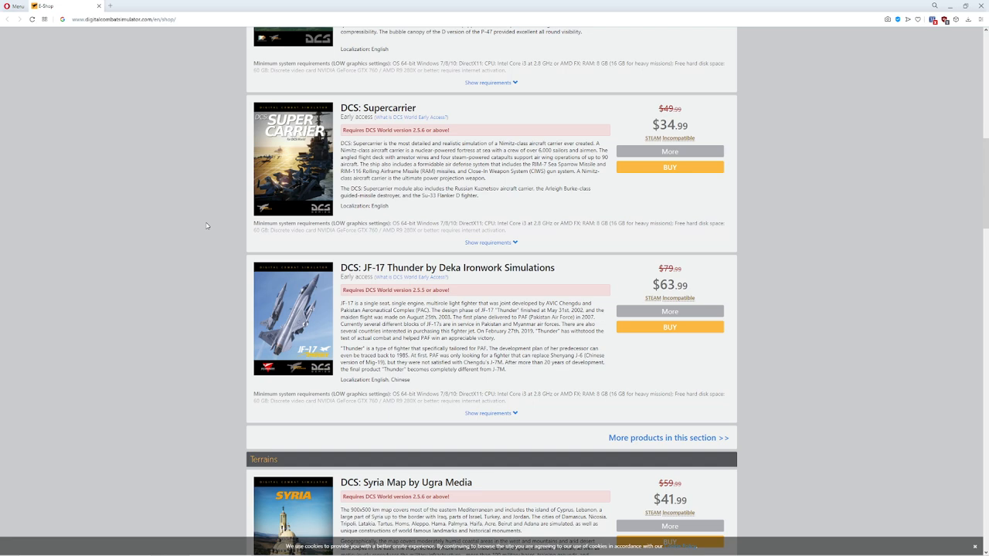
scroll("up", 3)
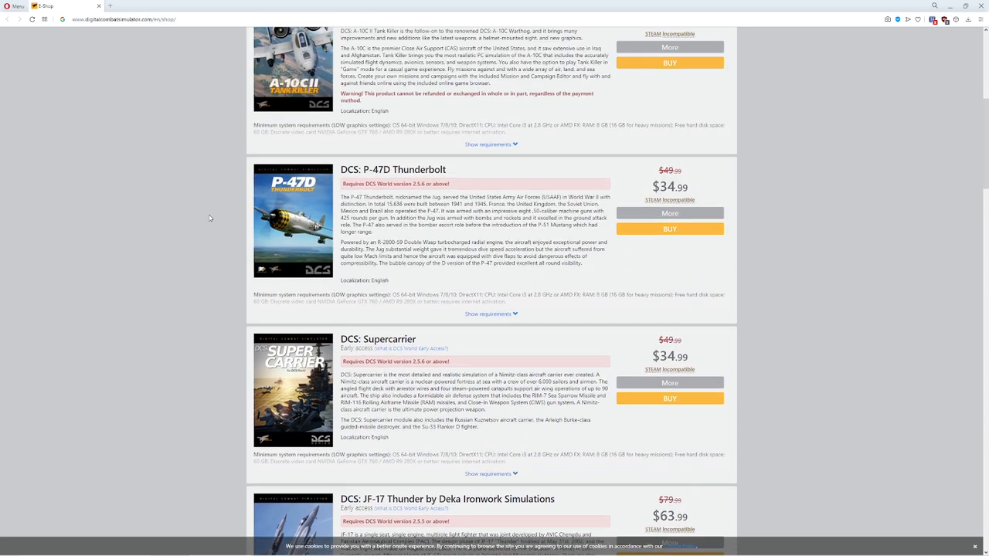
scroll("up", 3)
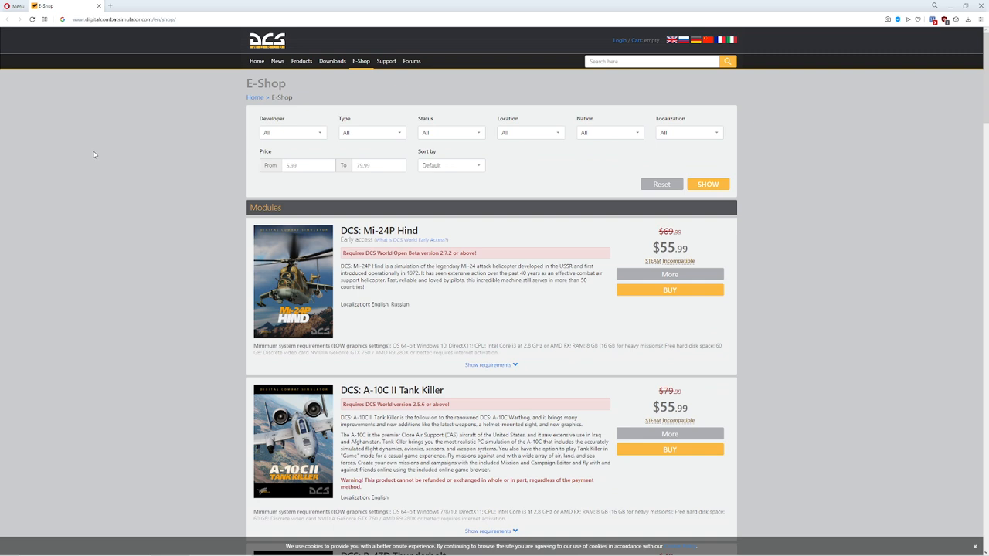
mouse_move(120, 160)
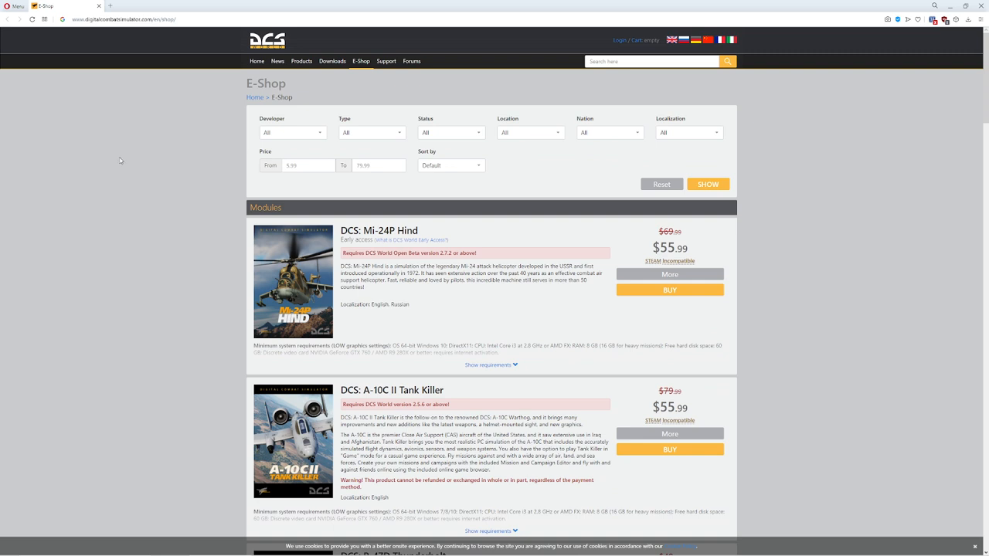
mouse_move(618, 40)
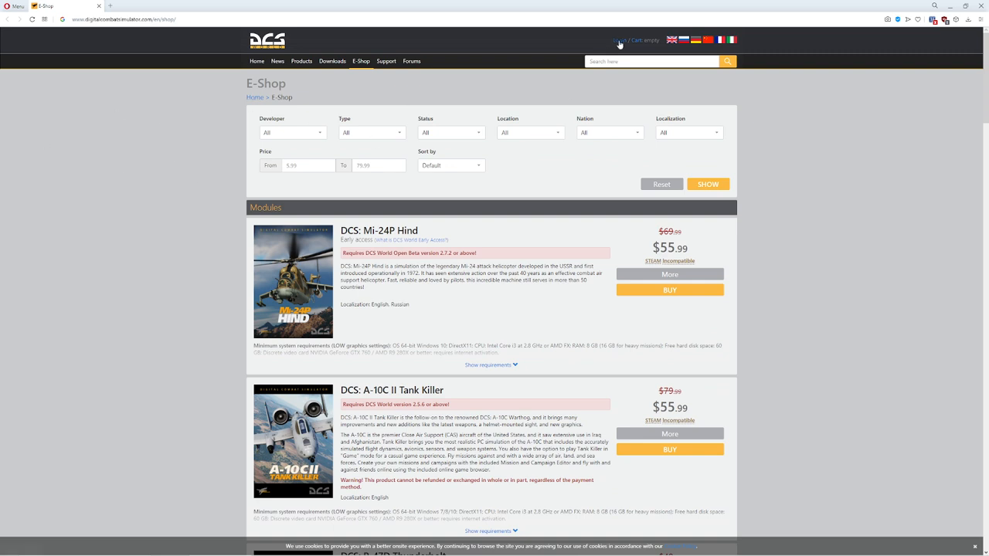
left_click(618, 39)
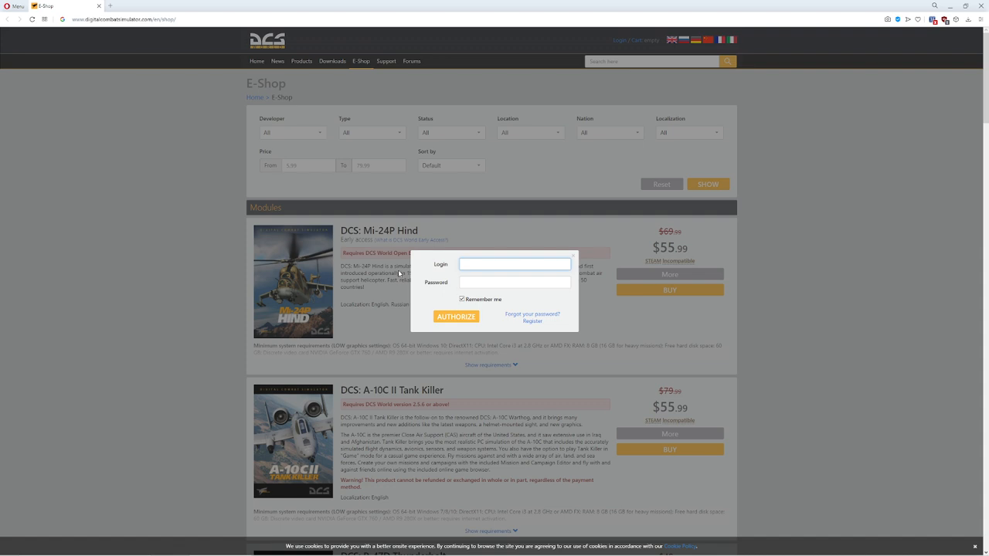
left_click(514, 264)
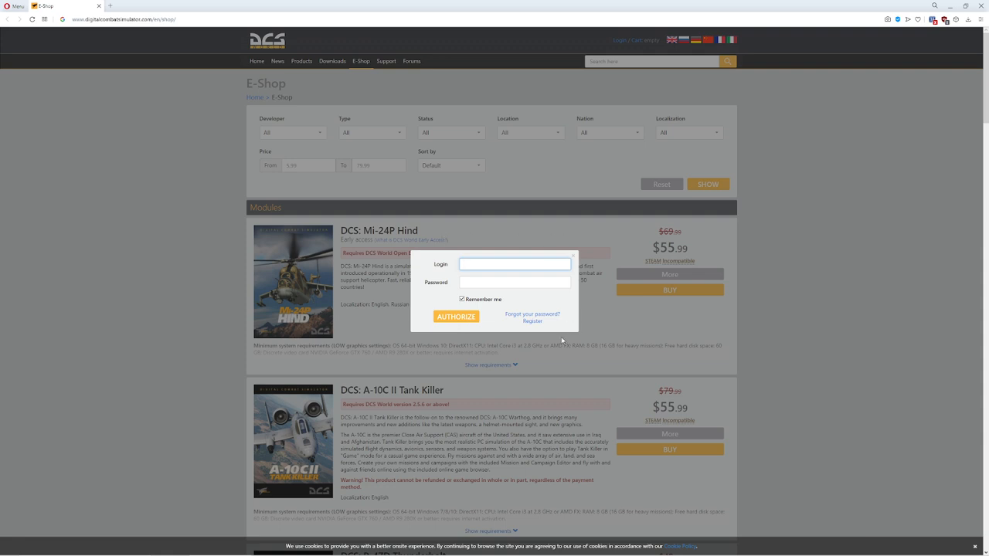
left_click(514, 265)
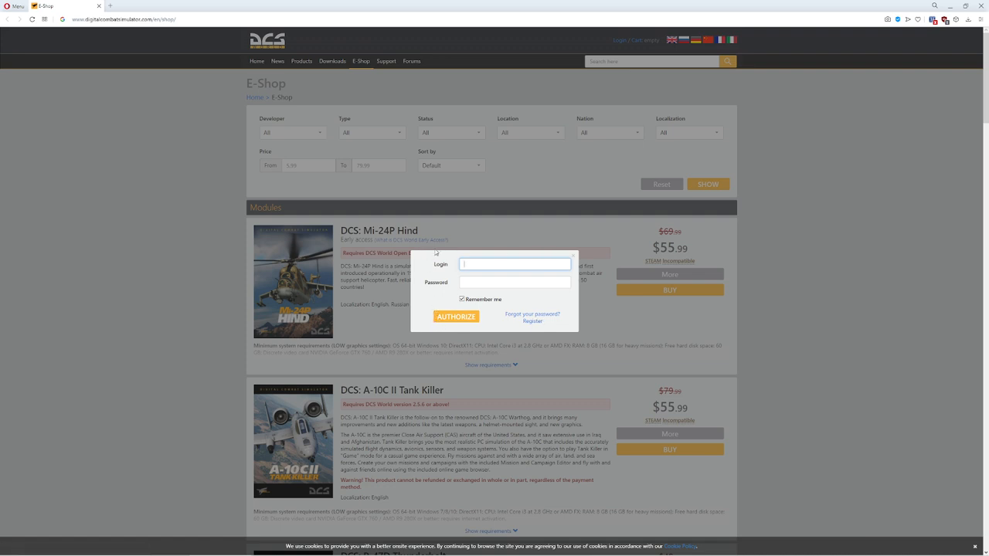
mouse_move(450, 271)
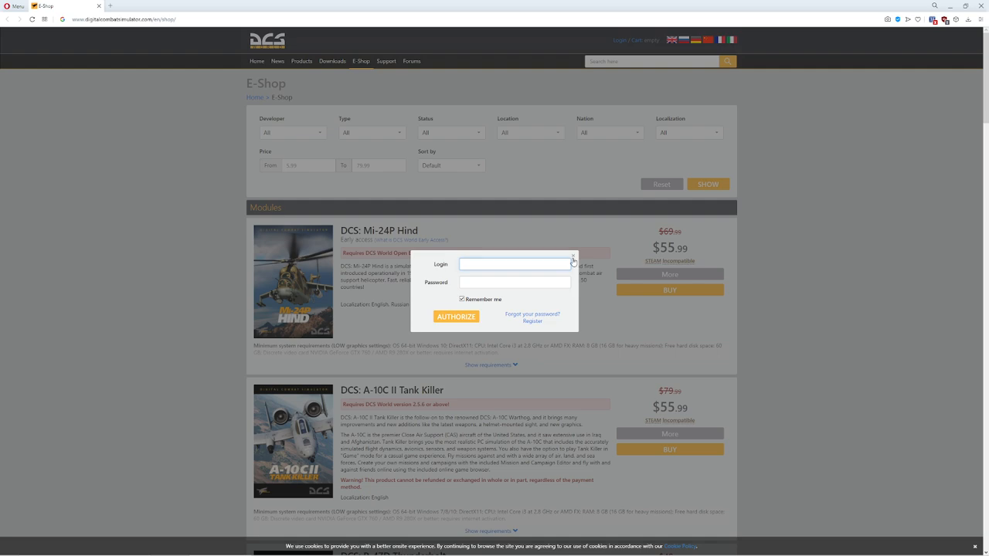
left_click(573, 257)
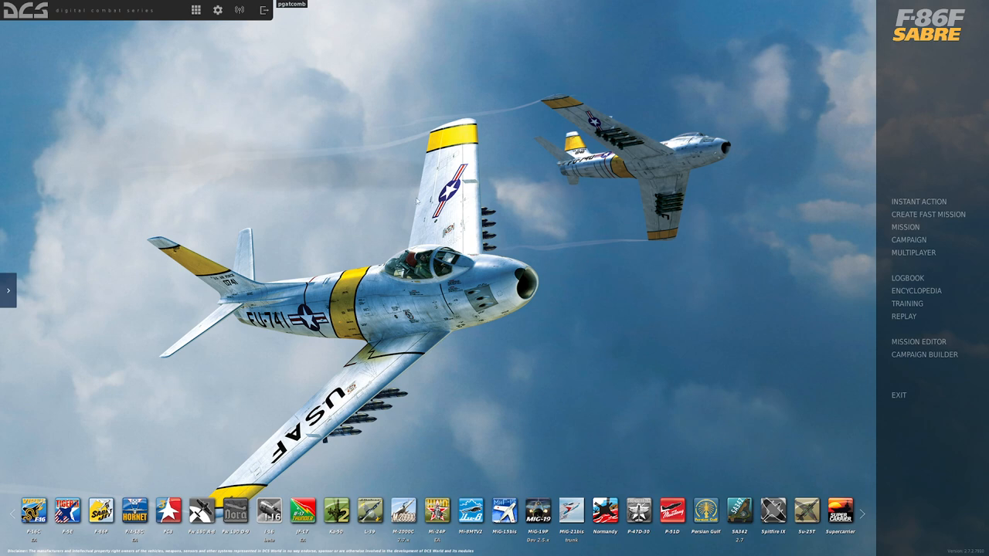
mouse_move(196, 10)
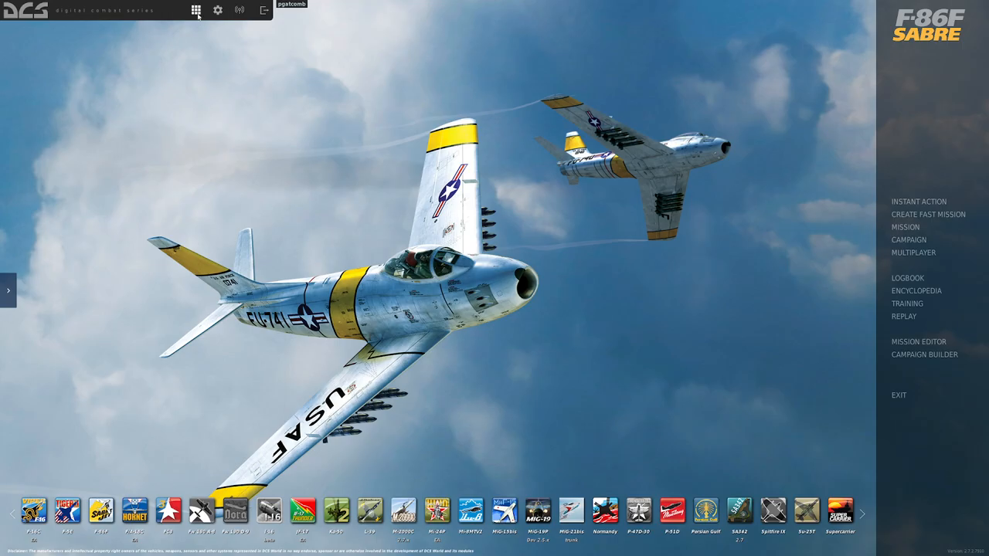
left_click(196, 10)
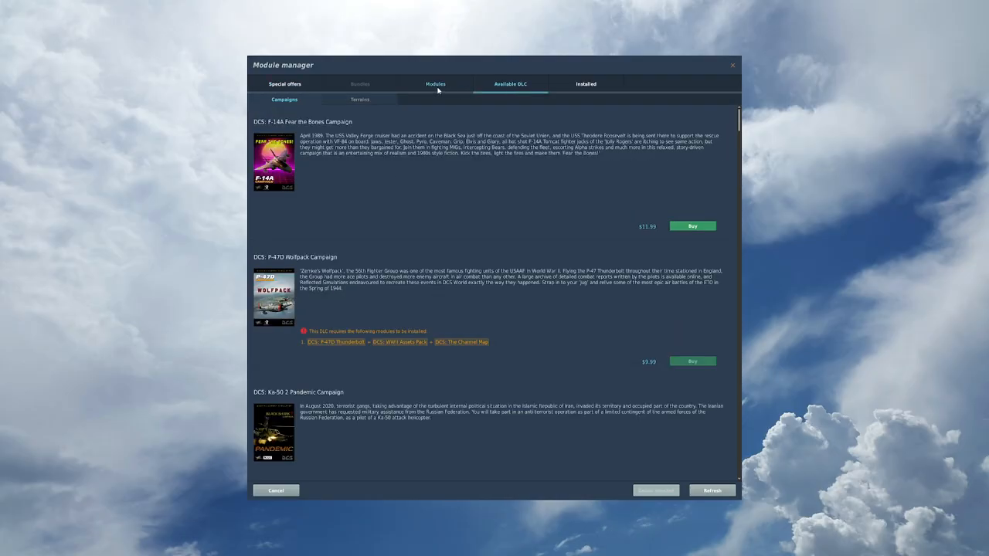
left_click(435, 83)
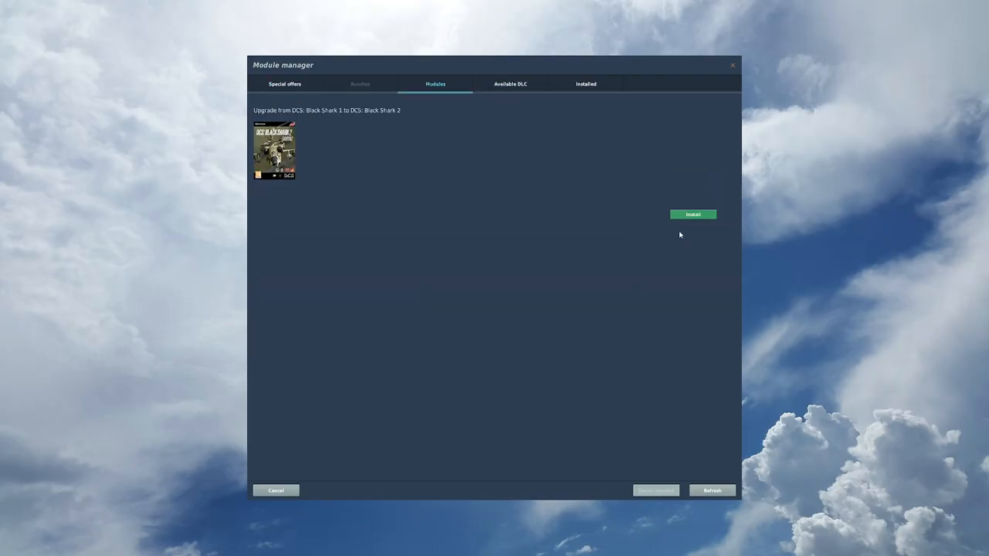
mouse_move(671, 466)
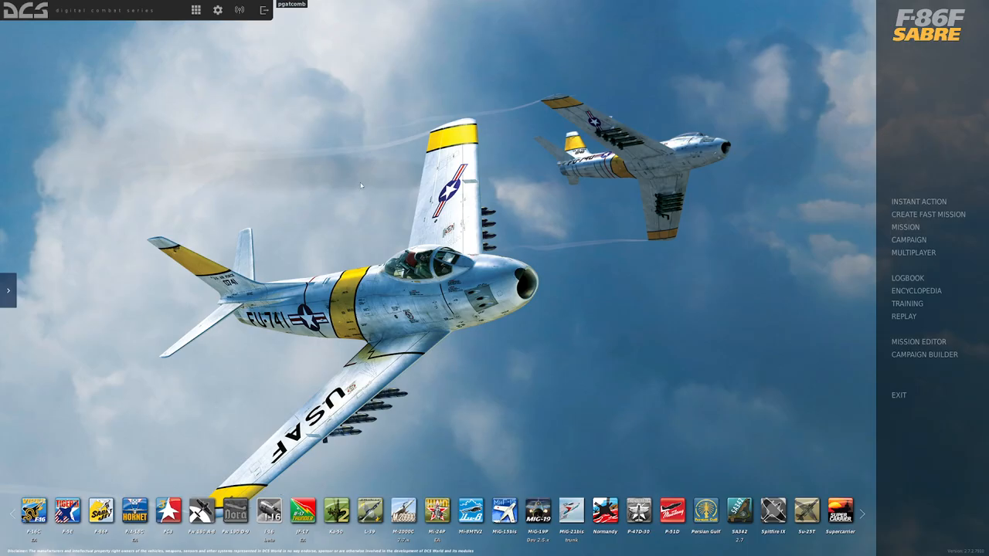
mouse_move(631, 236)
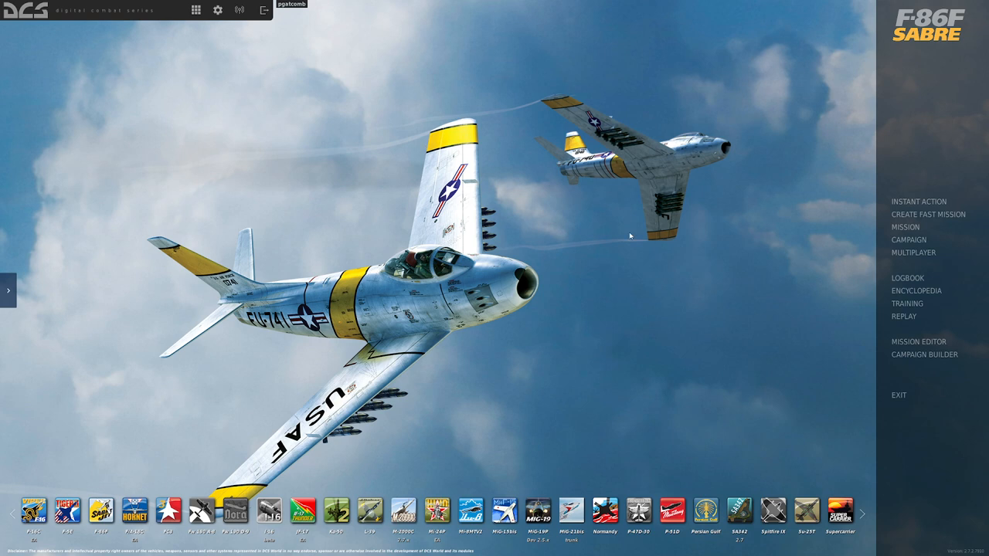
mouse_move(397, 281)
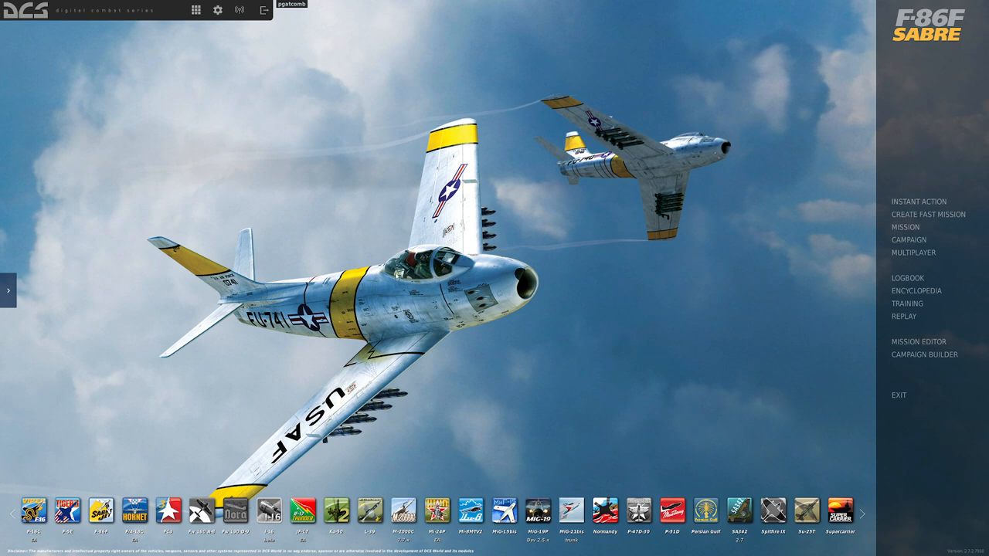
mouse_move(916, 290)
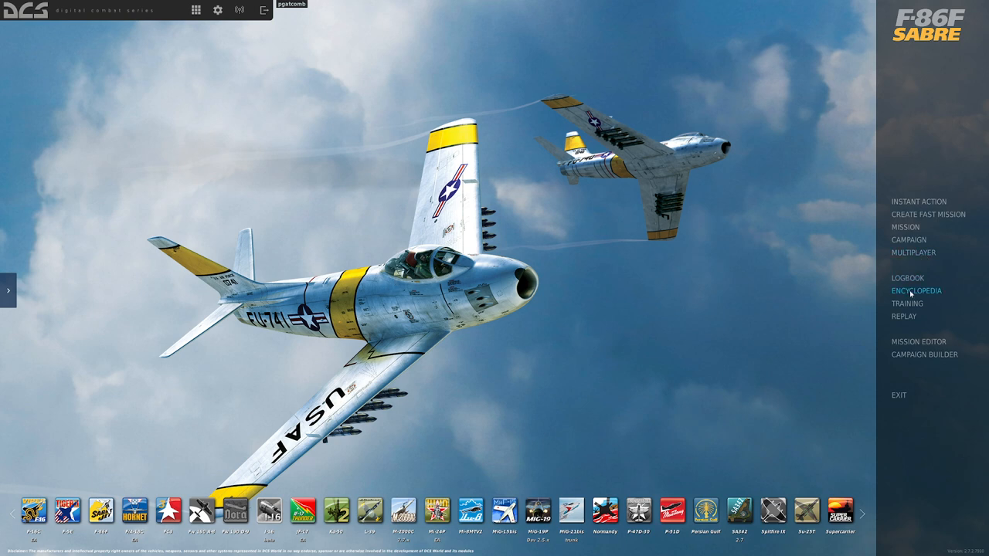
mouse_move(906, 303)
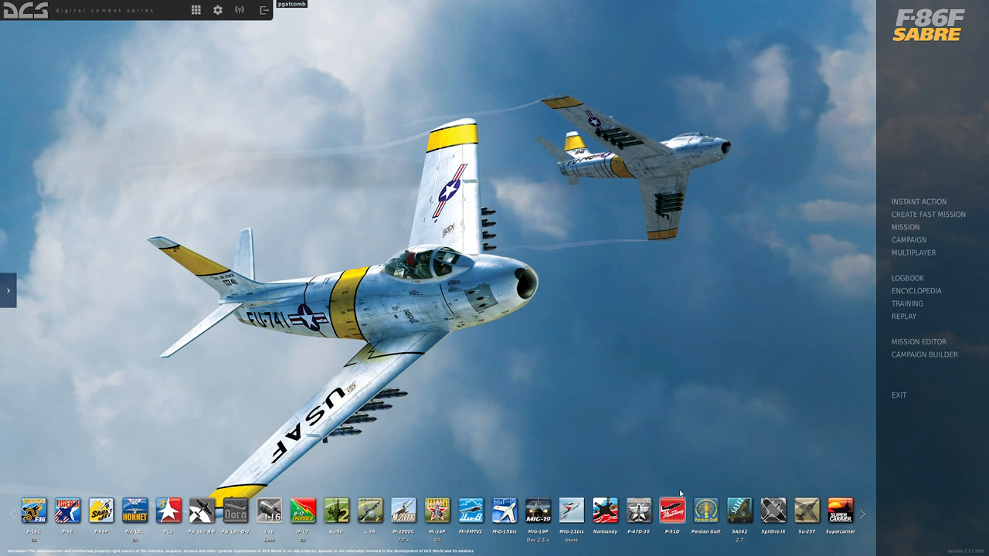
mouse_move(607, 348)
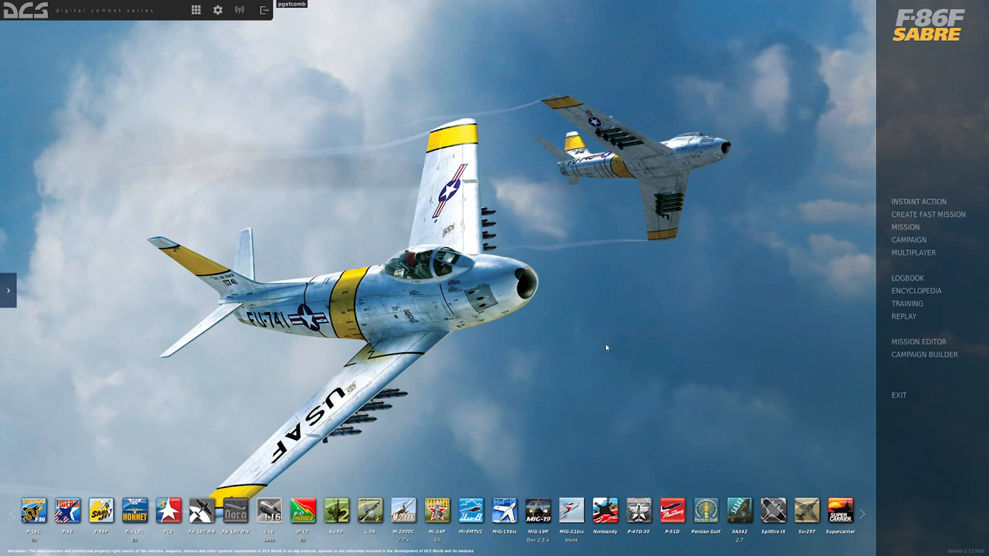
mouse_move(575, 231)
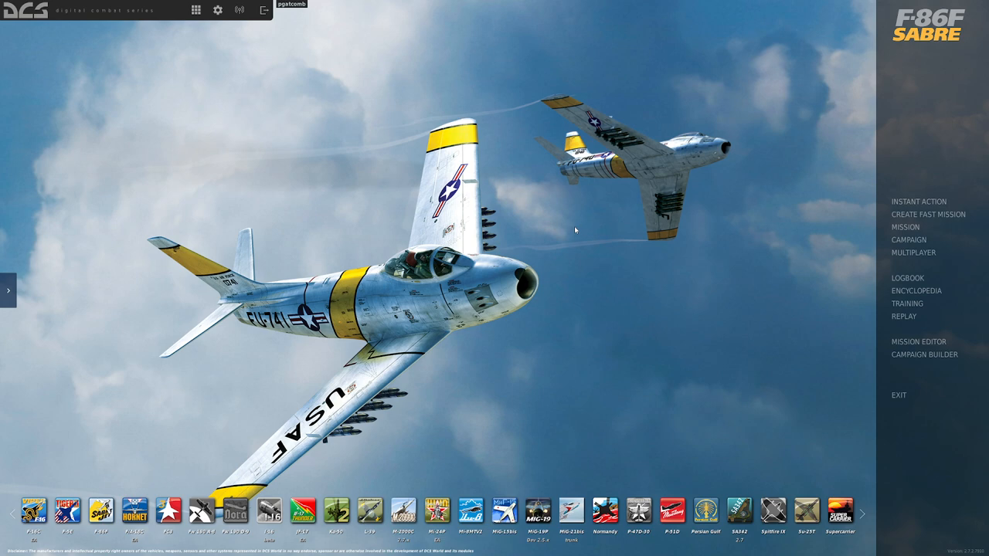
mouse_move(261, 104)
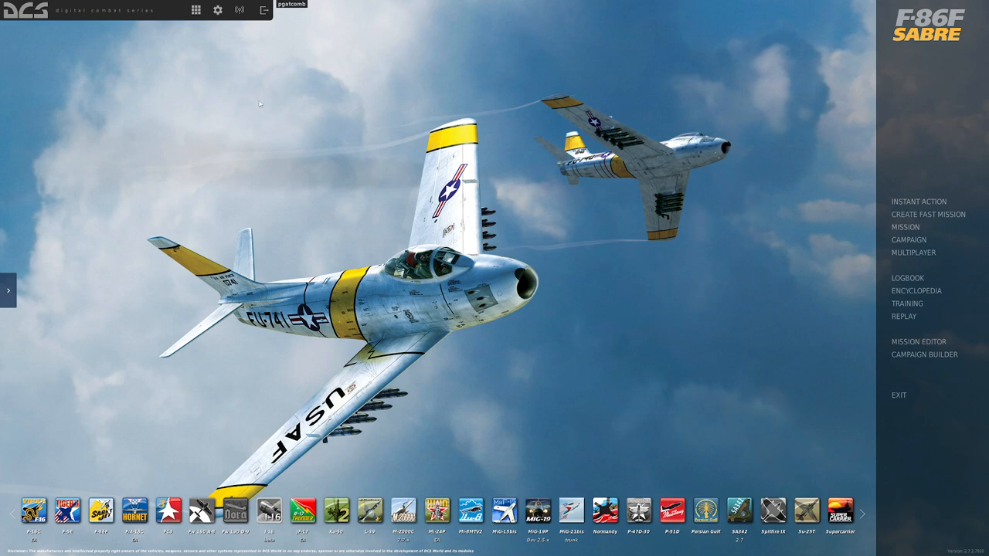
Open Options on the System tab showing High textures and 2560x1440 resolution.
left_click(217, 10)
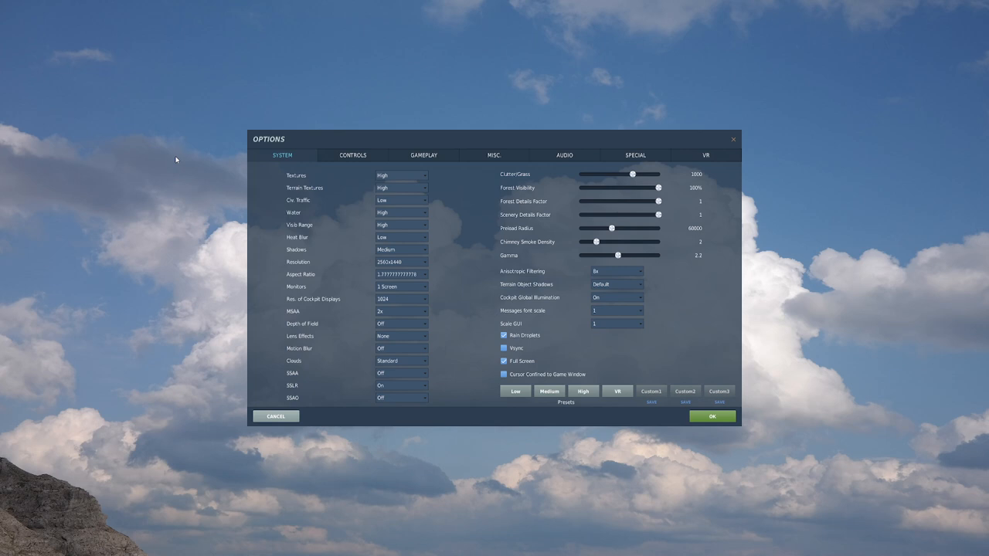
mouse_move(621, 381)
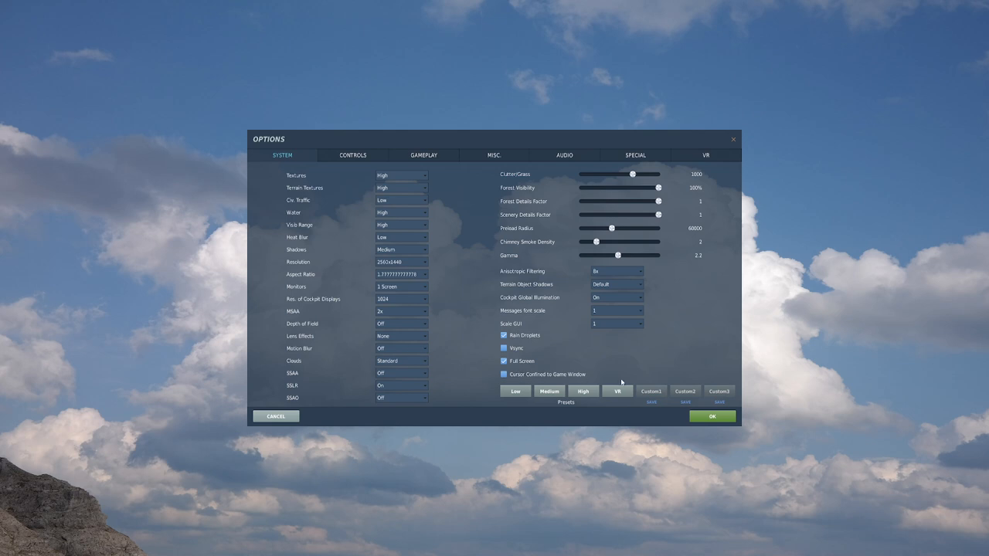
mouse_move(490, 379)
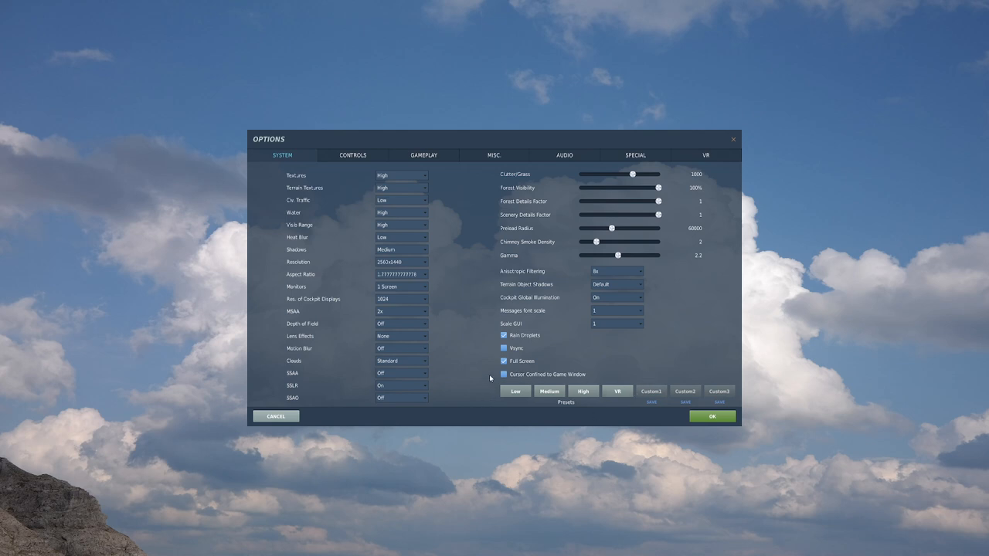
mouse_move(647, 387)
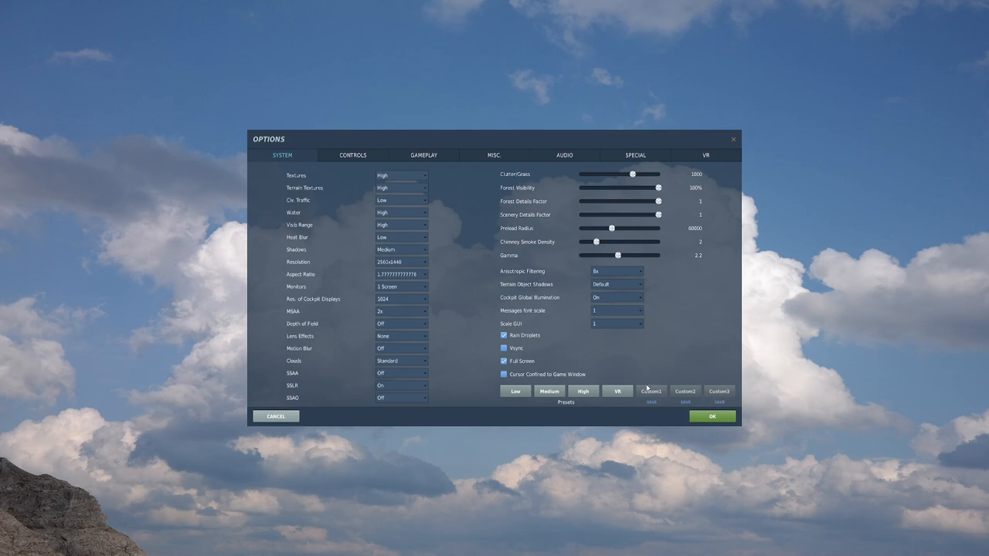
mouse_move(466, 289)
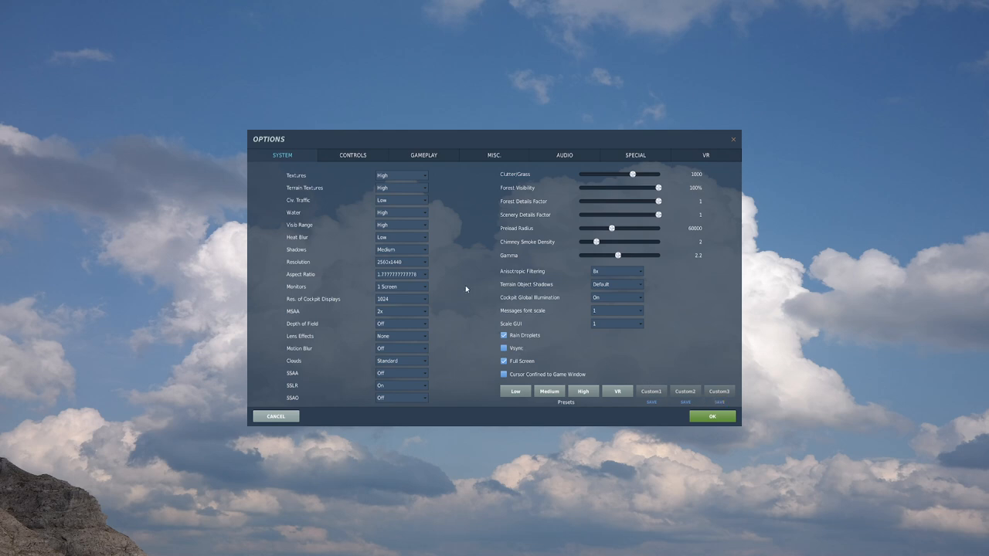
mouse_move(444, 234)
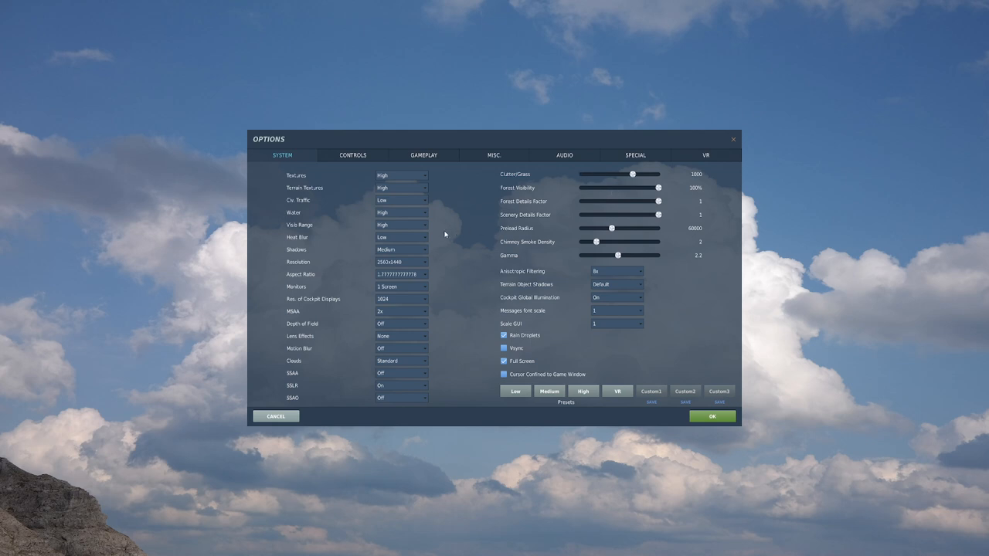
mouse_move(446, 252)
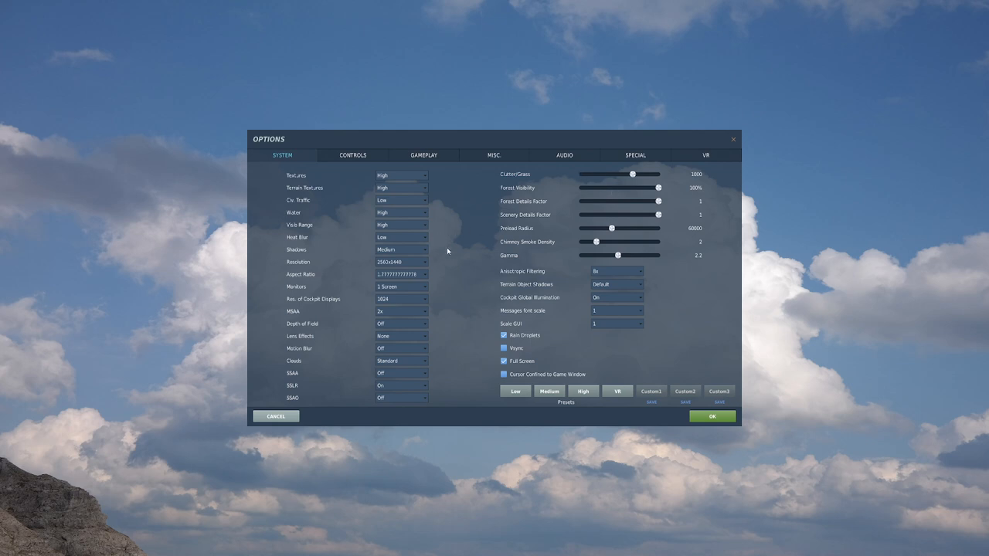
mouse_move(349, 201)
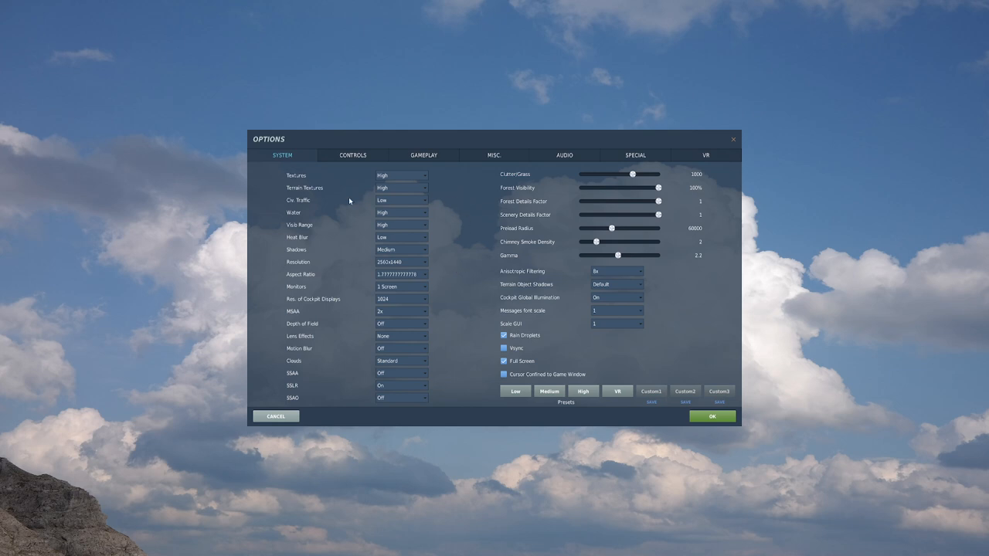
mouse_move(405, 201)
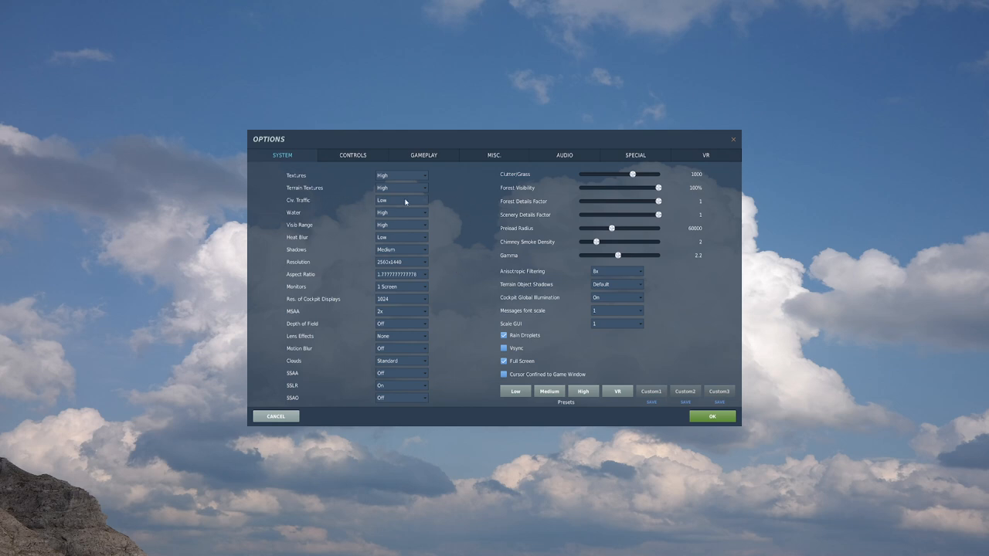
mouse_move(417, 176)
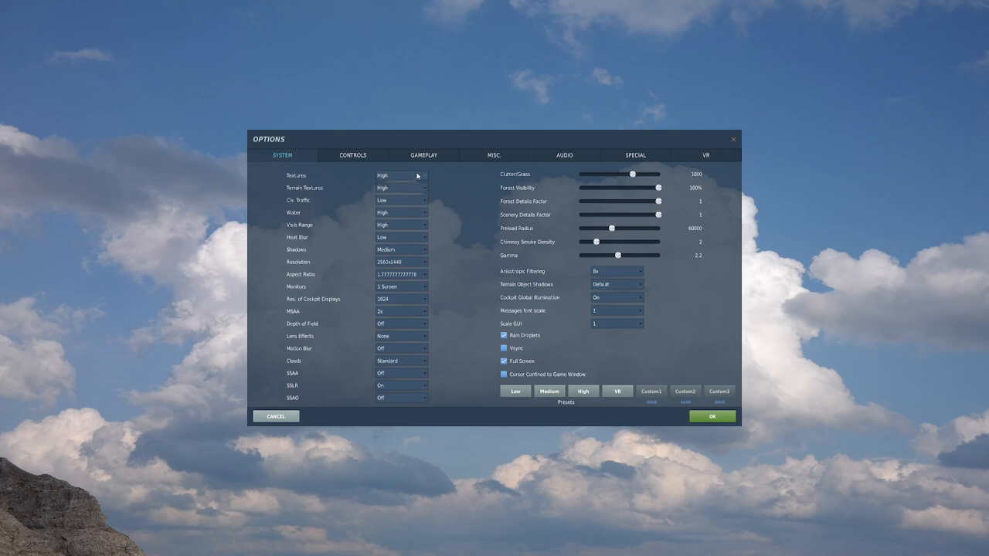
mouse_move(461, 267)
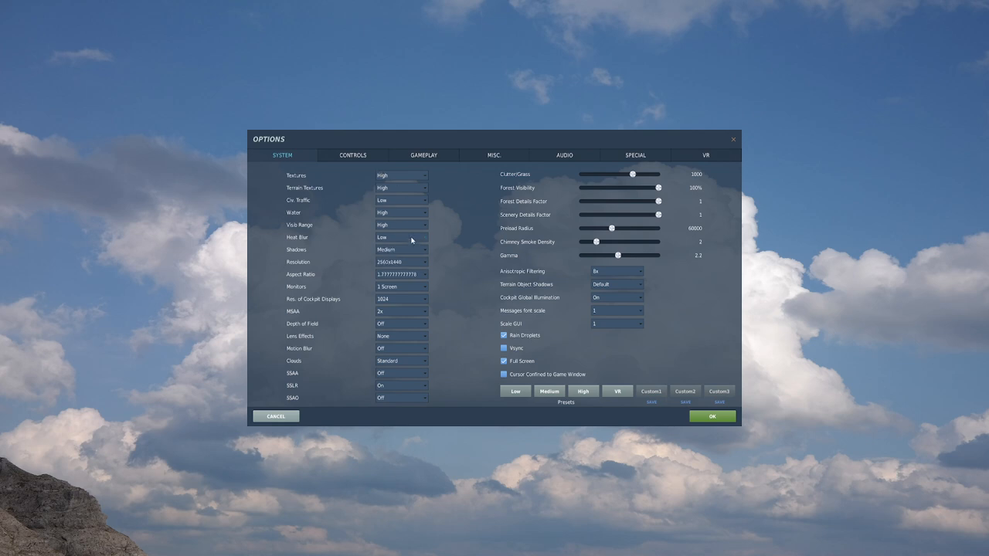
mouse_move(343, 331)
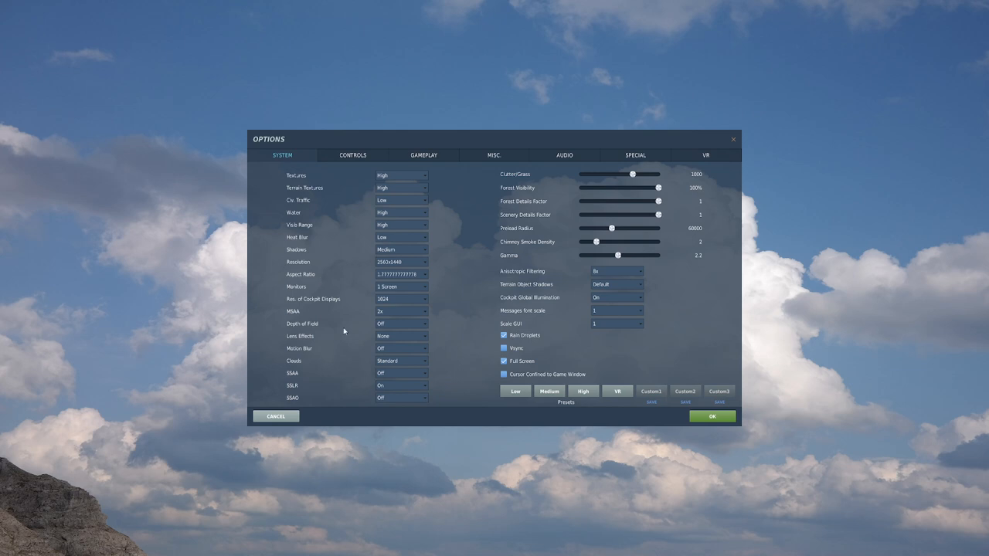
mouse_move(388, 352)
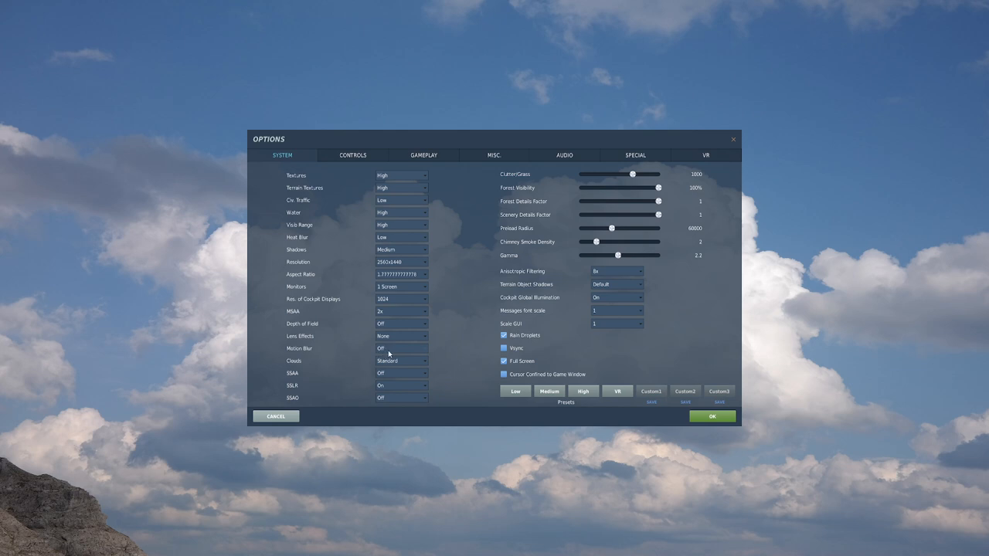
mouse_move(397, 352)
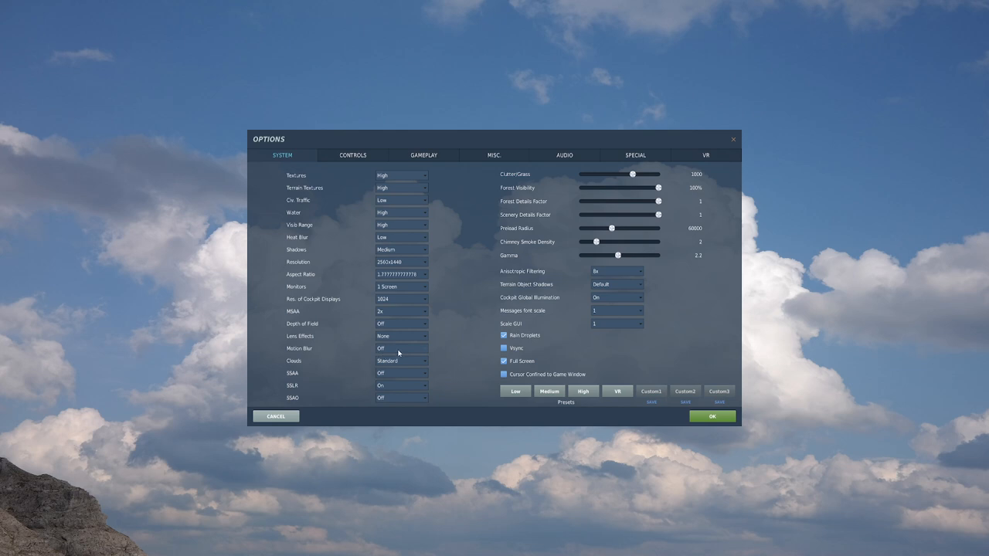
mouse_move(632, 211)
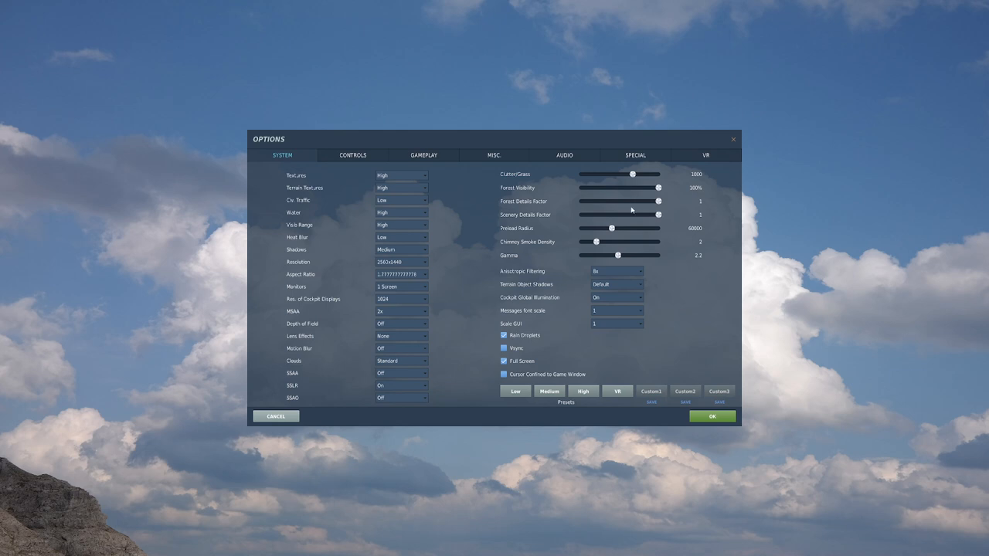
mouse_move(365, 301)
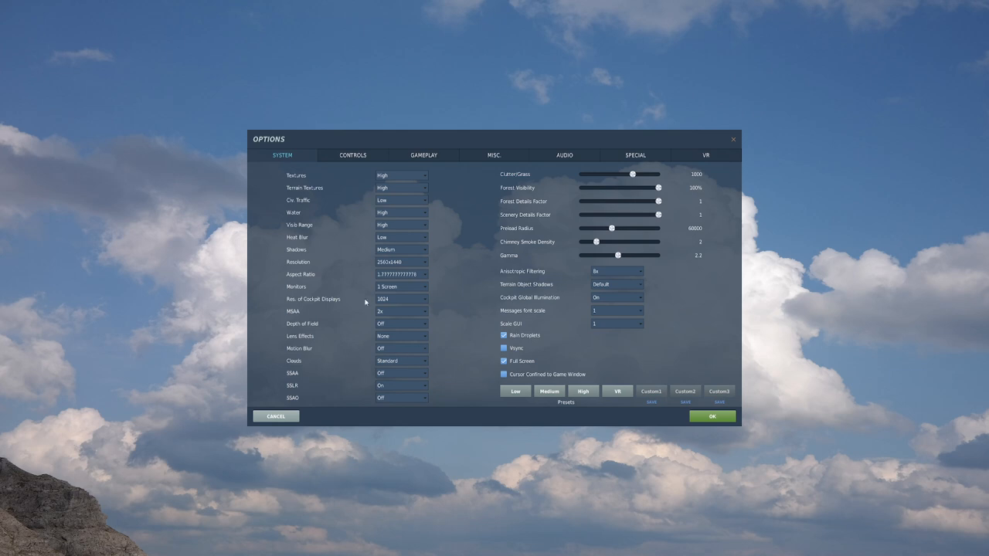
mouse_move(447, 258)
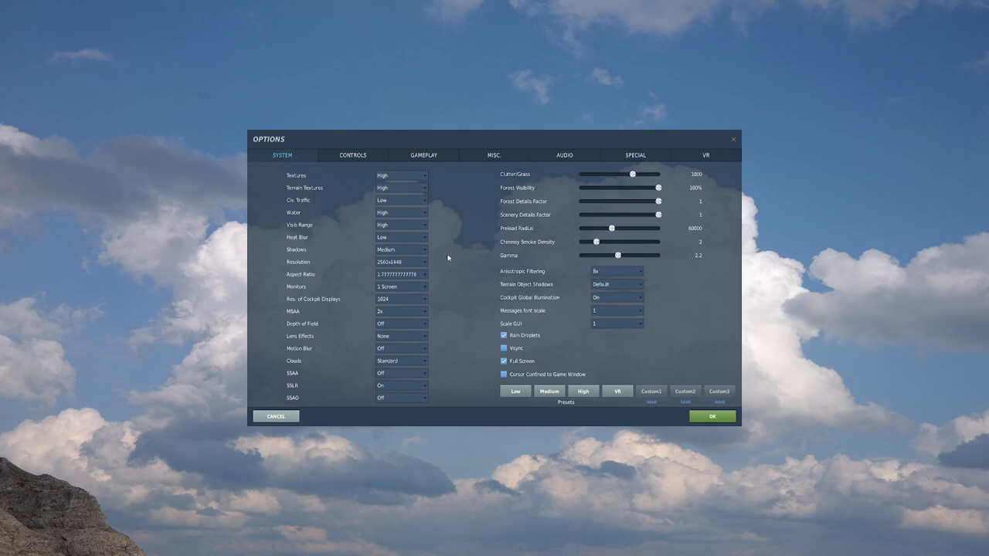
mouse_move(516, 249)
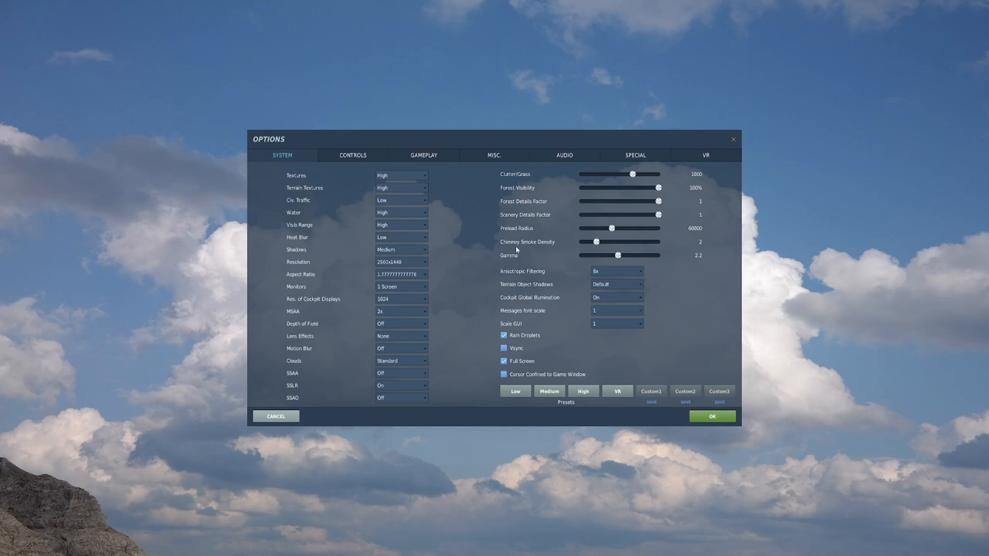
mouse_move(495, 237)
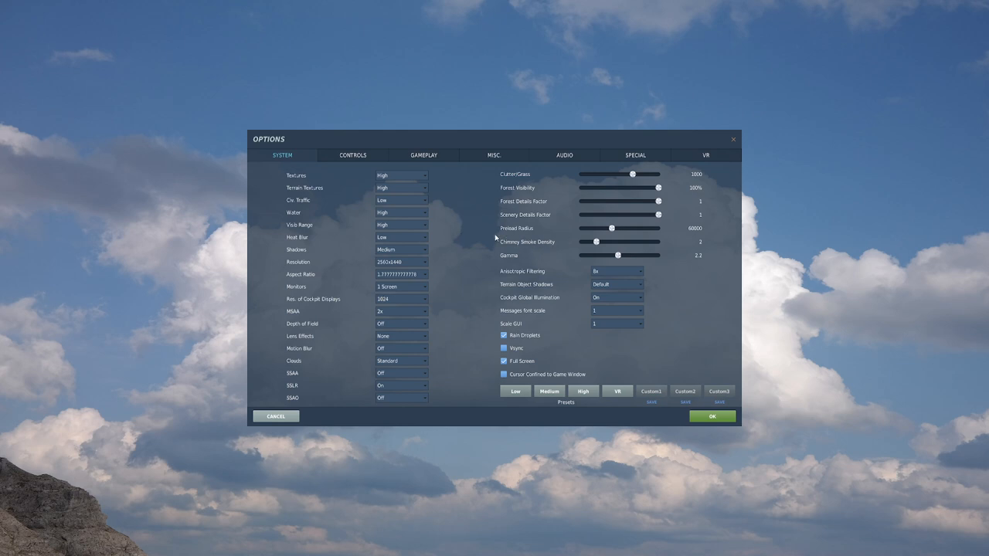
Show the F-14 Pilot control bindings and scroll through its Axis Commands.
left_click(352, 156)
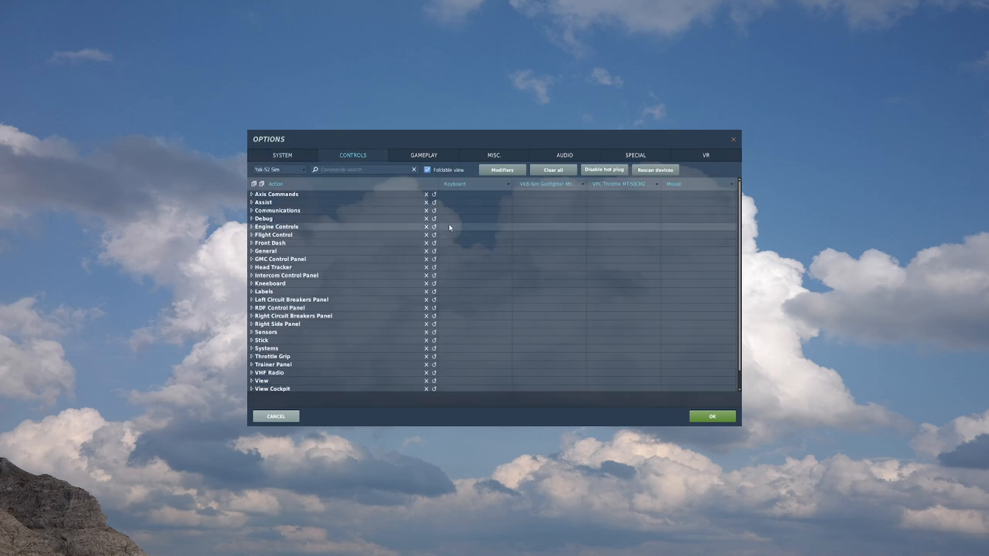
mouse_move(381, 328)
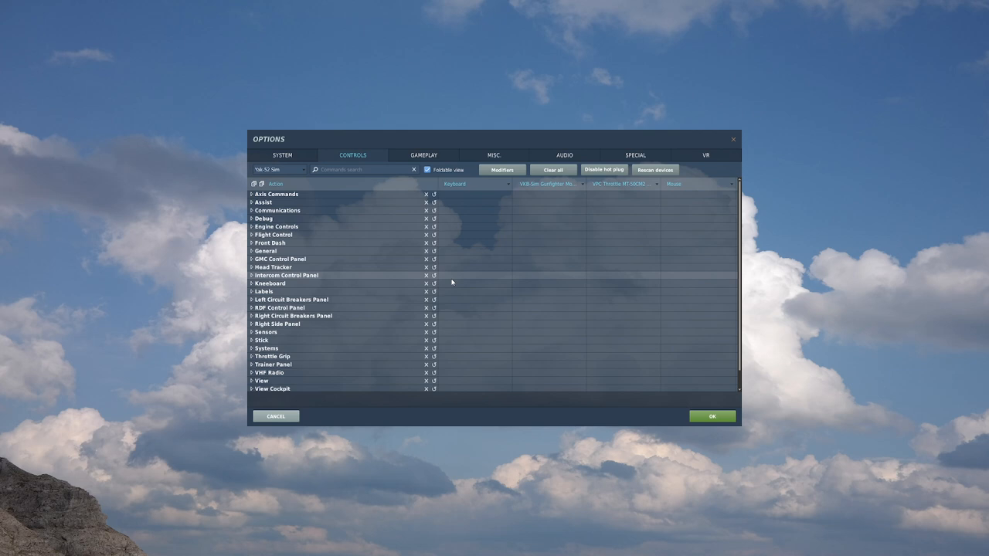
mouse_move(275, 345)
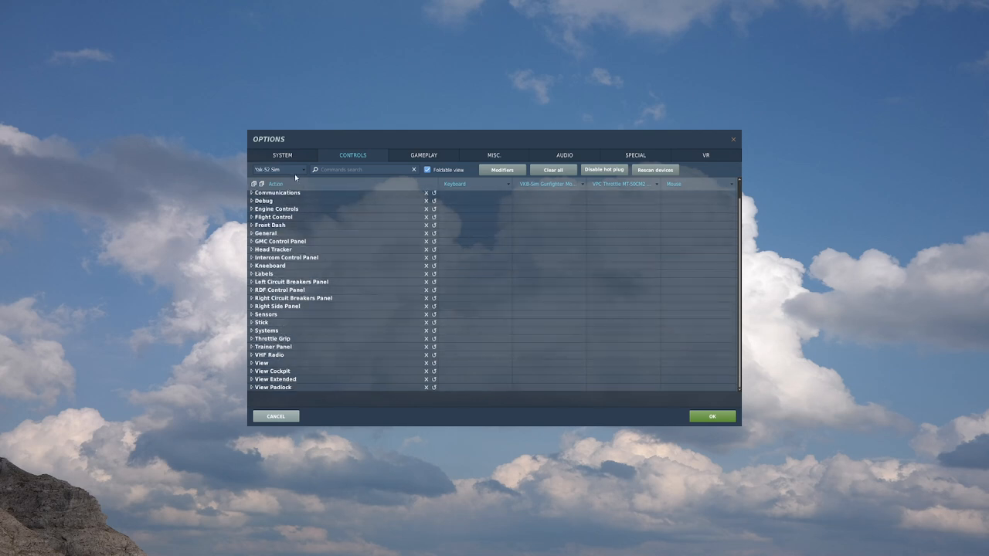
left_click(278, 169)
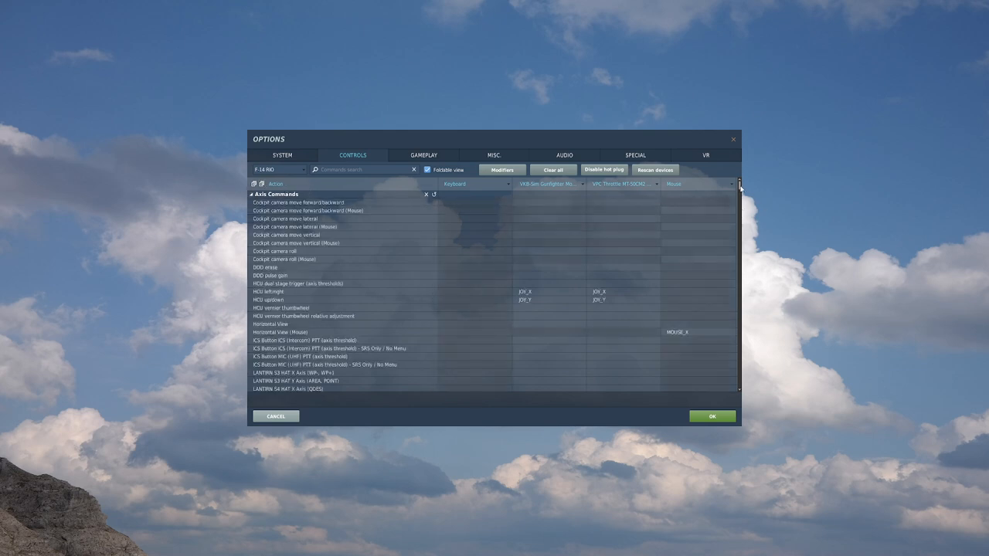
scroll("down", 3)
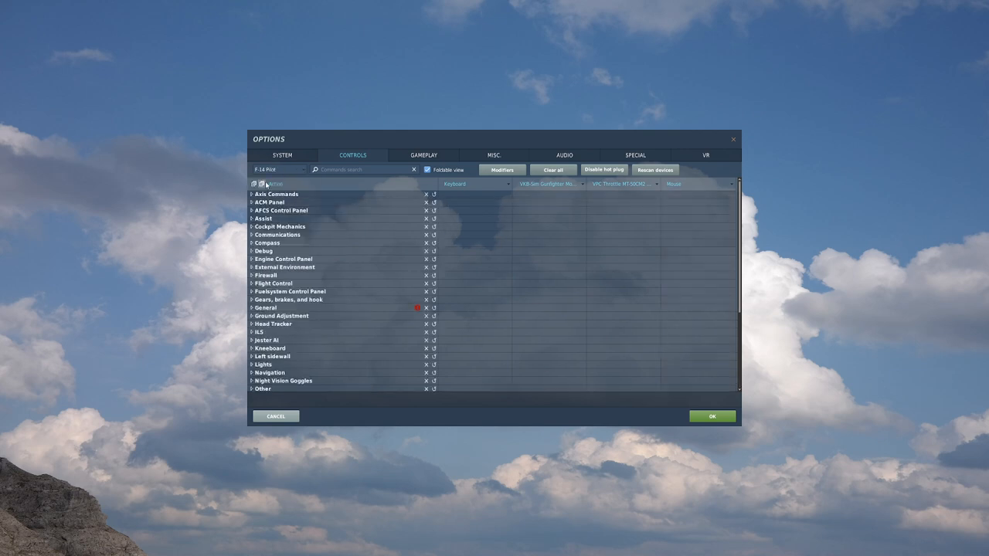
scroll("down", 3)
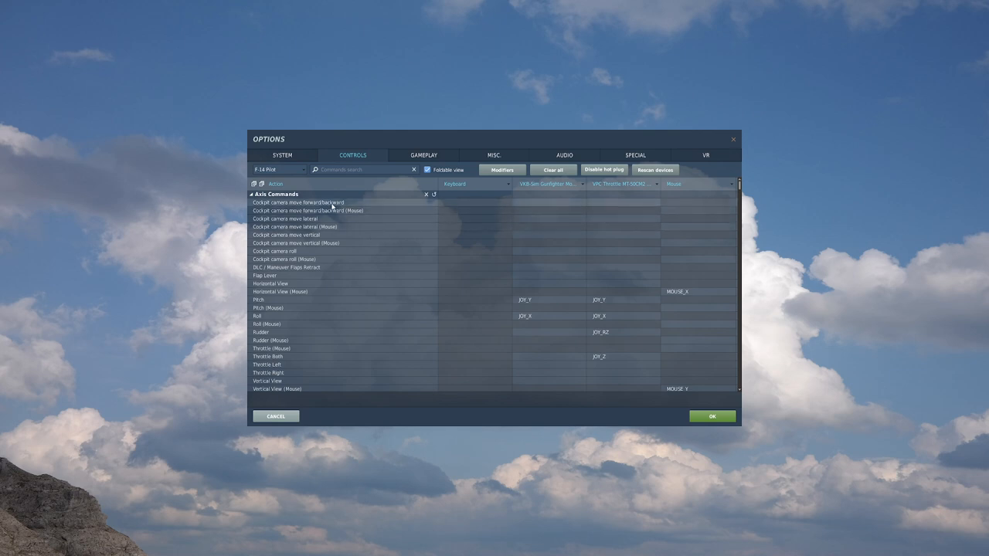
mouse_move(336, 237)
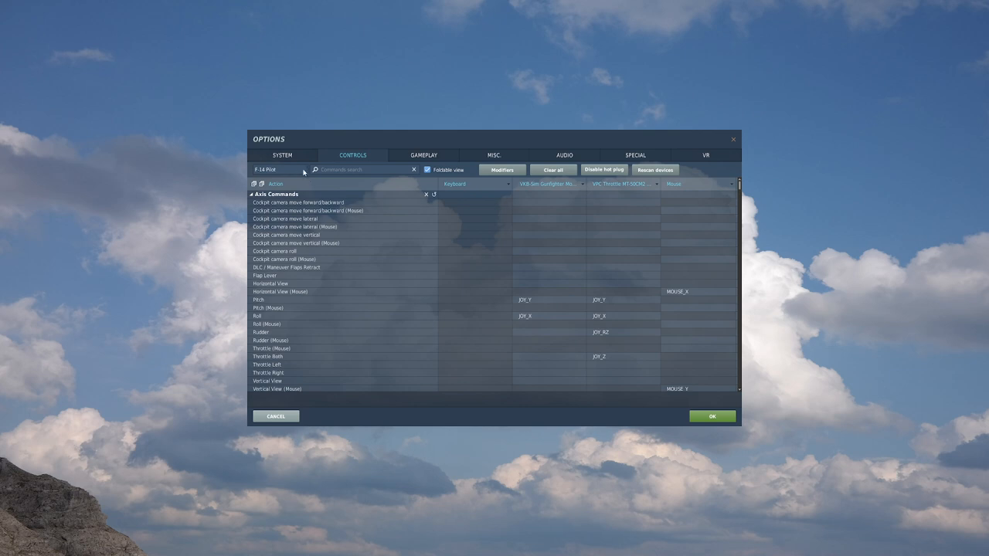
mouse_move(440, 167)
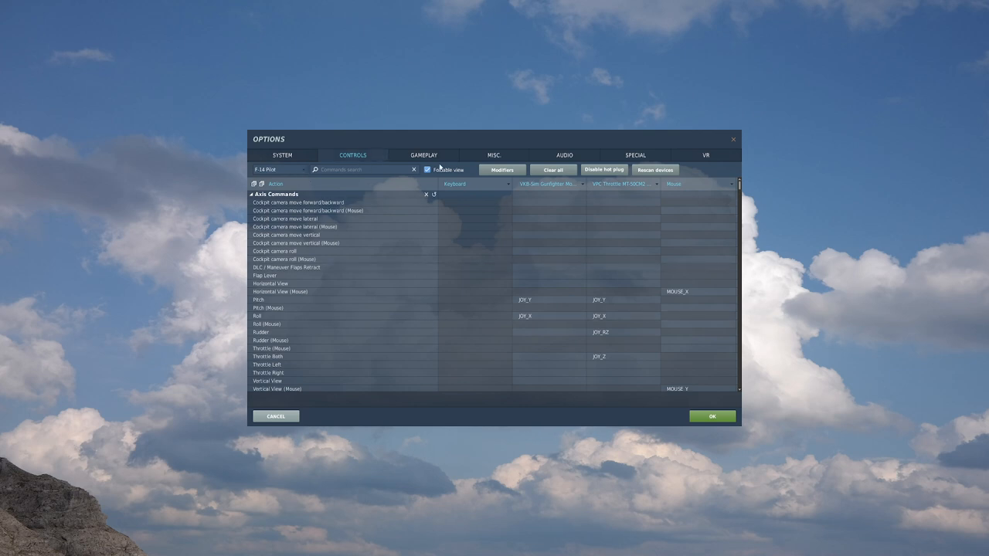
left_click(424, 155)
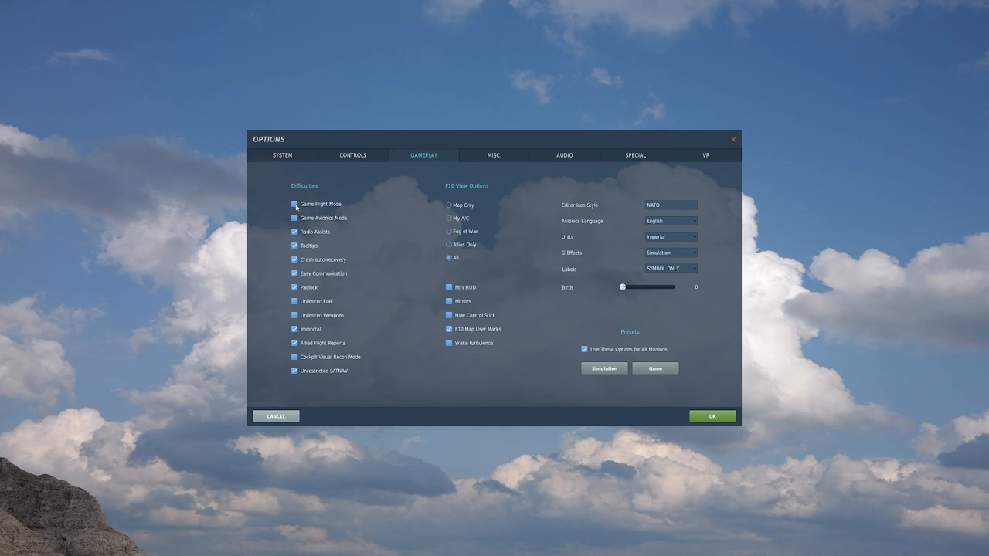
left_click(294, 204)
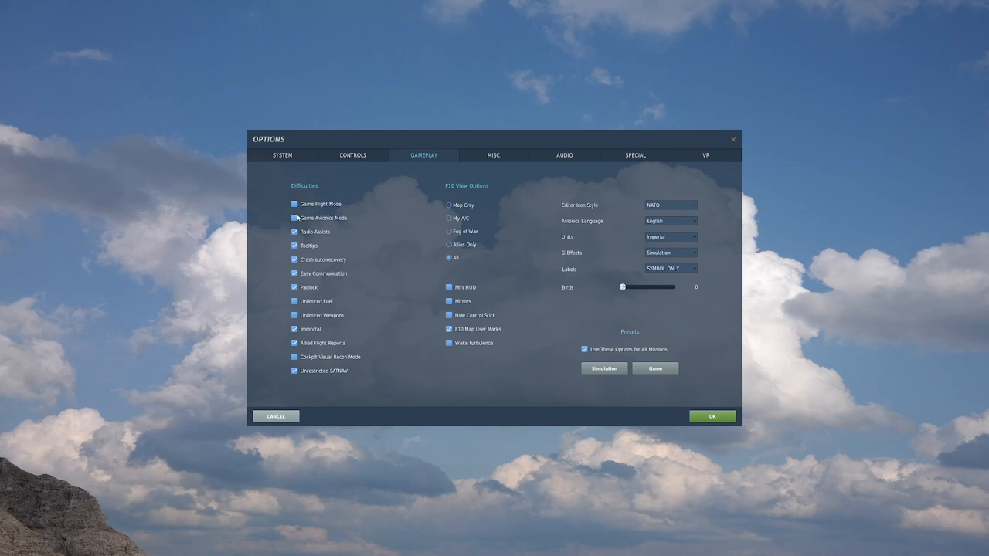
left_click(293, 217)
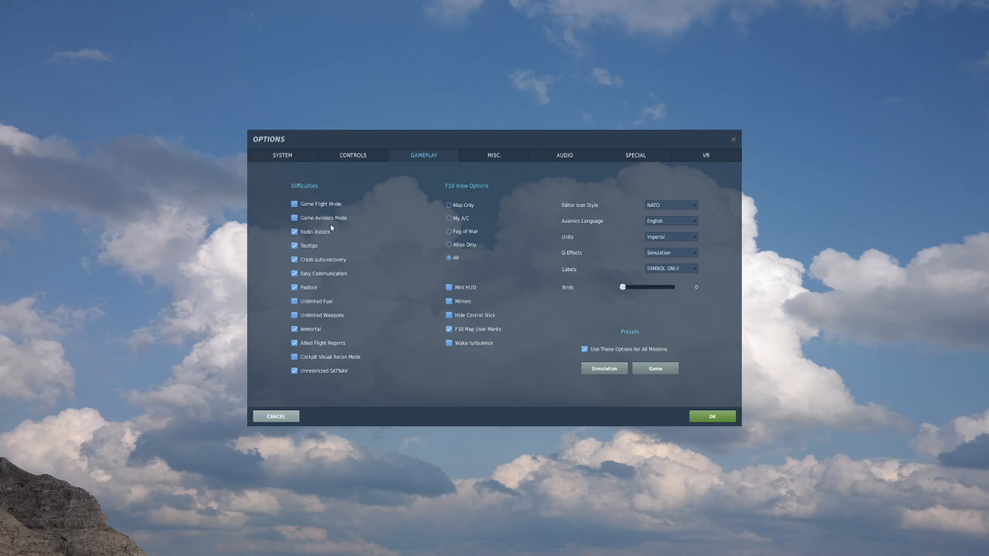
mouse_move(303, 231)
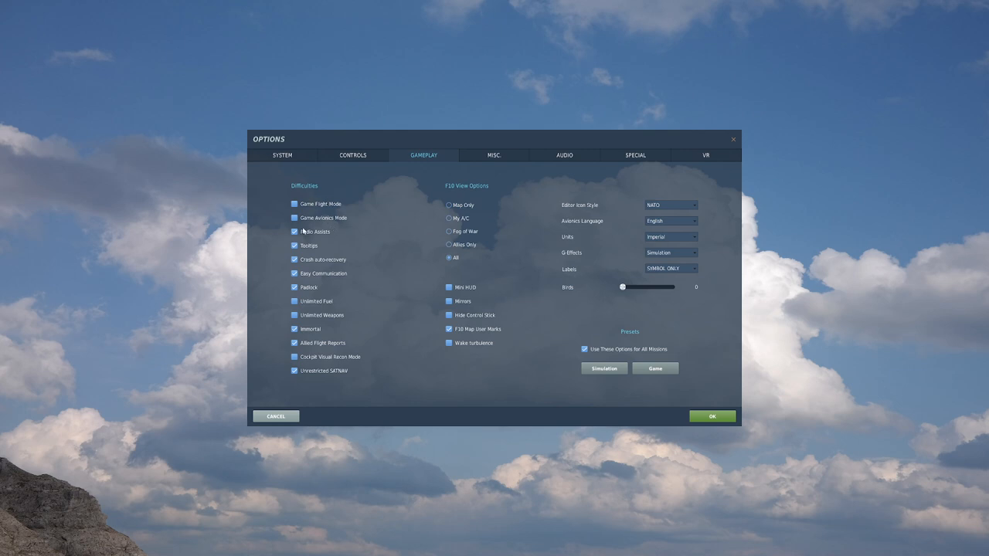
mouse_move(309, 231)
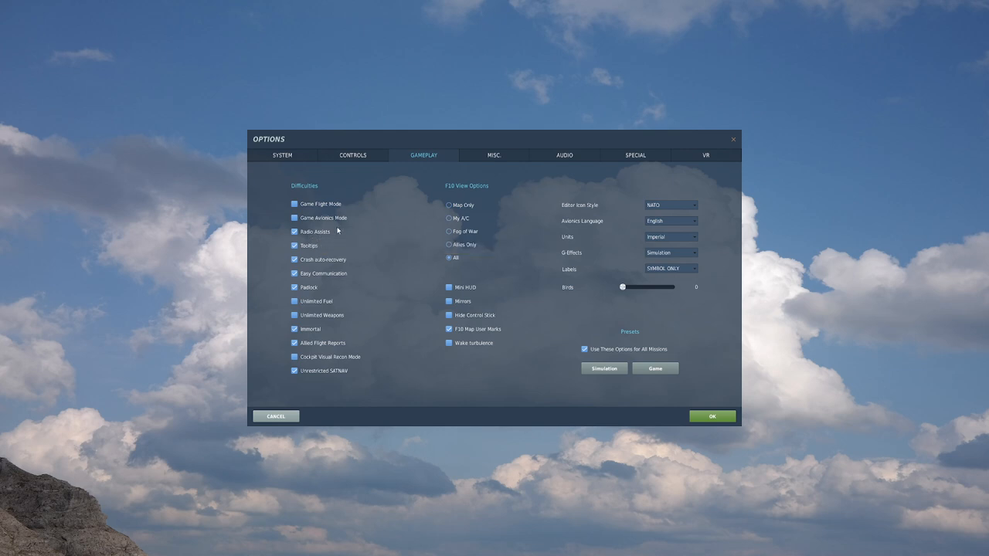
mouse_move(294, 250)
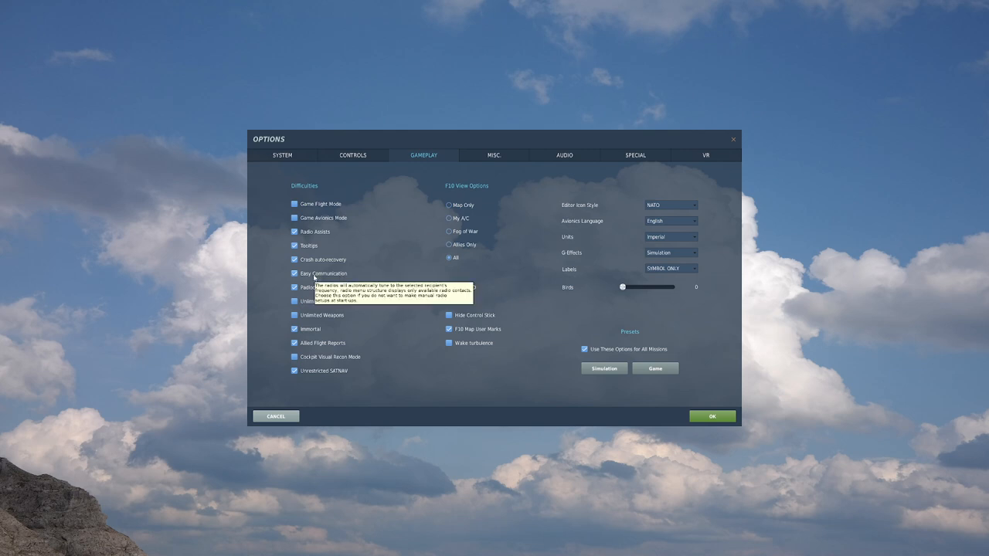
mouse_move(314, 275)
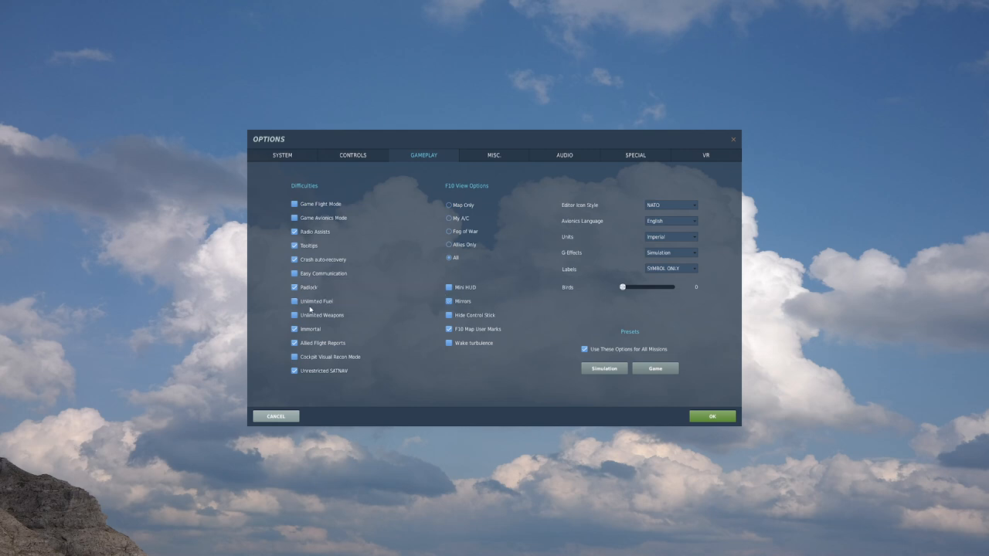
mouse_move(309, 329)
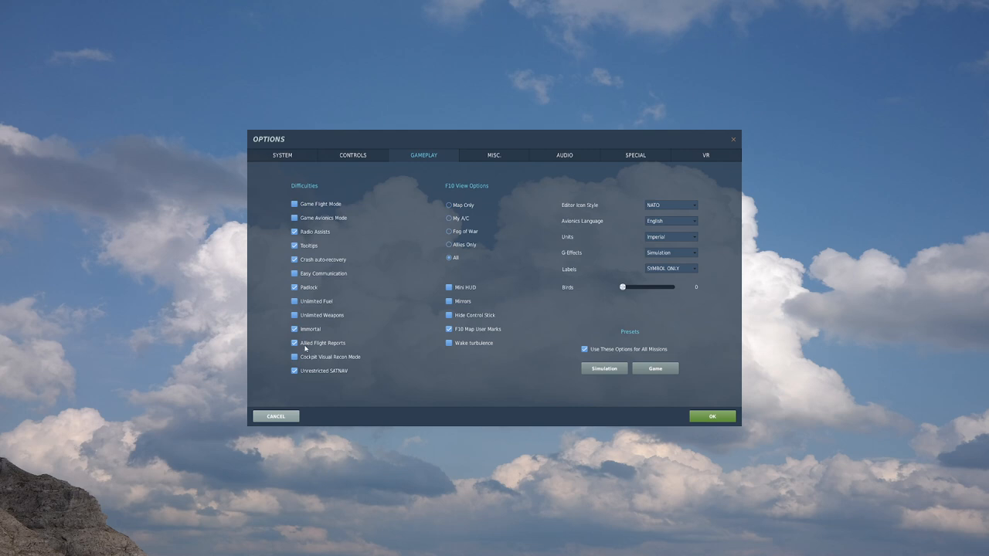
mouse_move(324, 343)
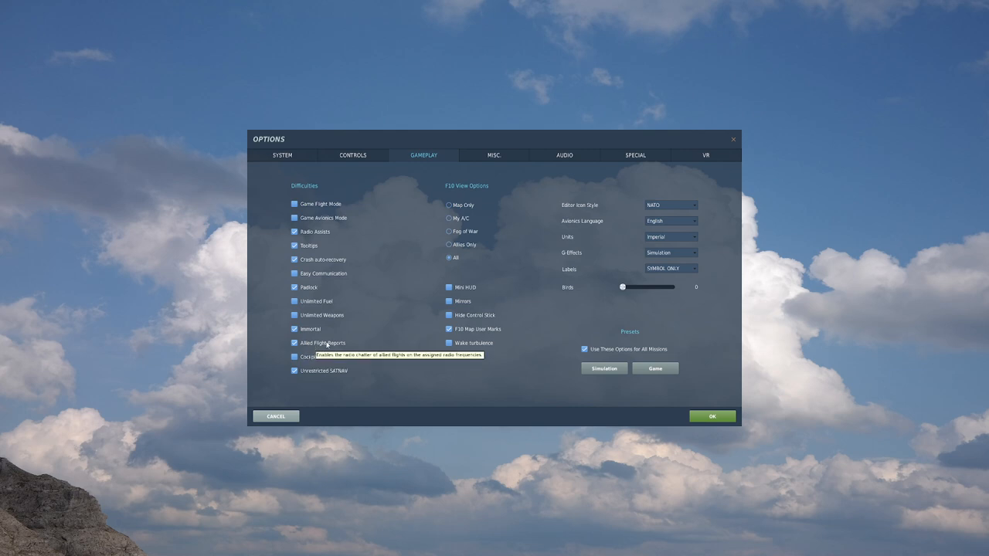
mouse_move(323, 345)
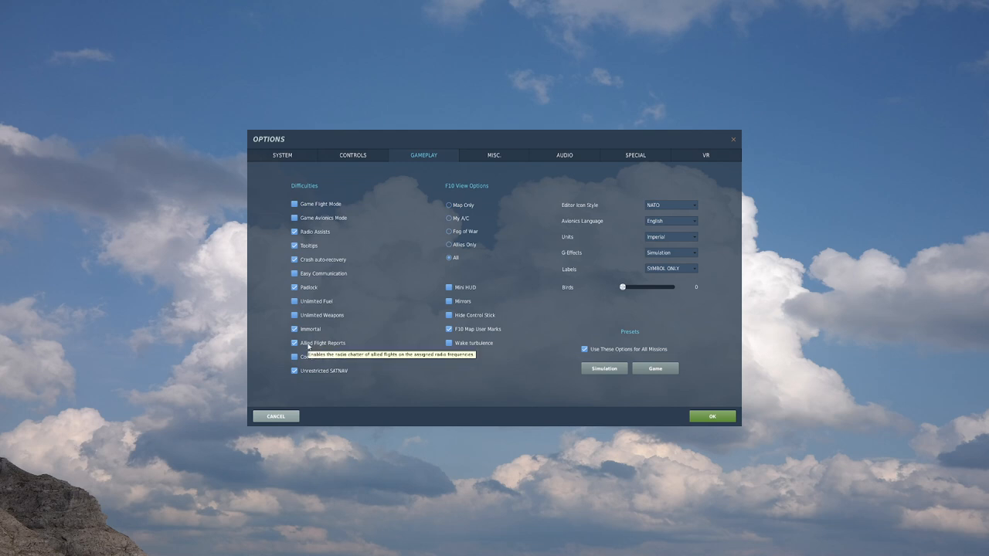
mouse_move(437, 361)
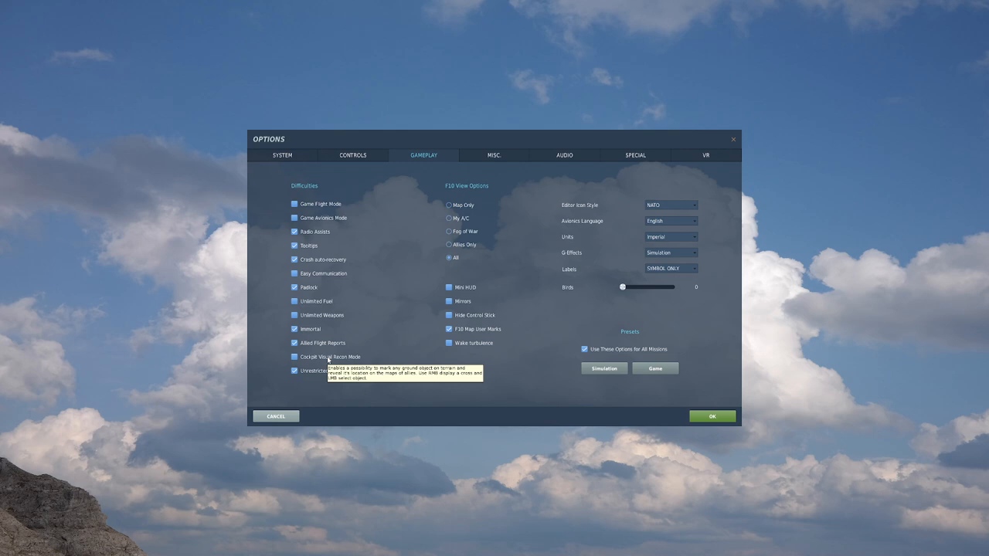
mouse_move(334, 371)
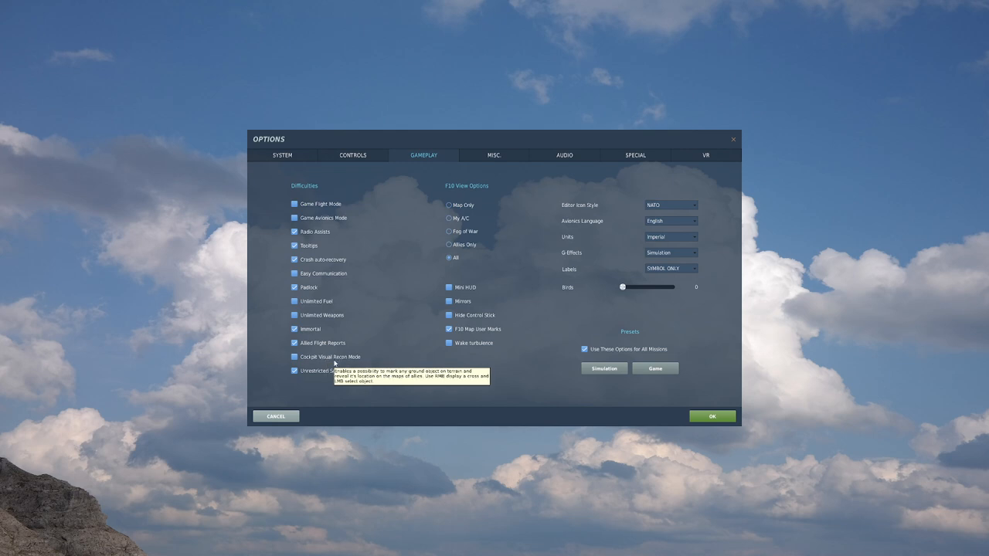
mouse_move(321, 357)
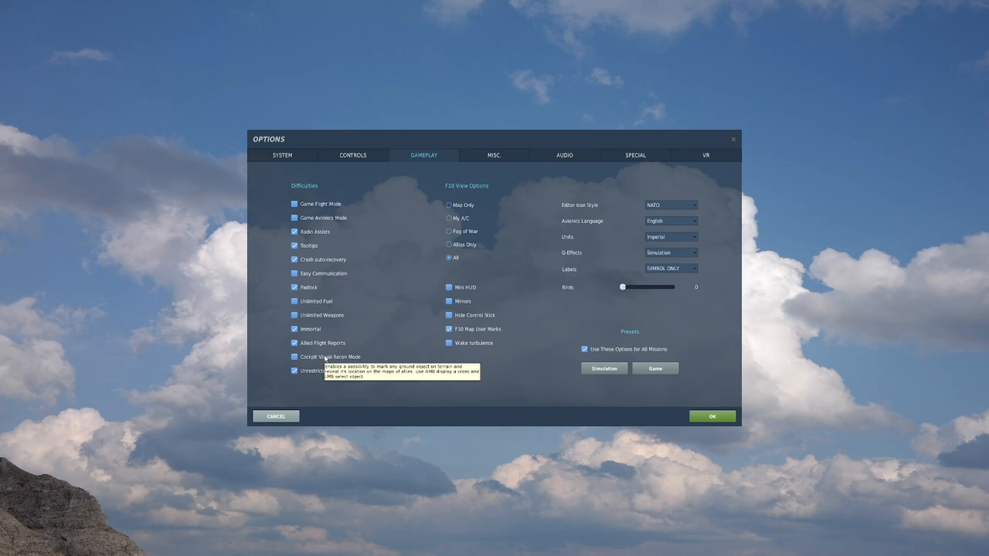
mouse_move(315, 373)
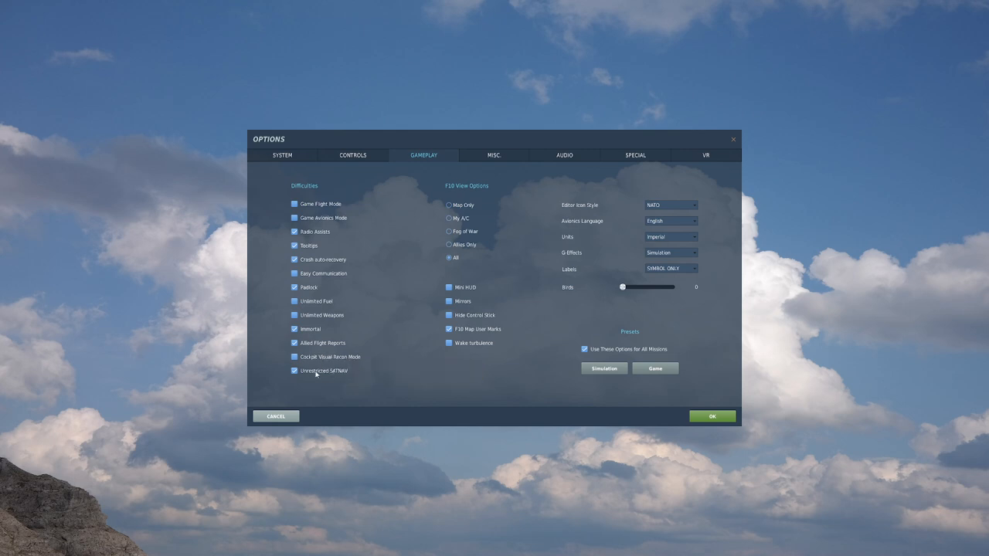
mouse_move(322, 370)
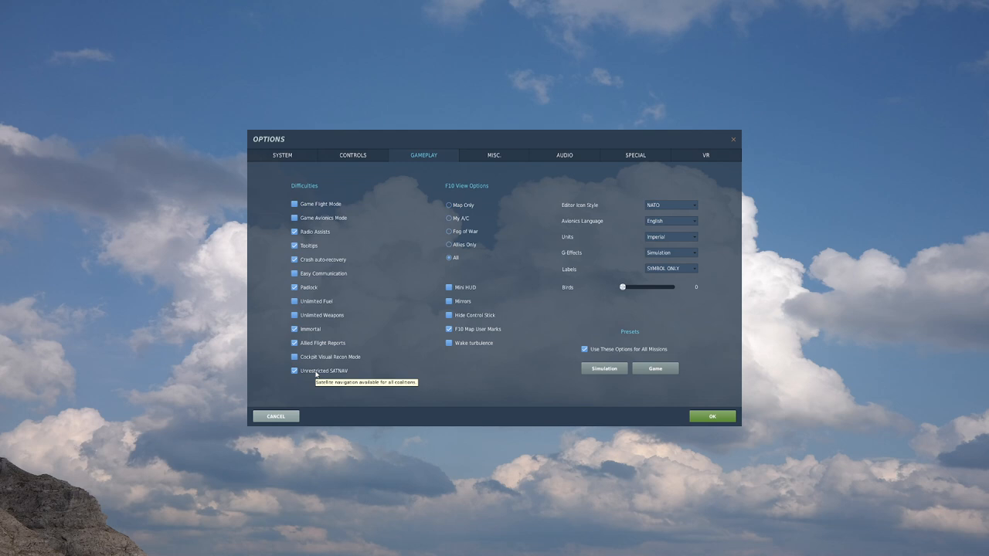
mouse_move(328, 373)
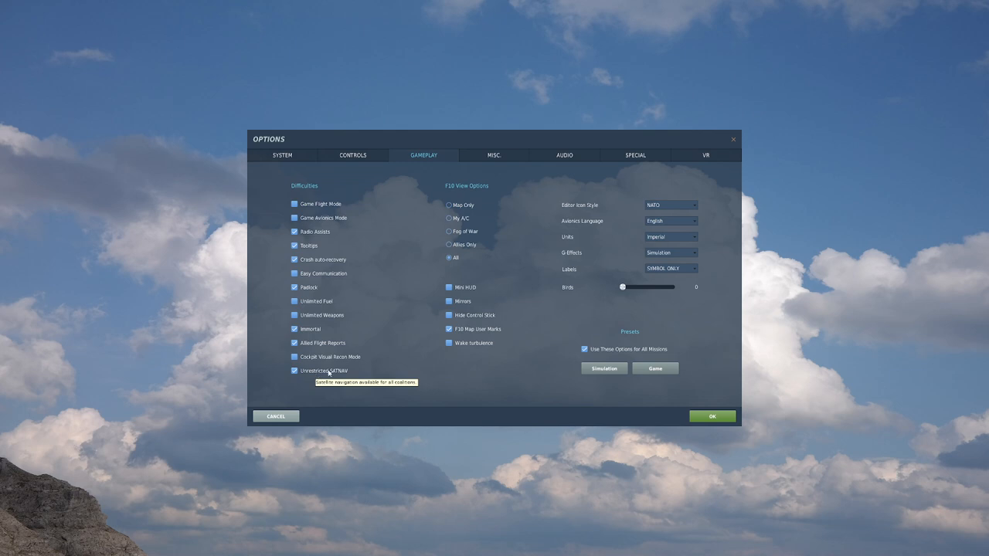
mouse_move(453, 178)
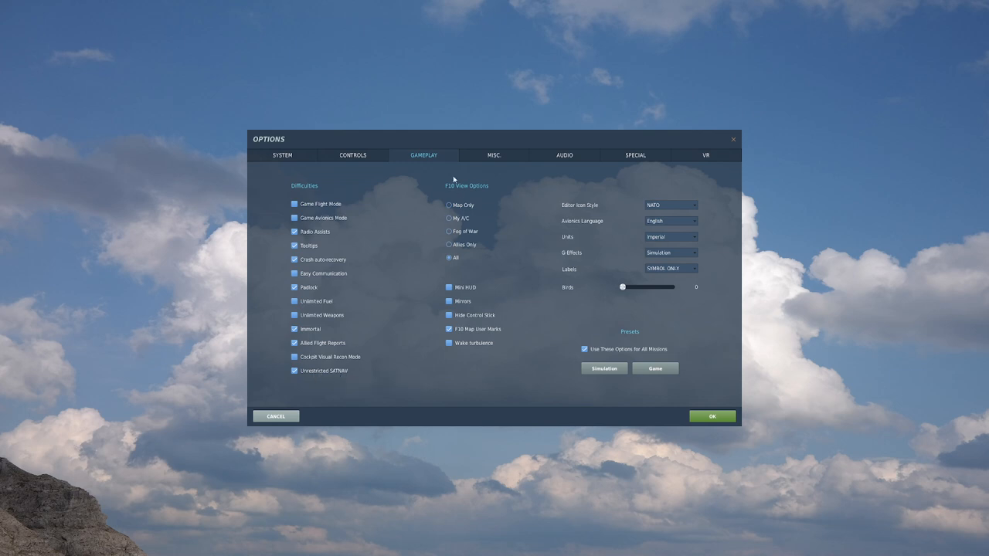
mouse_move(440, 195)
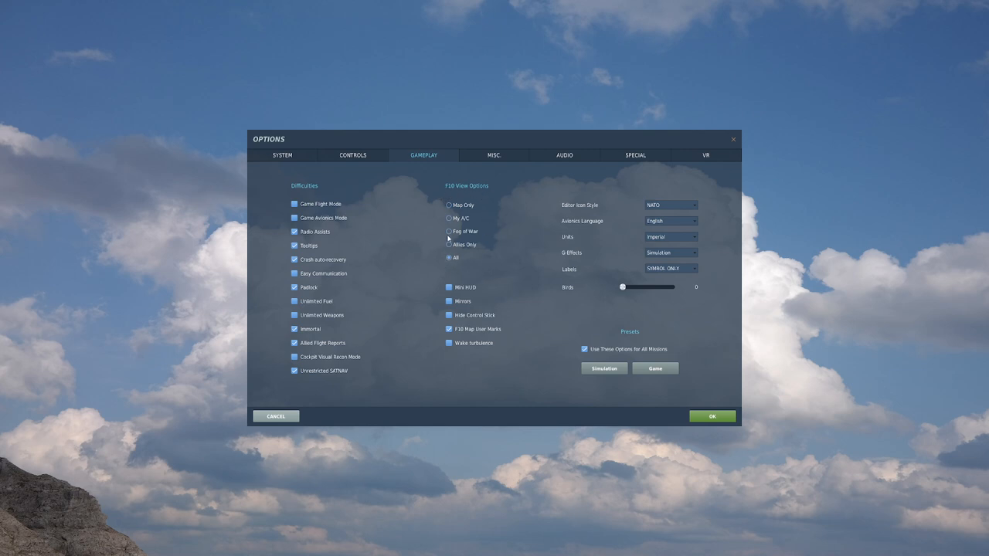
Select Fog of War under F10 View Options in Gameplay settings.
left_click(449, 232)
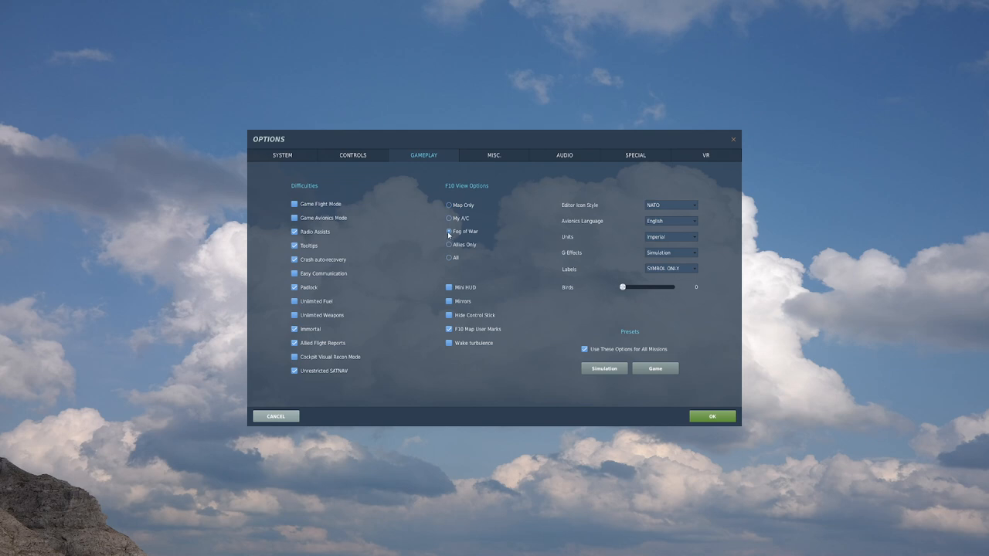
mouse_move(464, 209)
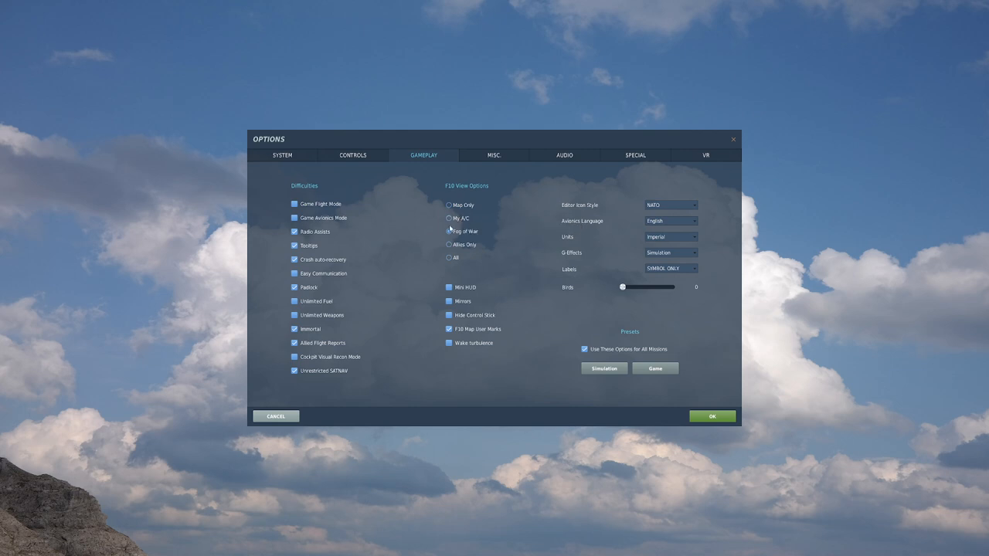
left_click(449, 231)
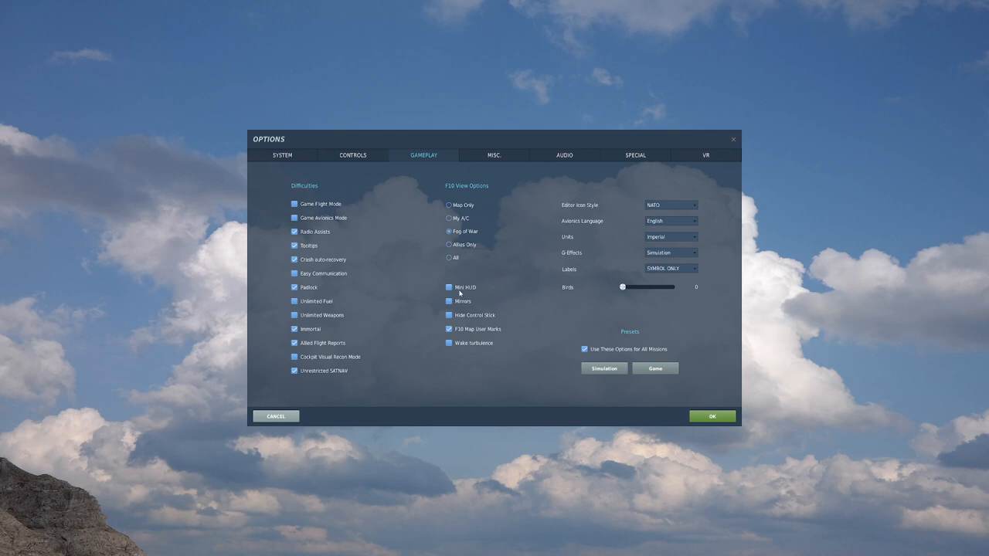
mouse_move(461, 301)
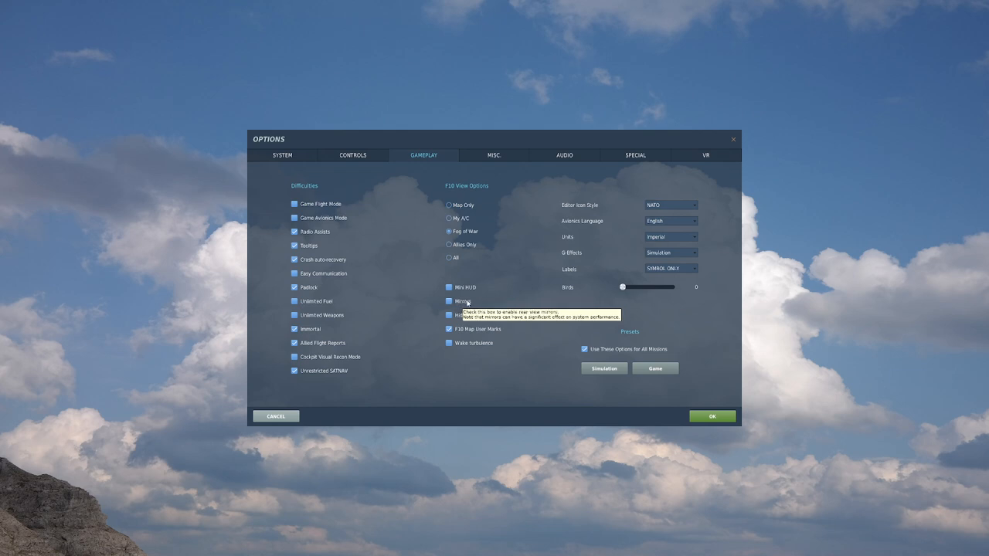
mouse_move(469, 307)
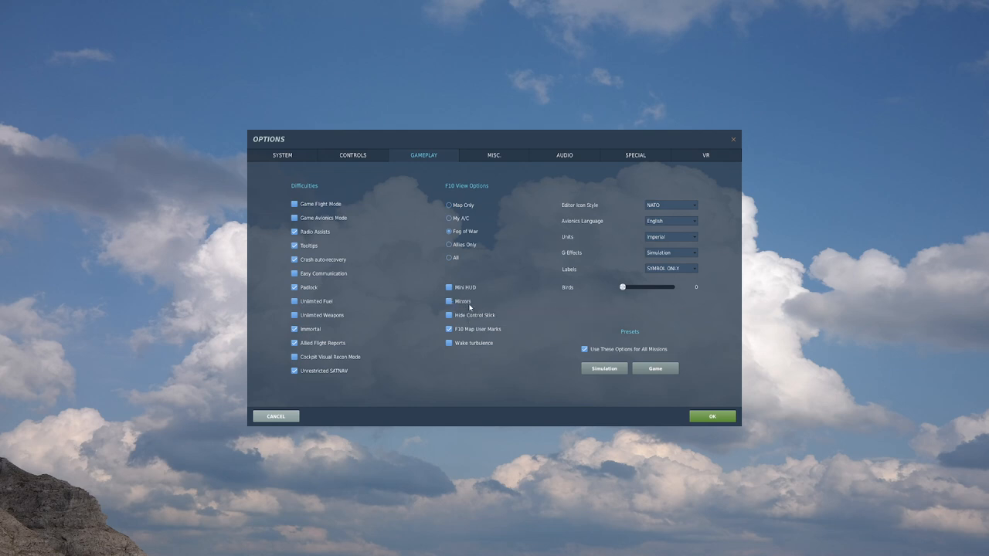
mouse_move(481, 314)
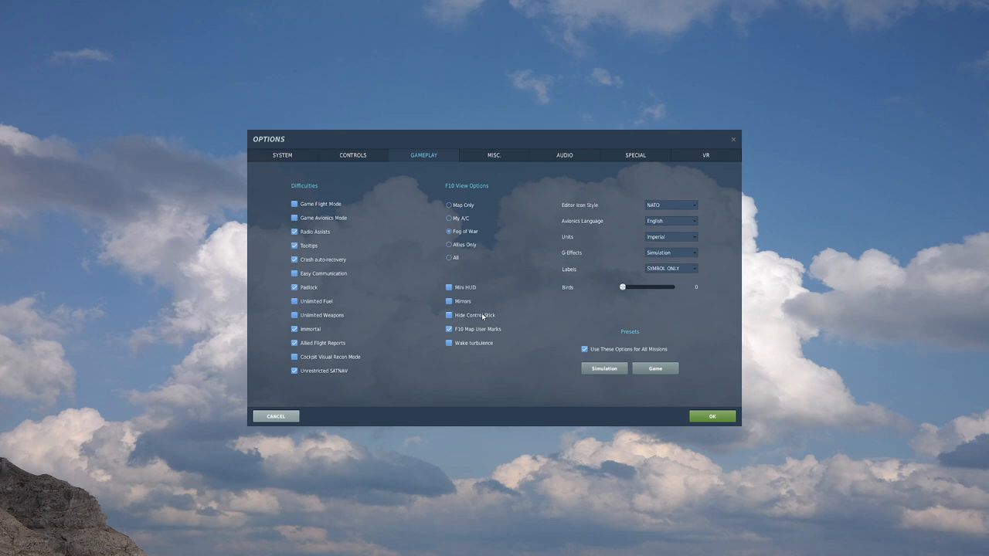
mouse_move(471, 315)
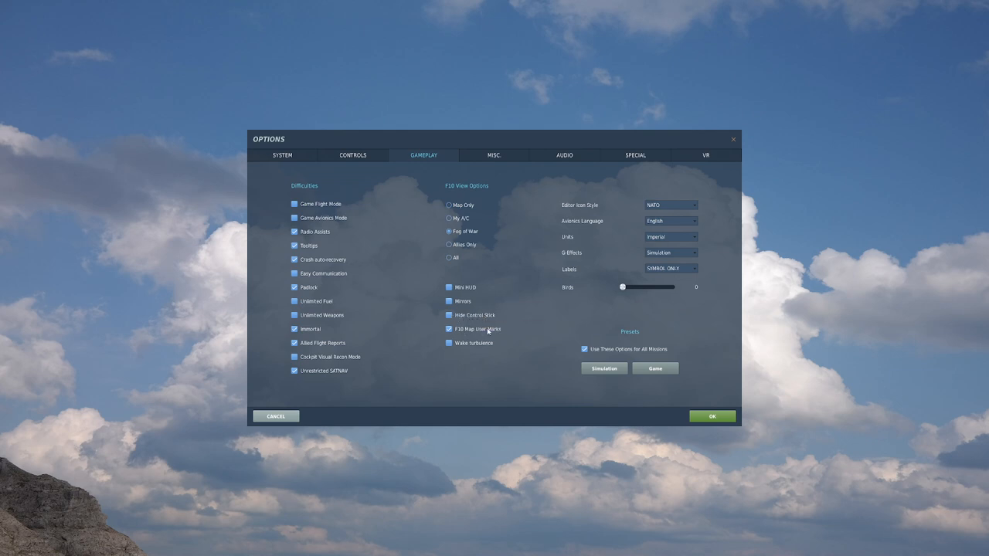
mouse_move(487, 329)
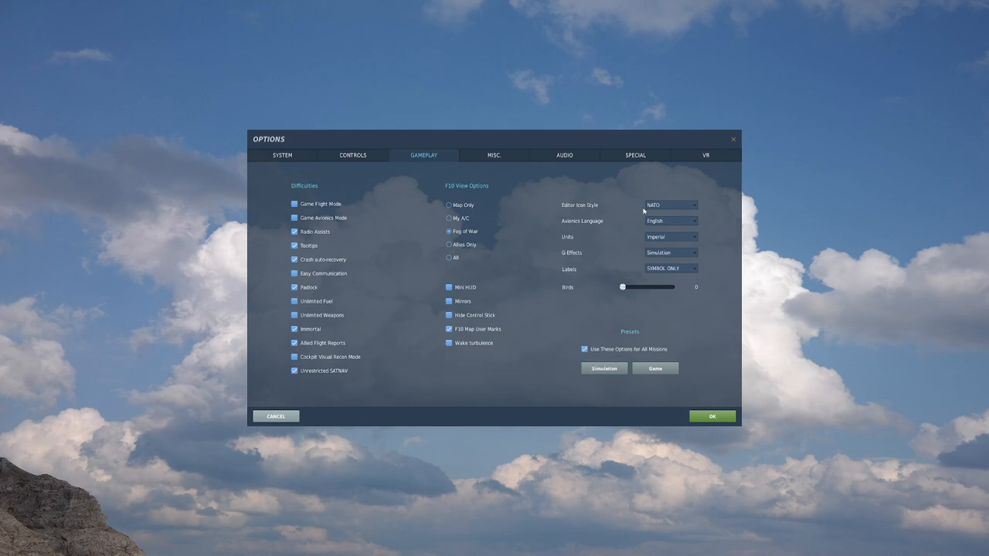
Keep the NATO editor icon style and imperial measurement units.
left_click(670, 204)
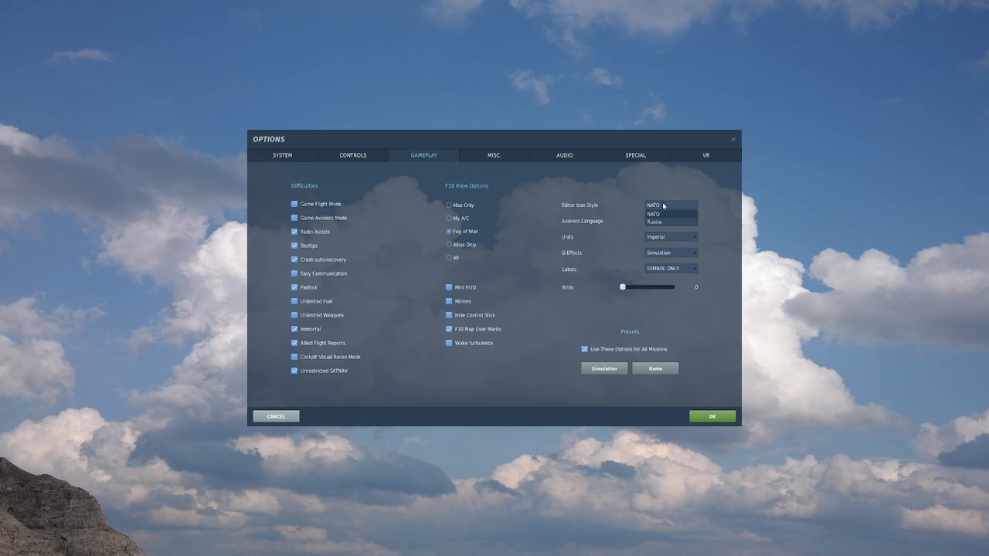
left_click(669, 214)
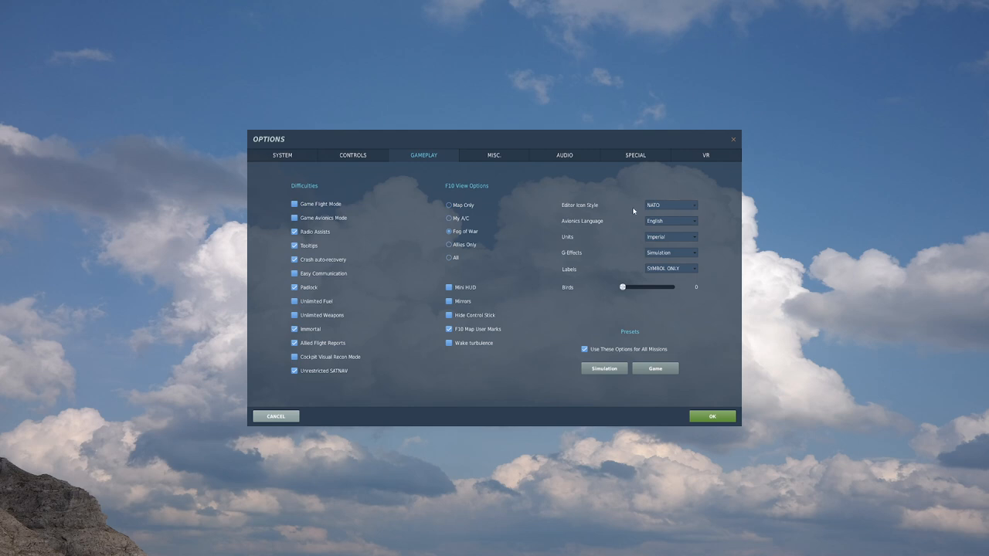
left_click(671, 221)
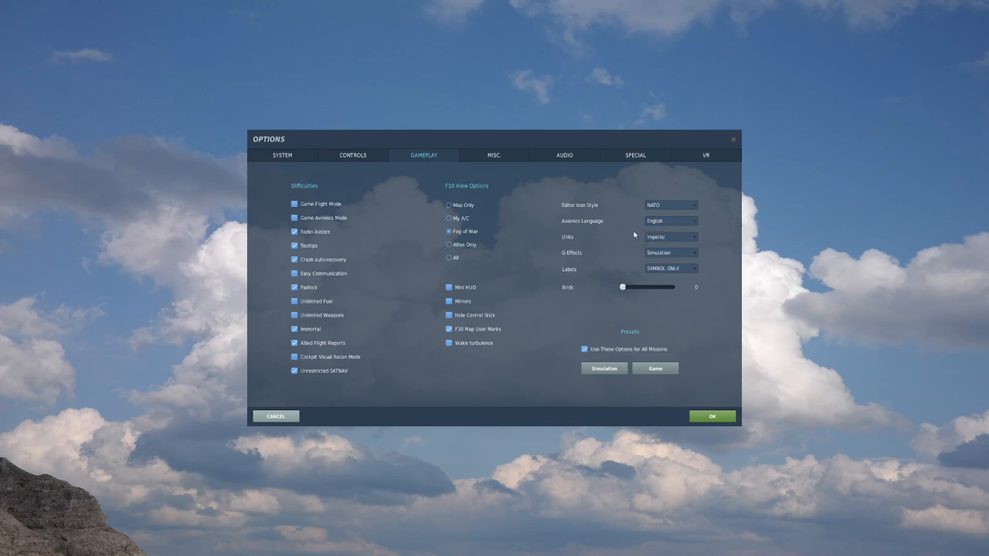
mouse_move(669, 224)
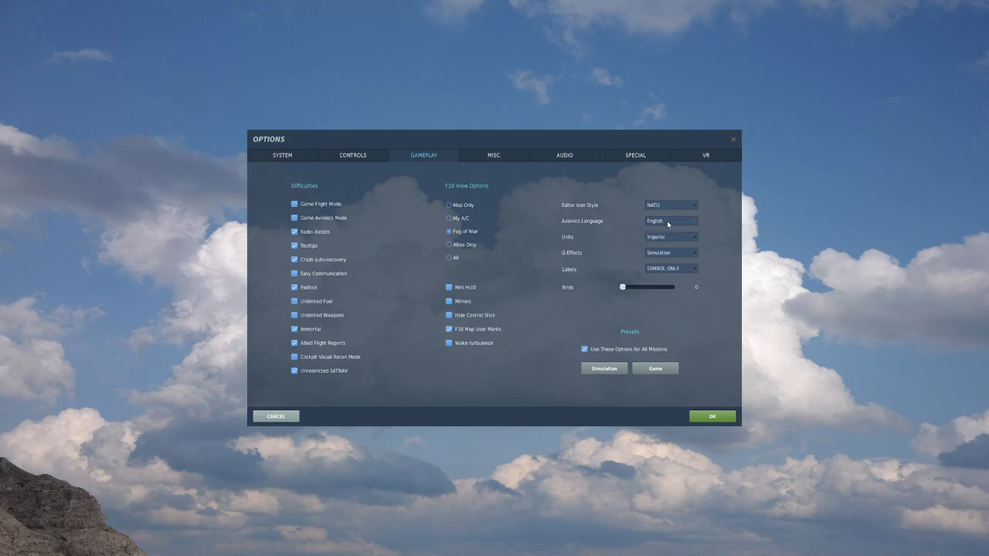
mouse_move(620, 224)
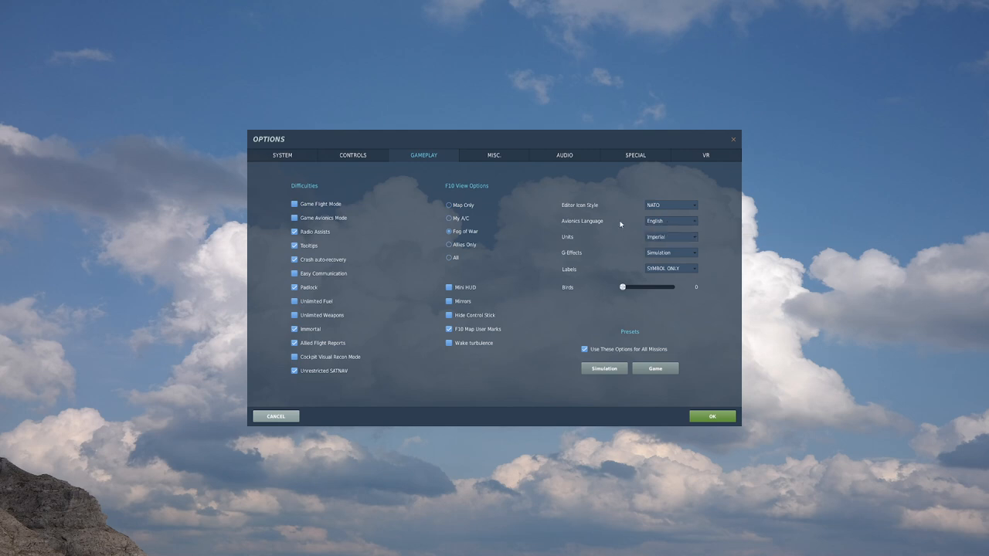
left_click(669, 237)
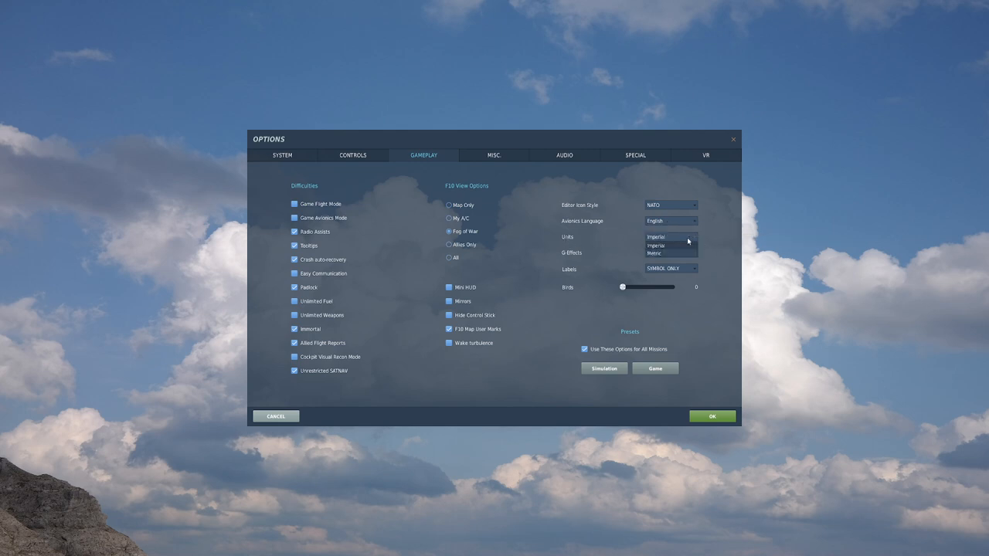
left_click(656, 238)
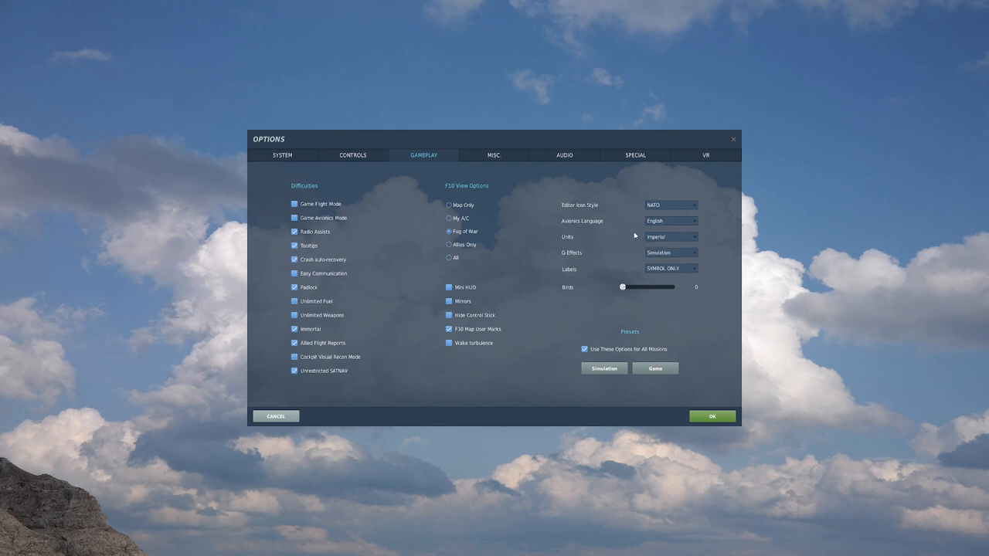
mouse_move(576, 253)
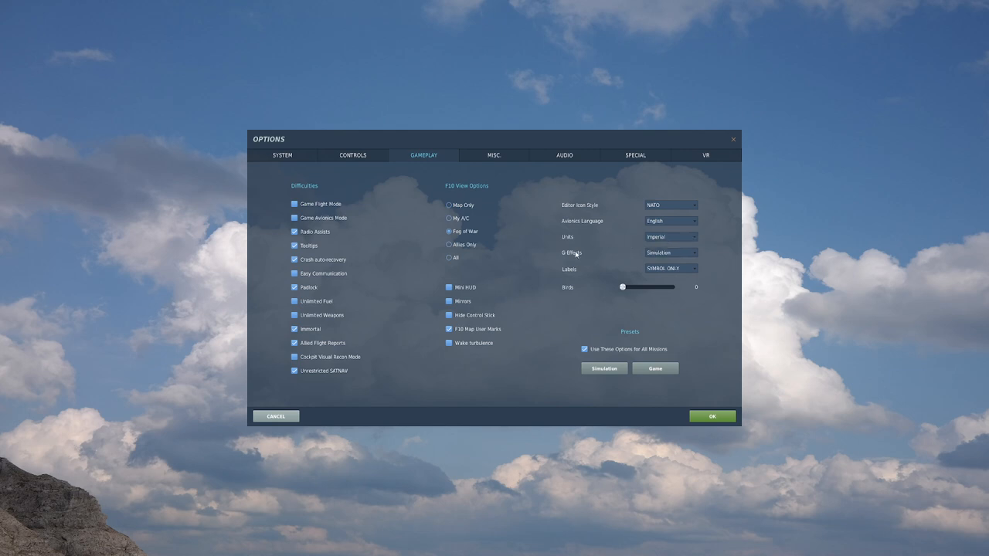
Keep simulation G-effects, review unit label styles, and move to the Misc. tab.
left_click(669, 252)
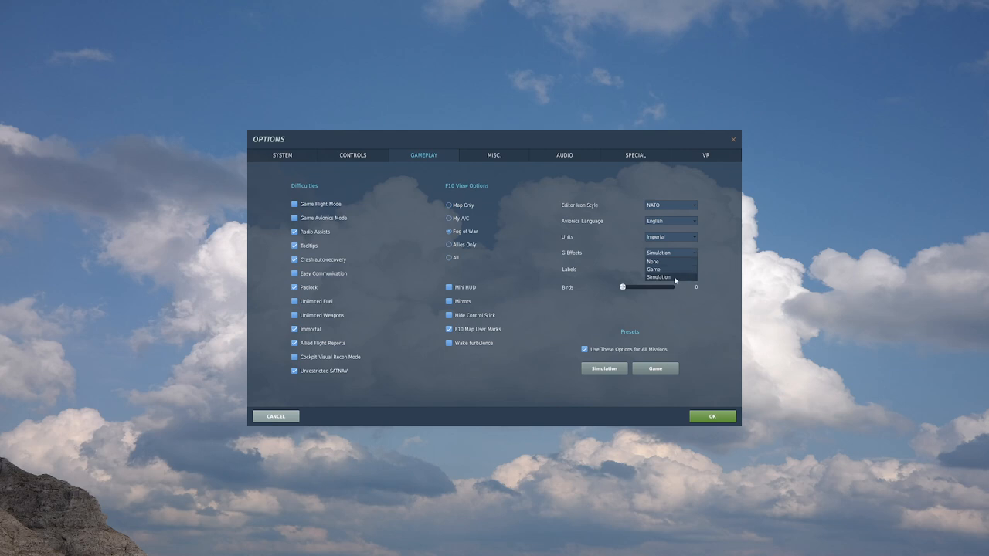
mouse_move(668, 269)
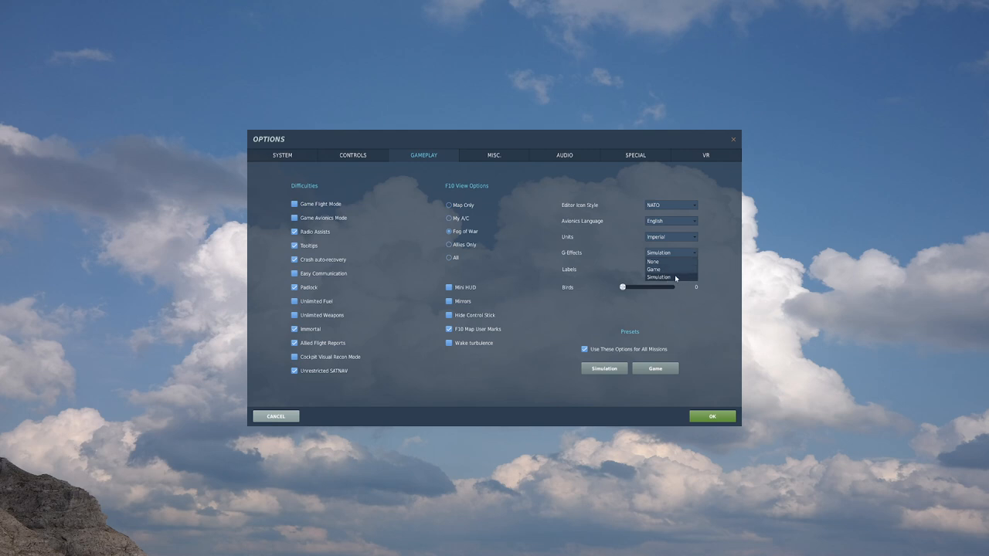
left_click(658, 277)
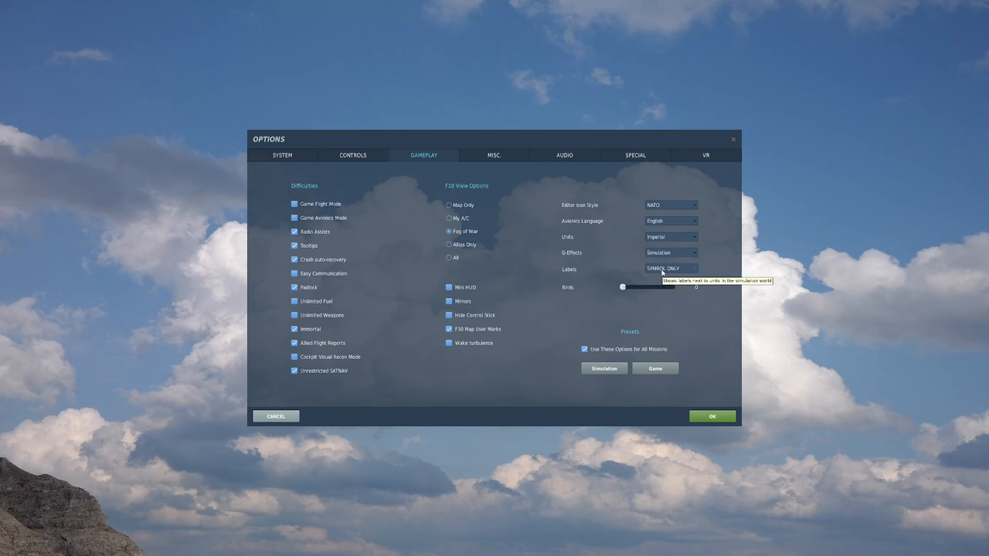
left_click(670, 269)
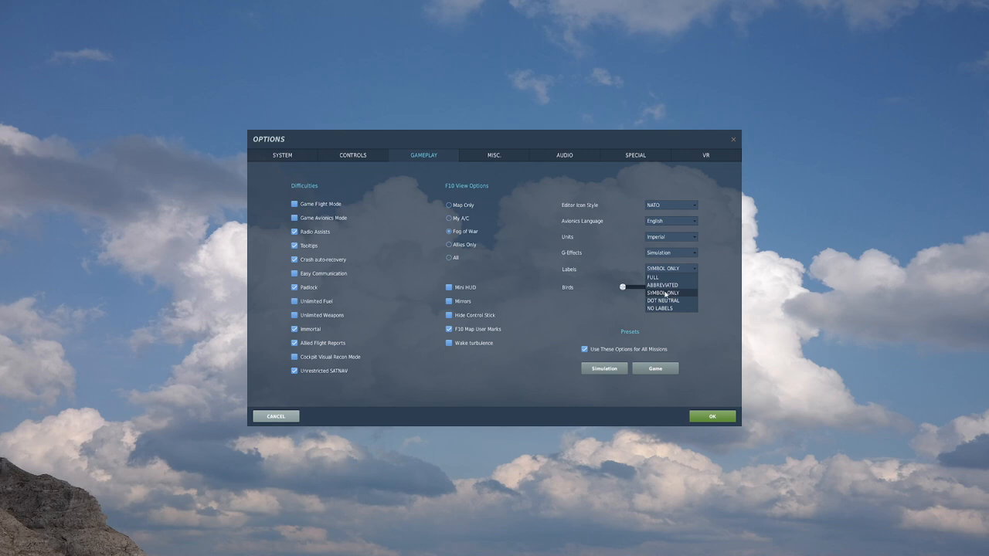
mouse_move(672, 295)
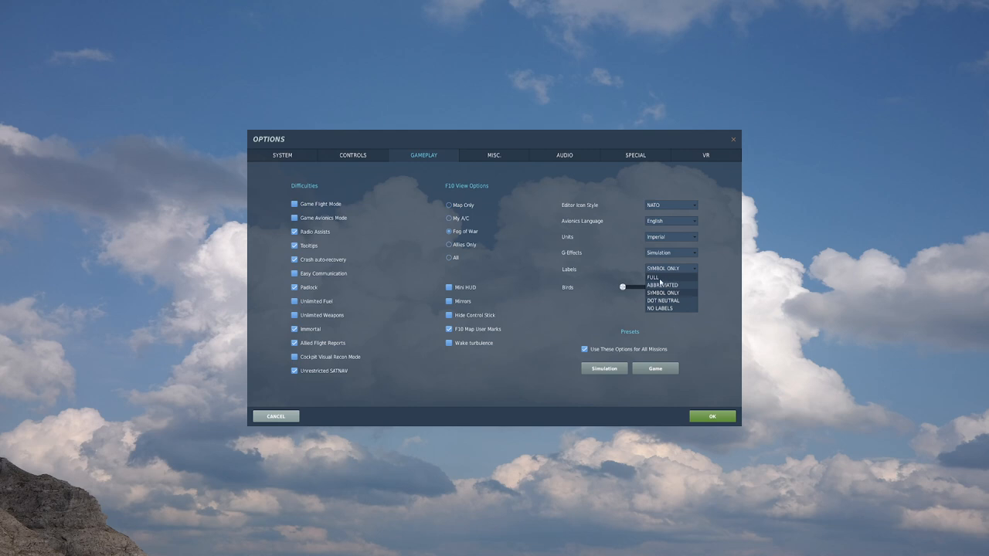
mouse_move(668, 284)
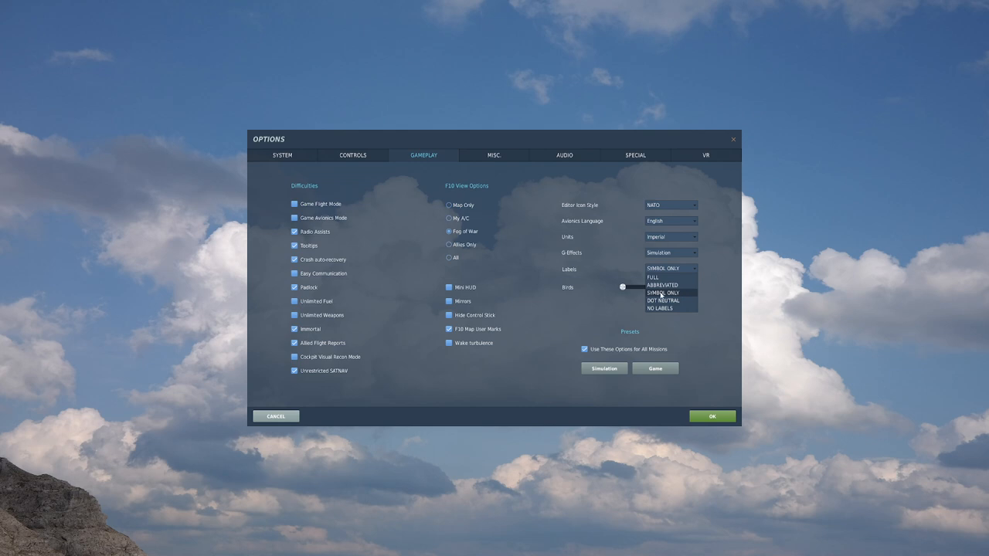
left_click(662, 293)
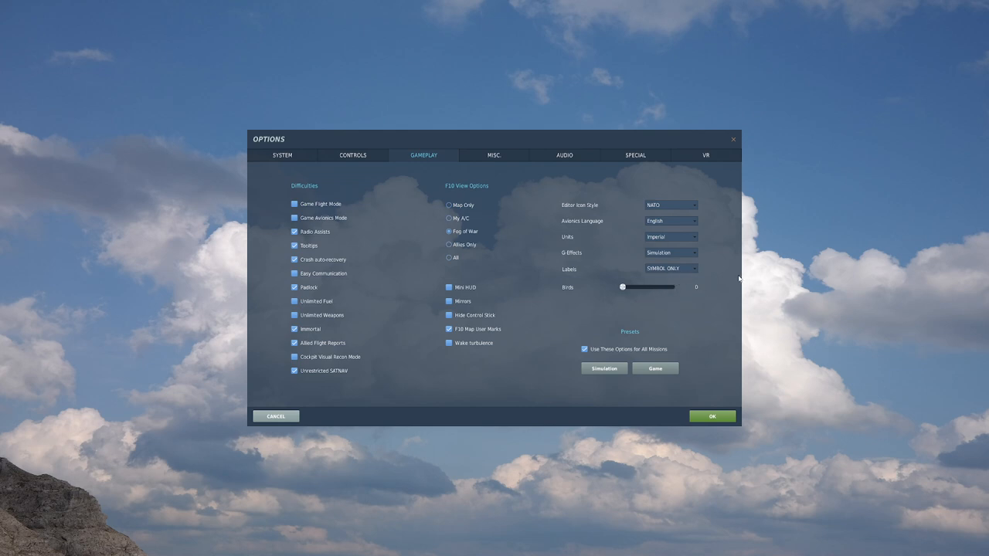
left_click(492, 155)
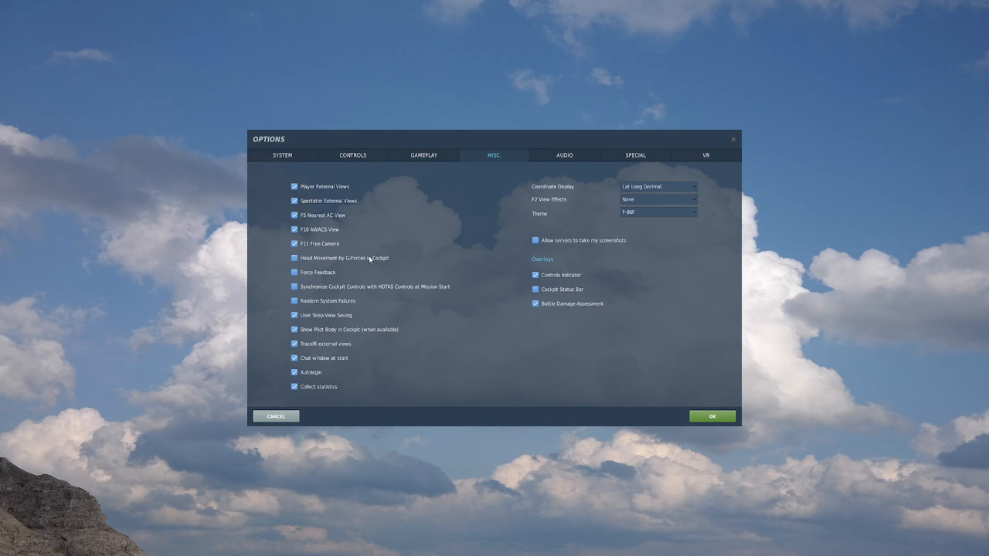
mouse_move(323, 263)
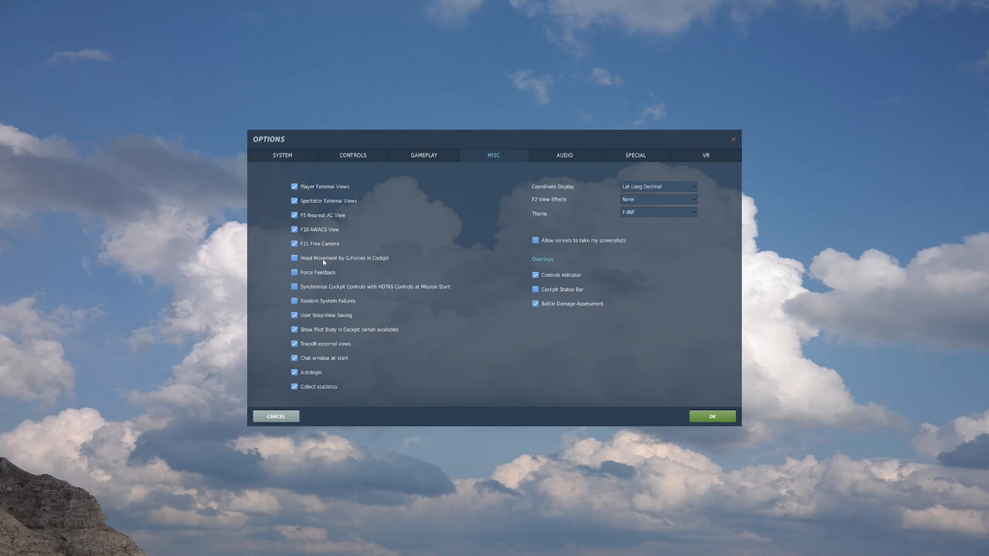
mouse_move(338, 262)
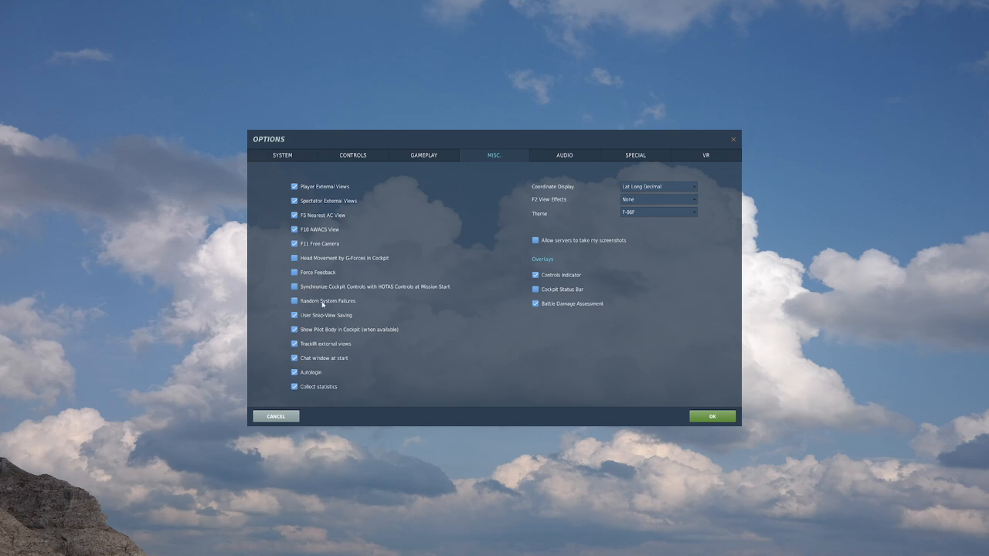
mouse_move(308, 305)
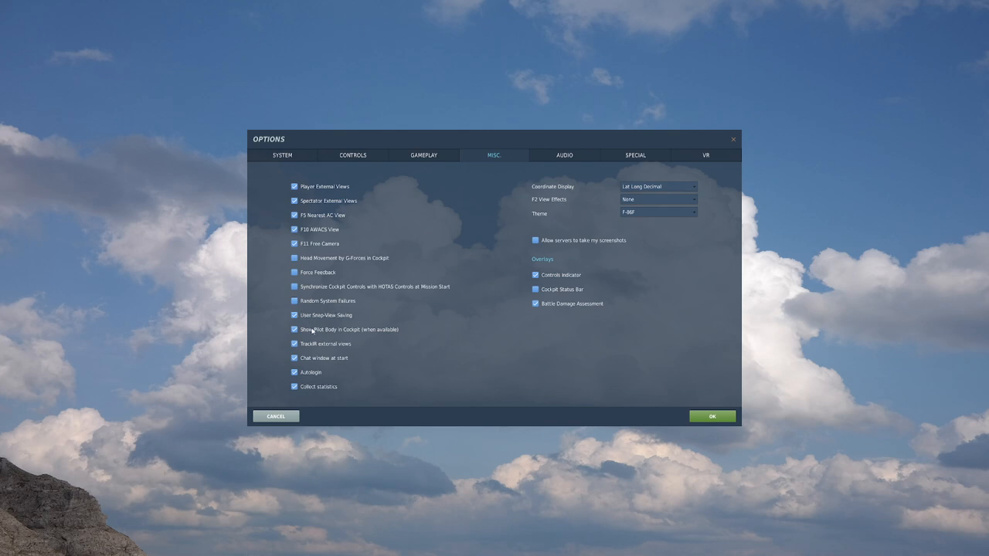
mouse_move(304, 353)
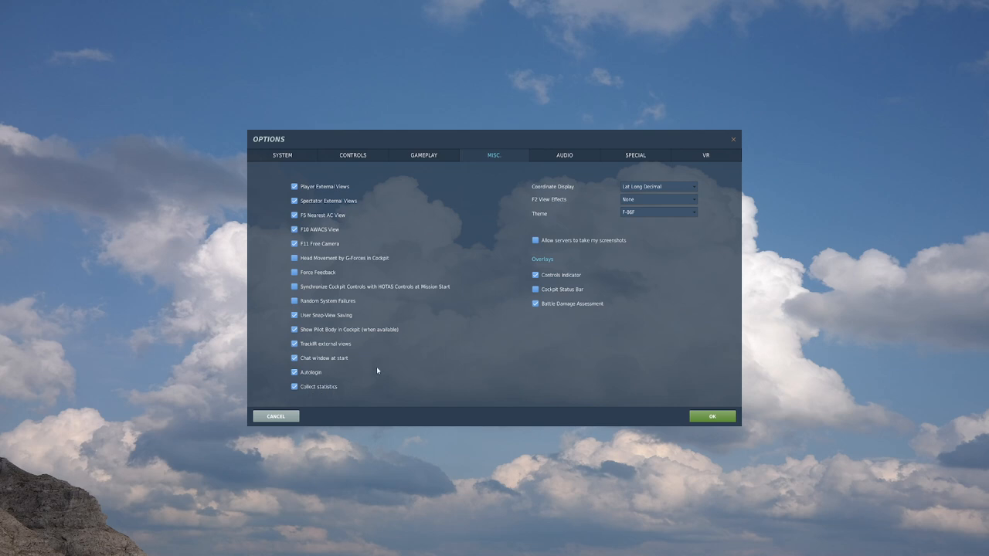
mouse_move(703, 224)
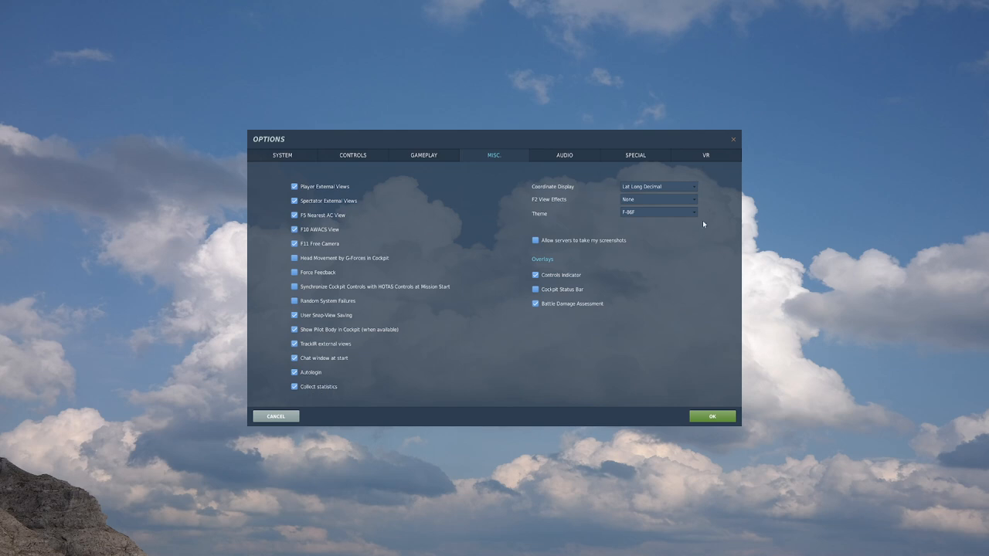
left_click(658, 187)
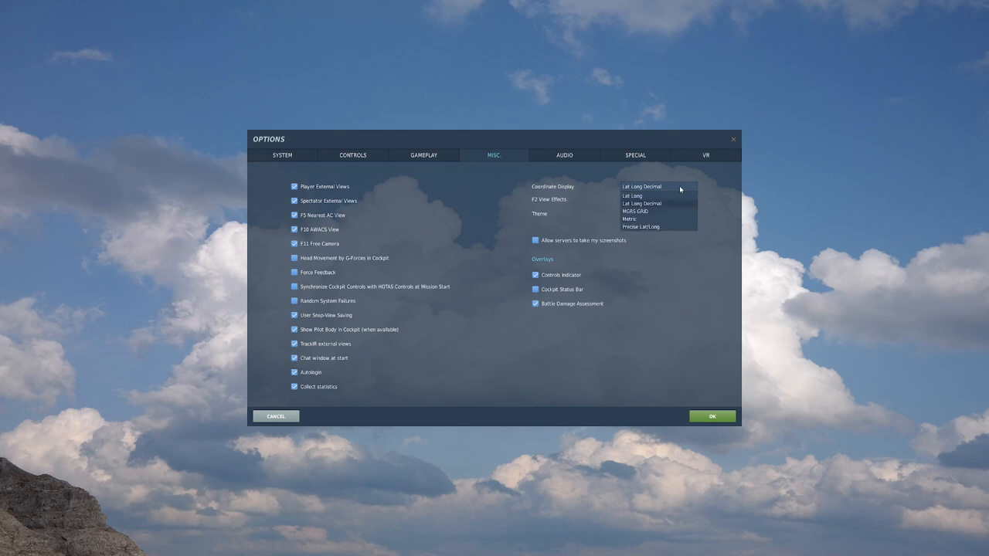
left_click(641, 186)
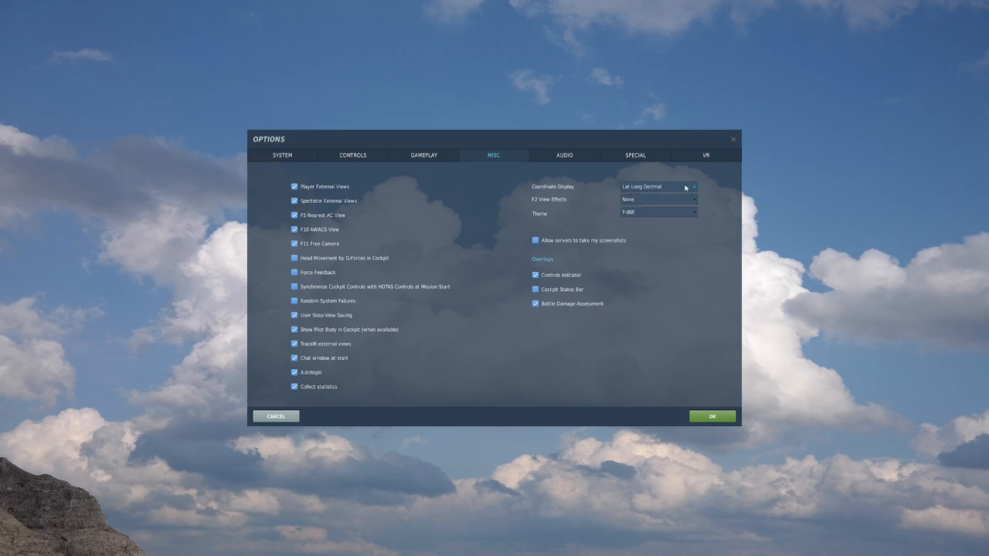
mouse_move(647, 183)
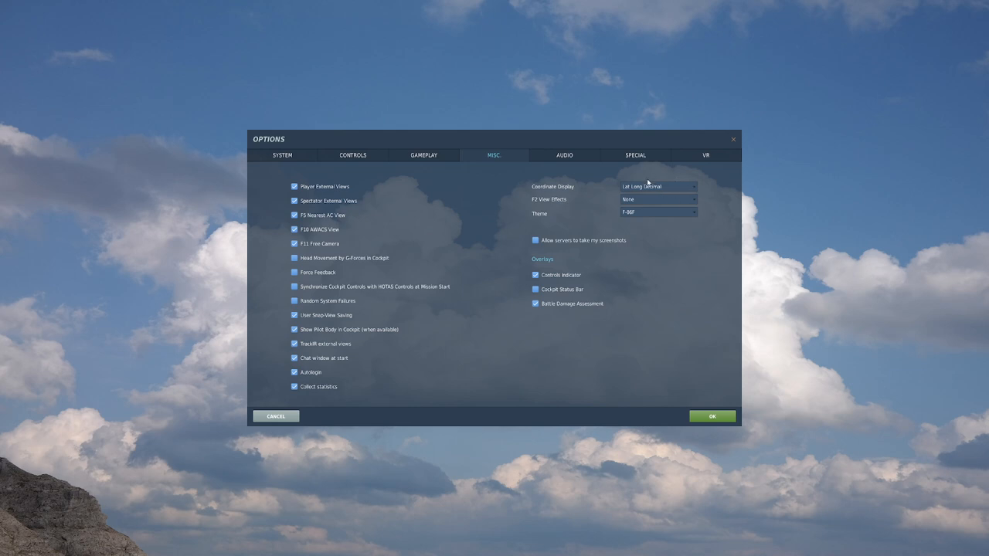
left_click(658, 187)
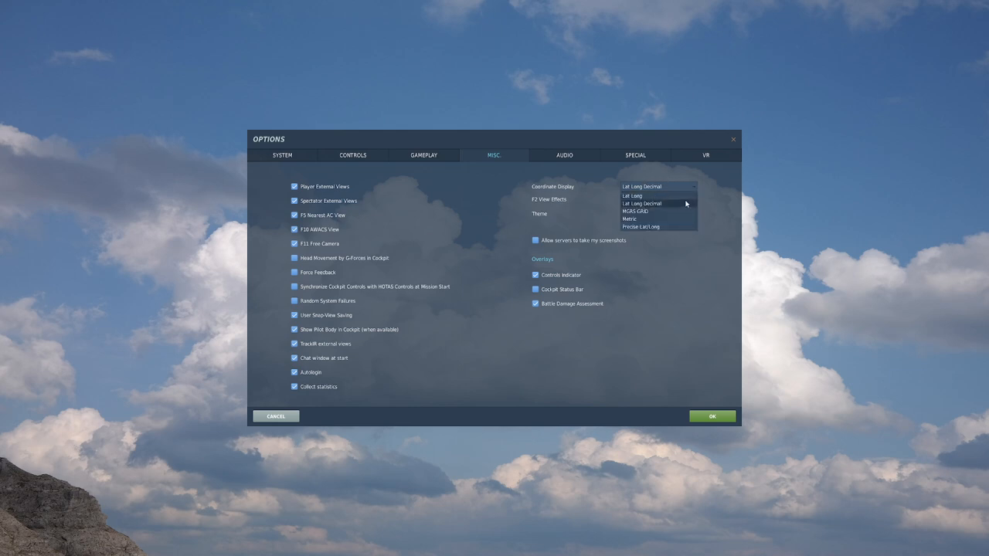
mouse_move(657, 216)
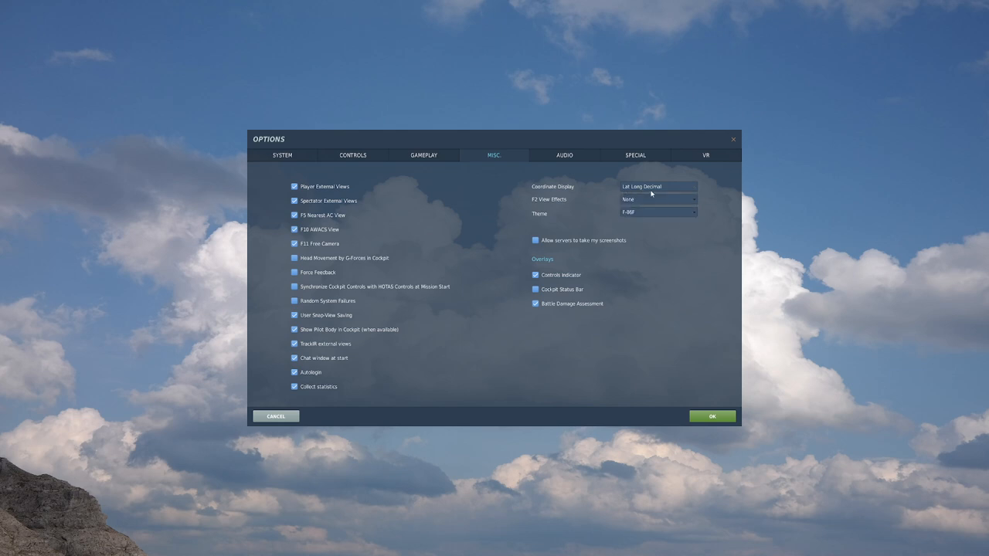
left_click(657, 199)
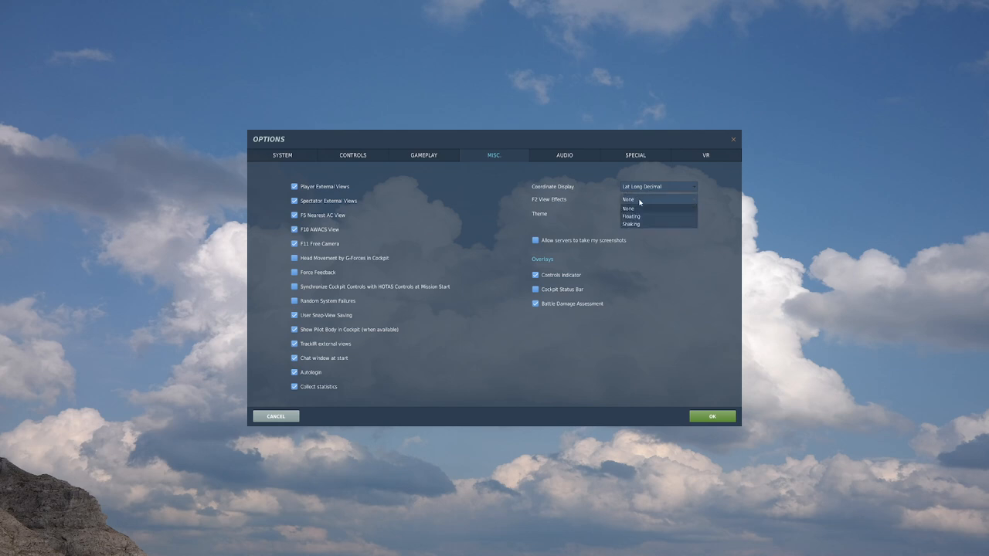
left_click(628, 199)
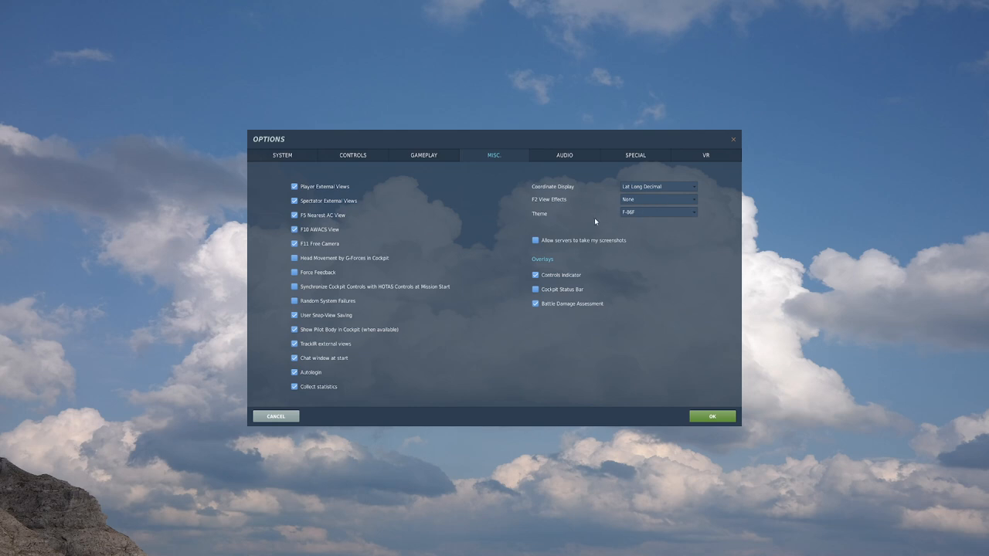
left_click(658, 199)
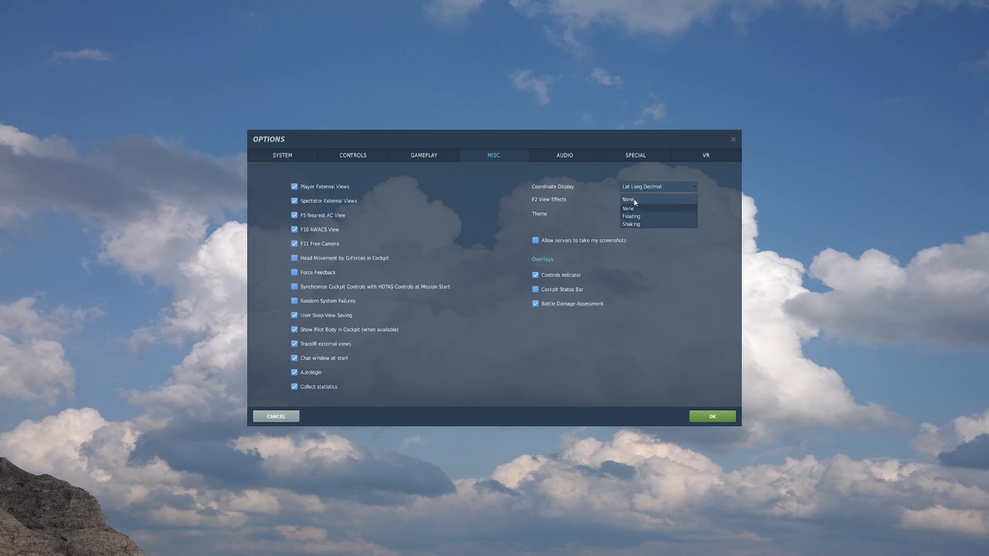
left_click(628, 208)
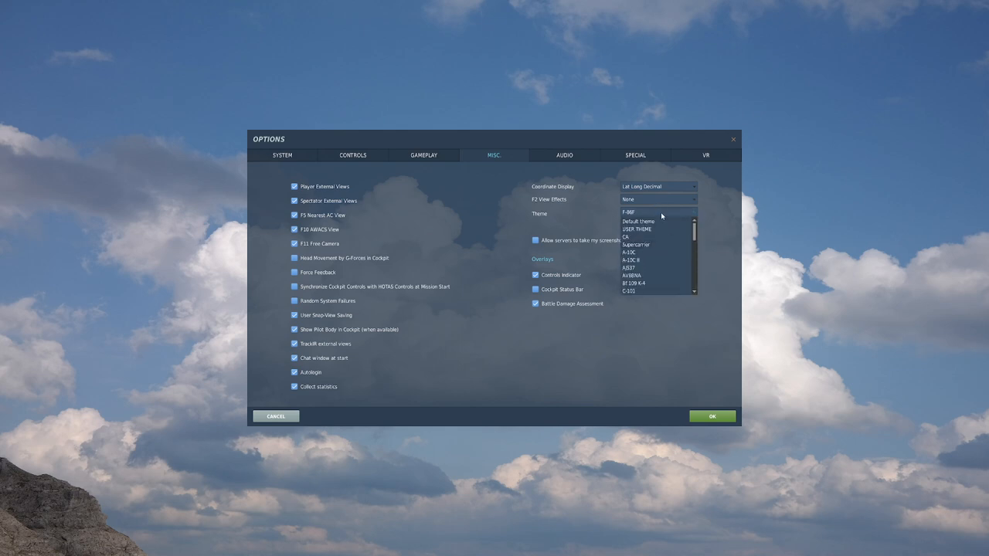
left_click(628, 212)
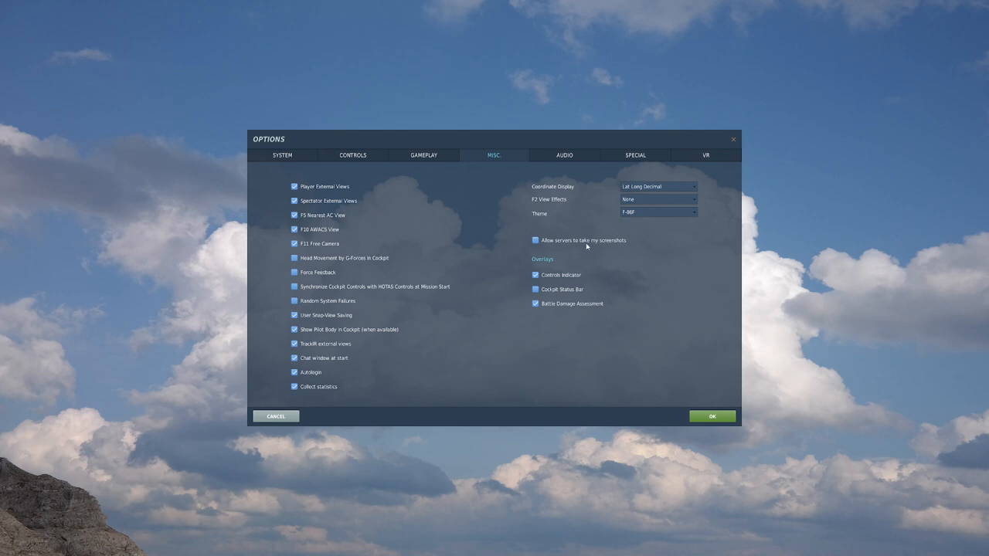
mouse_move(570, 281)
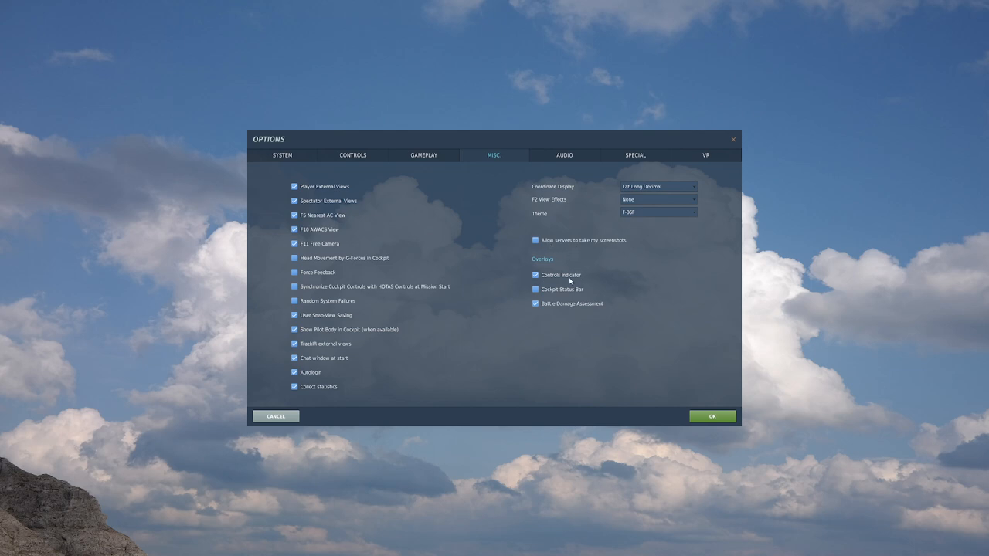
mouse_move(558, 276)
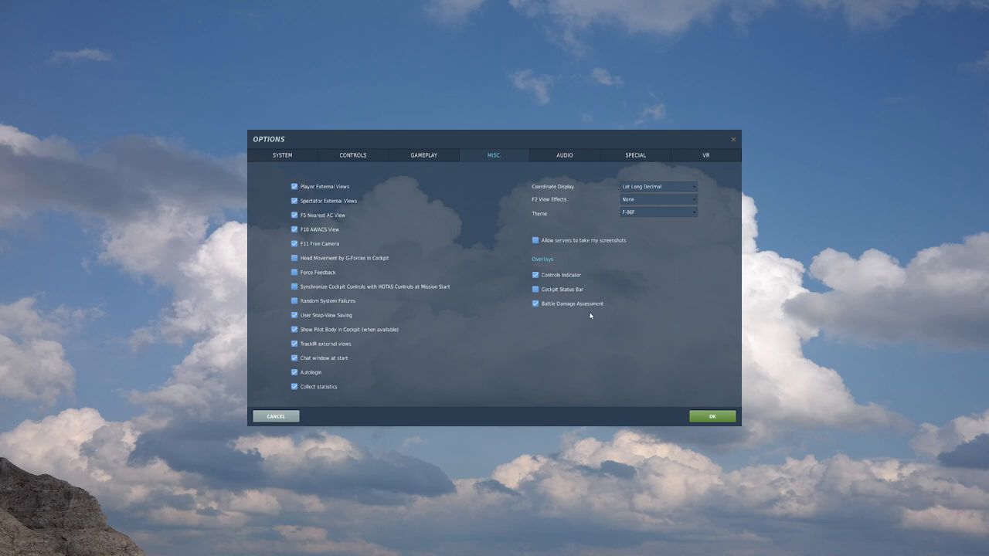
mouse_move(582, 306)
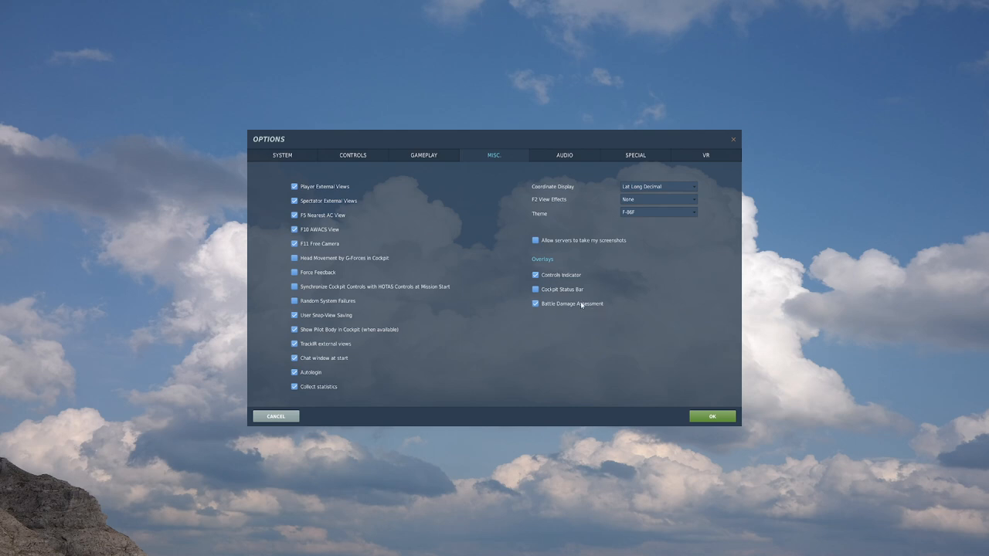
Switch to the Audio settings with volume sliders and sound checkboxes.
left_click(564, 155)
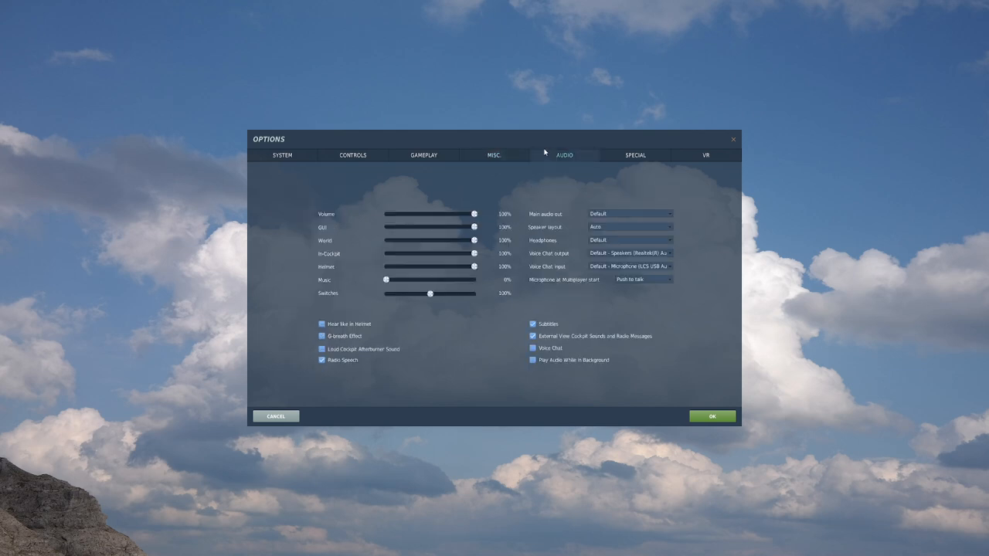
mouse_move(583, 203)
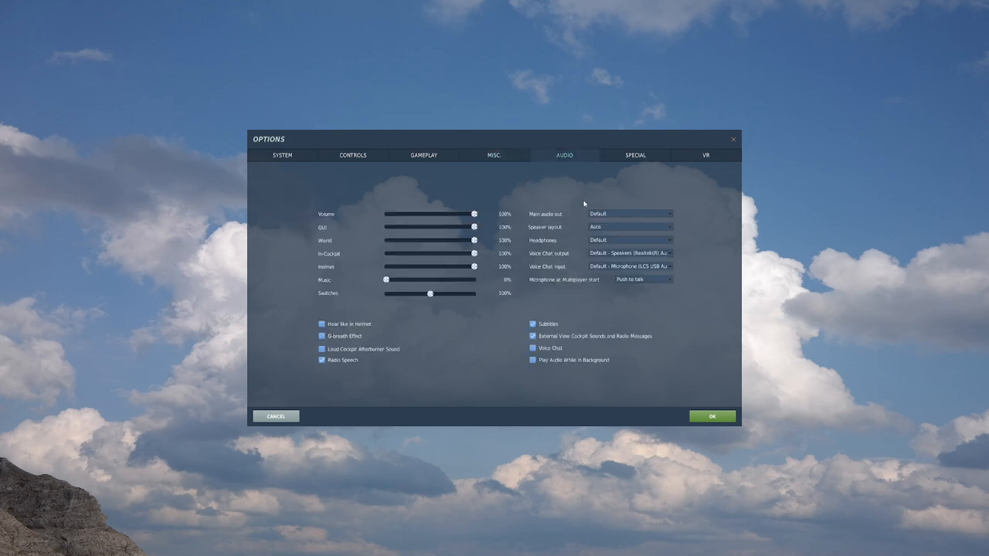
mouse_move(573, 238)
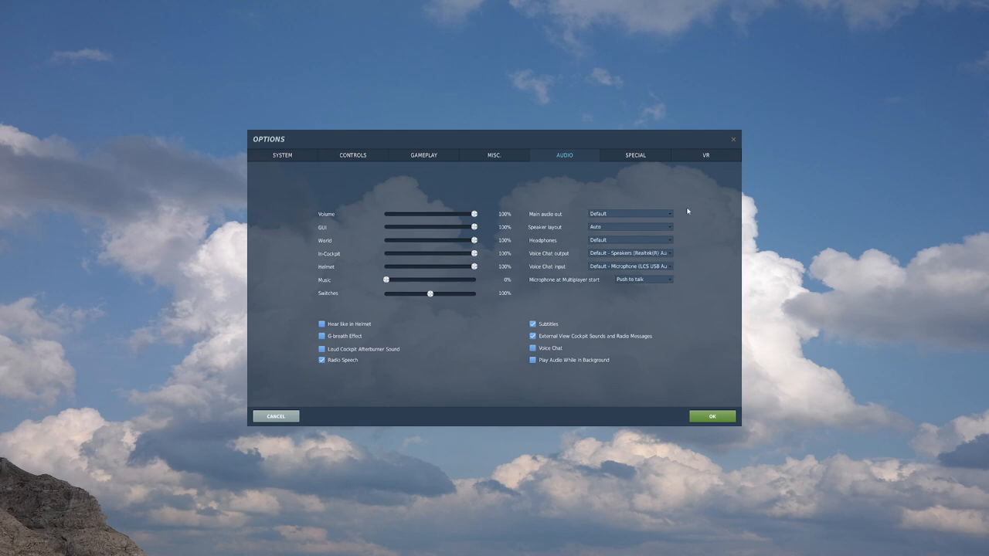
mouse_move(566, 285)
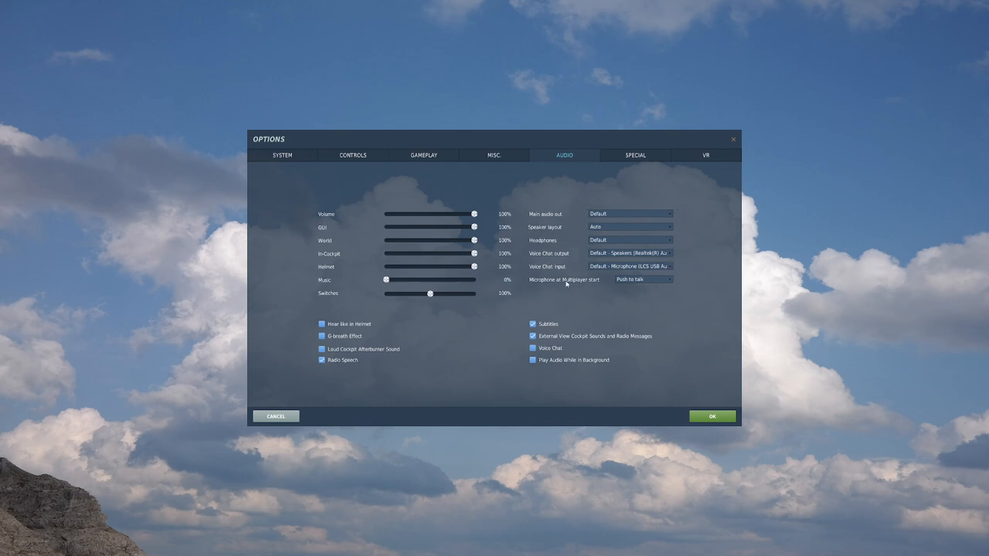
mouse_move(459, 306)
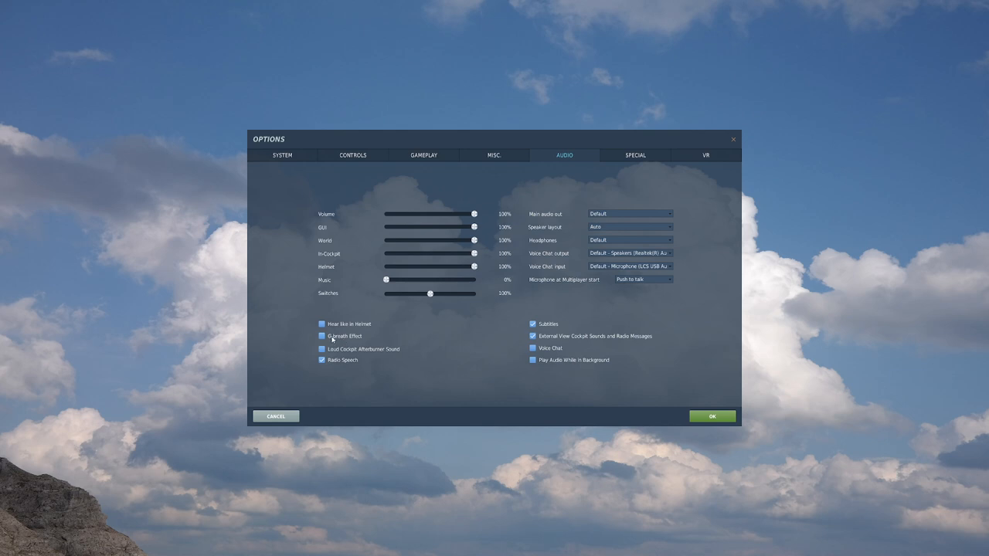
mouse_move(340, 340)
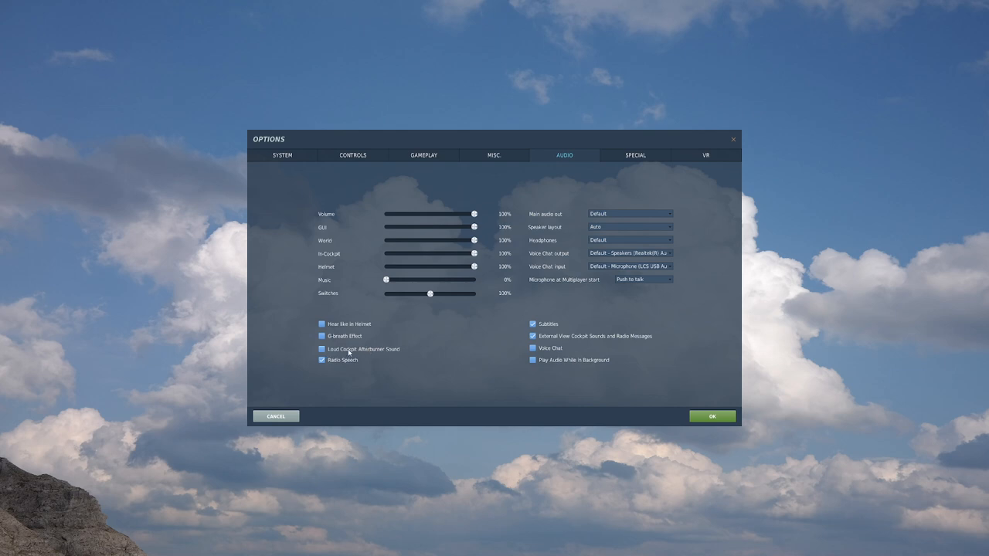
mouse_move(338, 363)
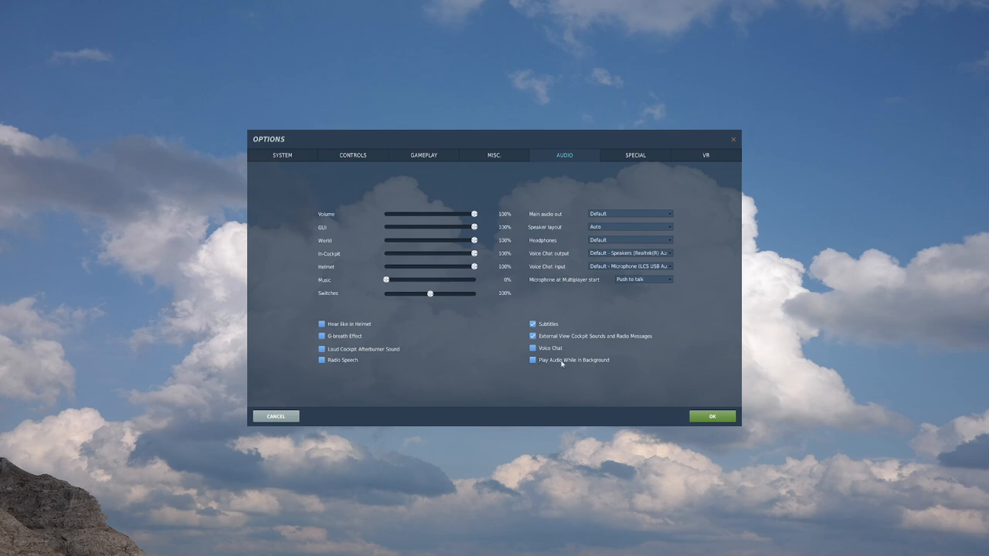
mouse_move(567, 365)
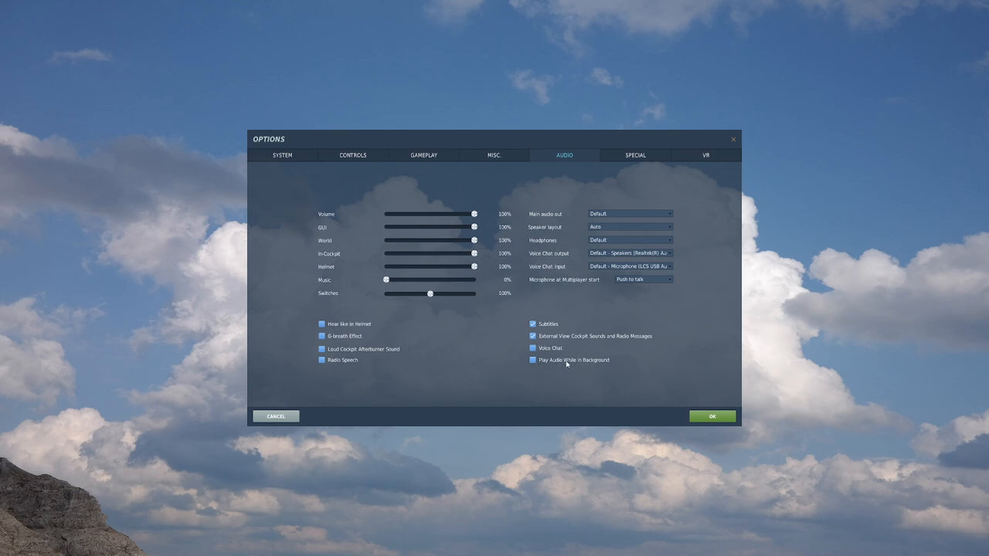
In Special options, keep the Yak-52 cockpit in English, then select C-101EB.
left_click(634, 155)
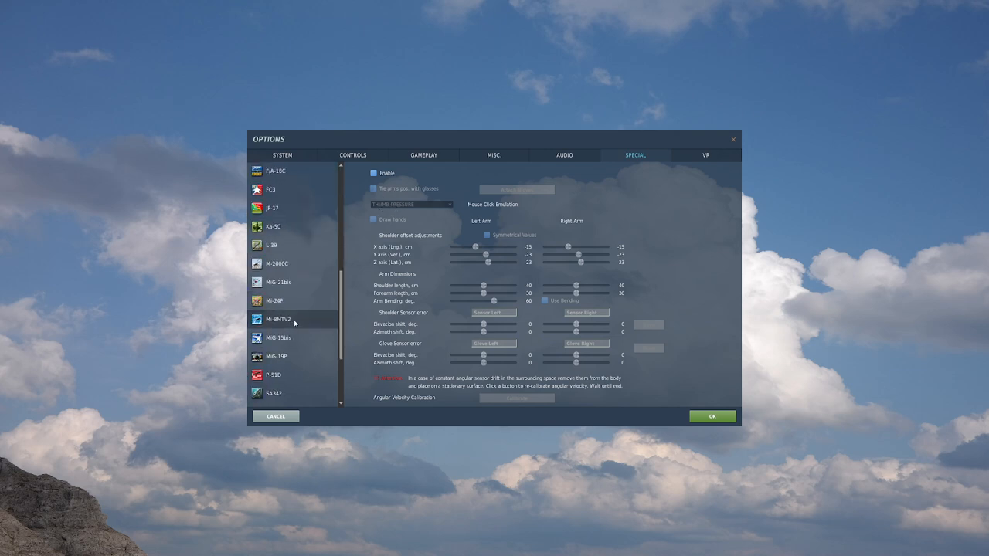
left_click(274, 356)
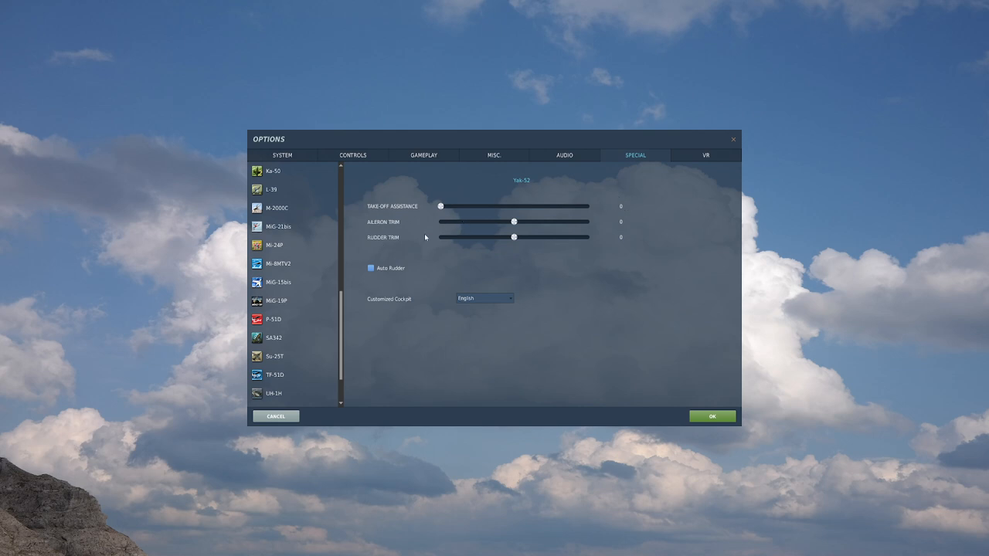
mouse_move(501, 231)
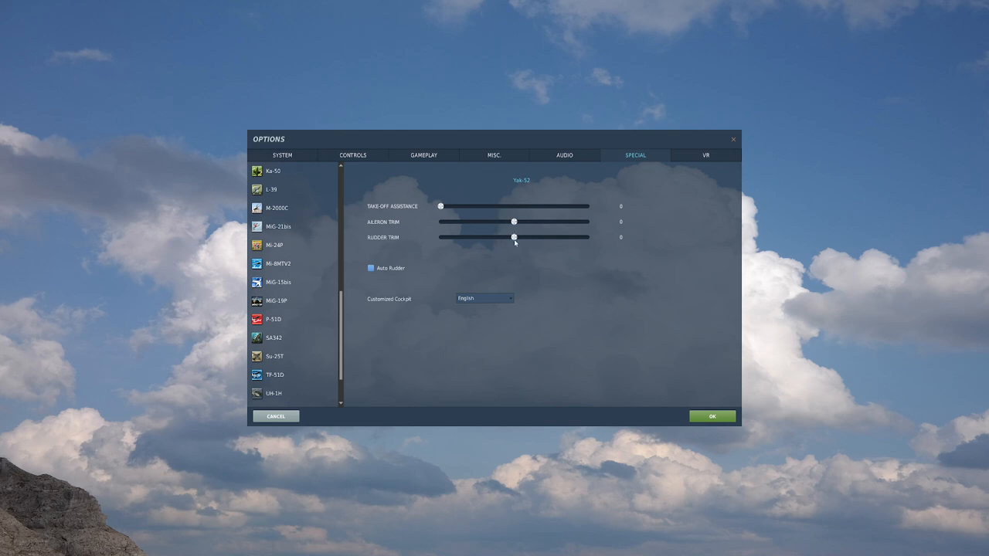
mouse_move(465, 245)
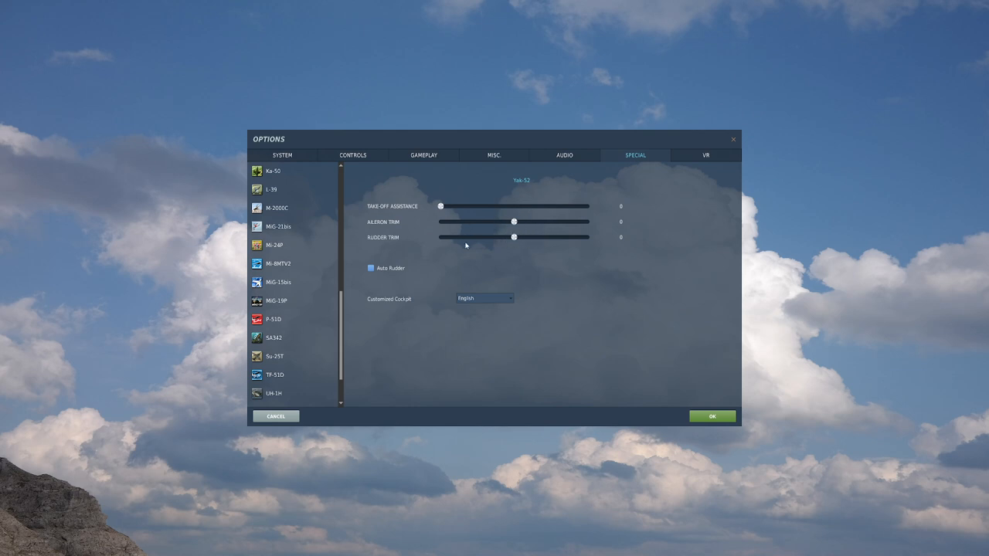
left_click(370, 268)
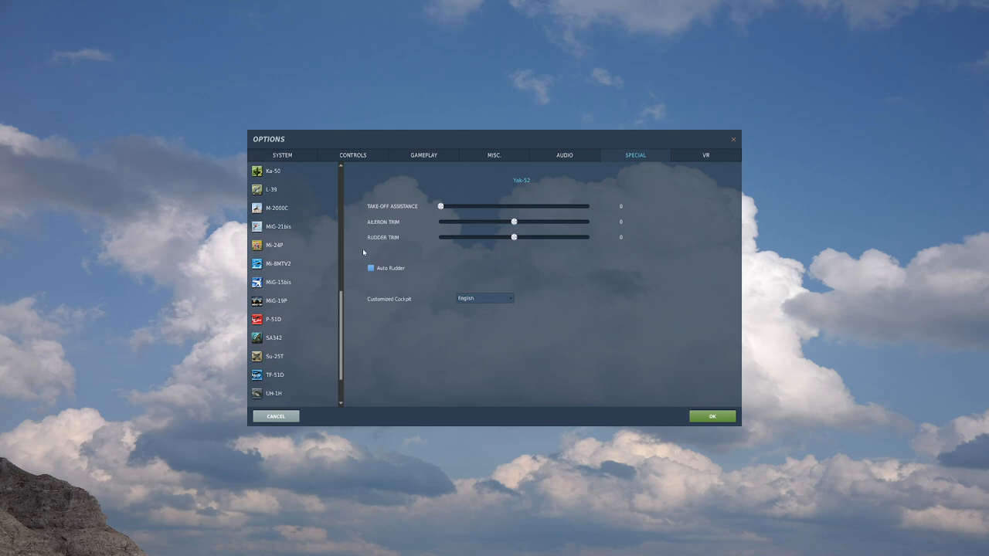
mouse_move(391, 266)
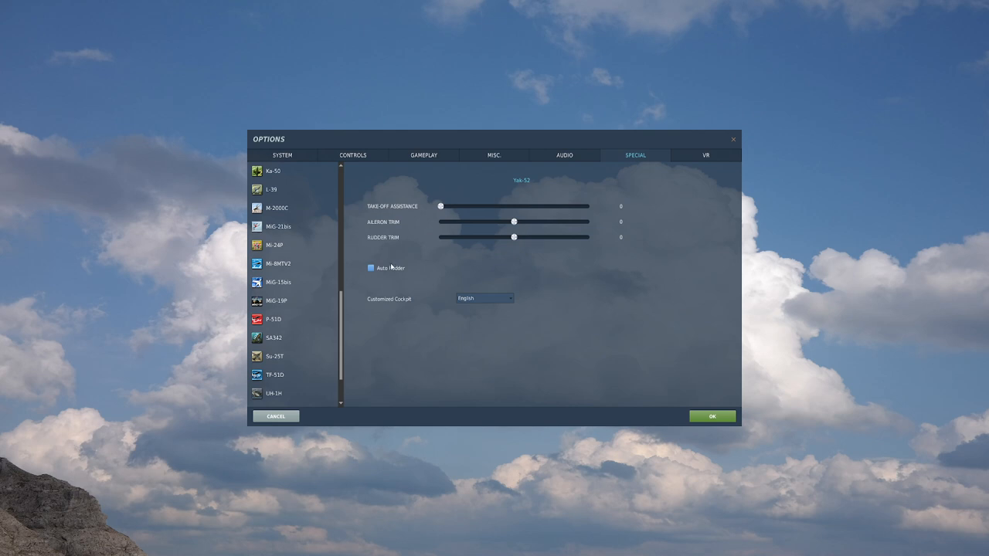
mouse_move(365, 262)
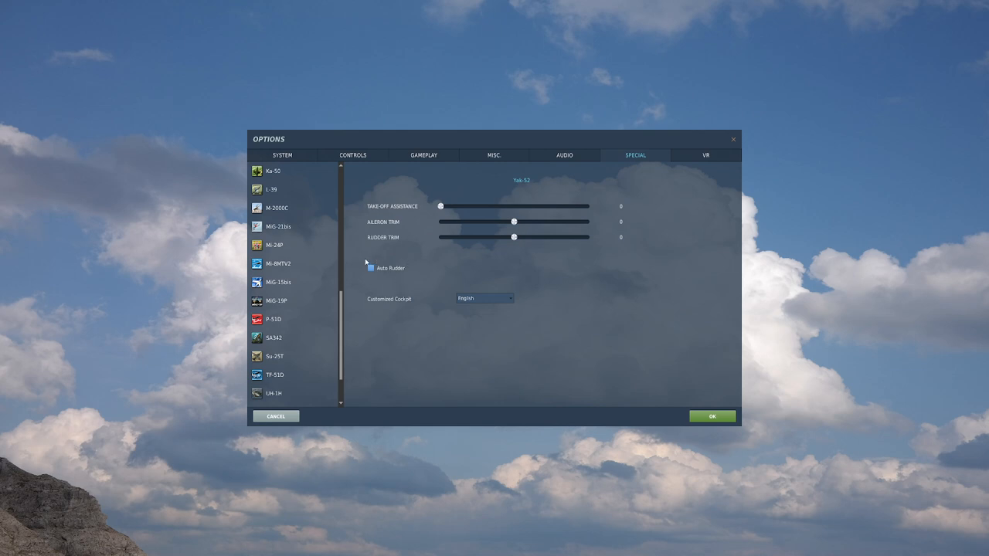
left_click(506, 299)
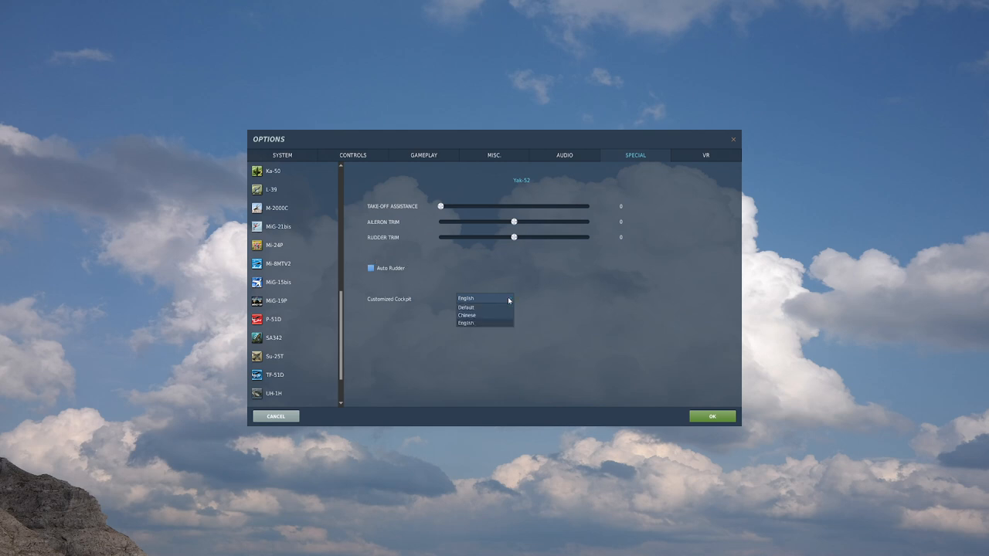
left_click(466, 298)
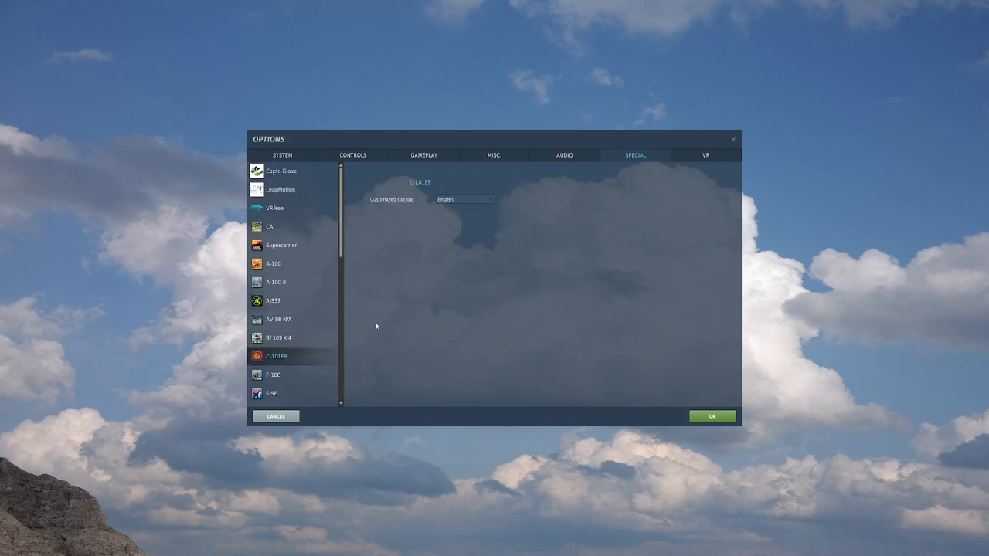
left_click(462, 199)
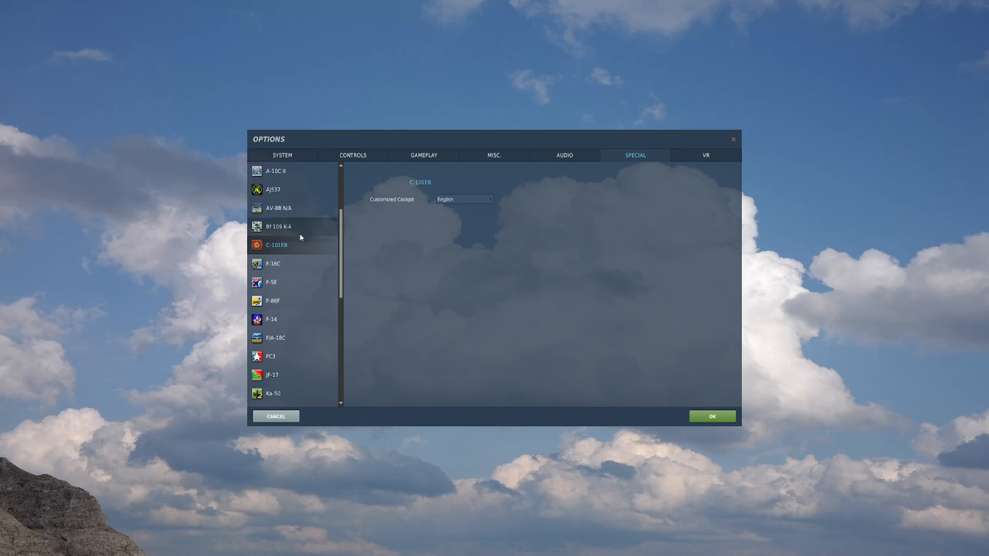
Show F-16C special settings, keeping canopy tint Transparent and reflections None.
left_click(271, 264)
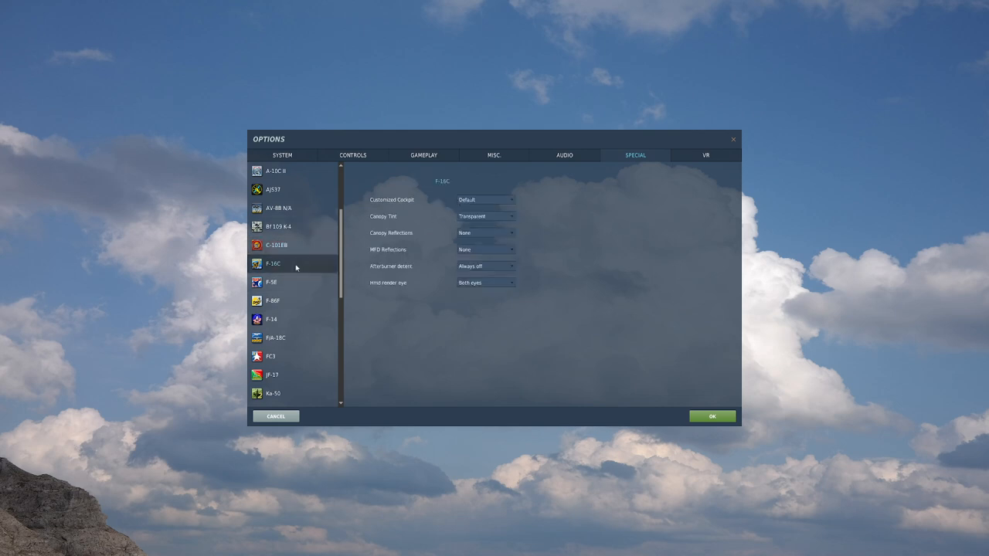
left_click(485, 216)
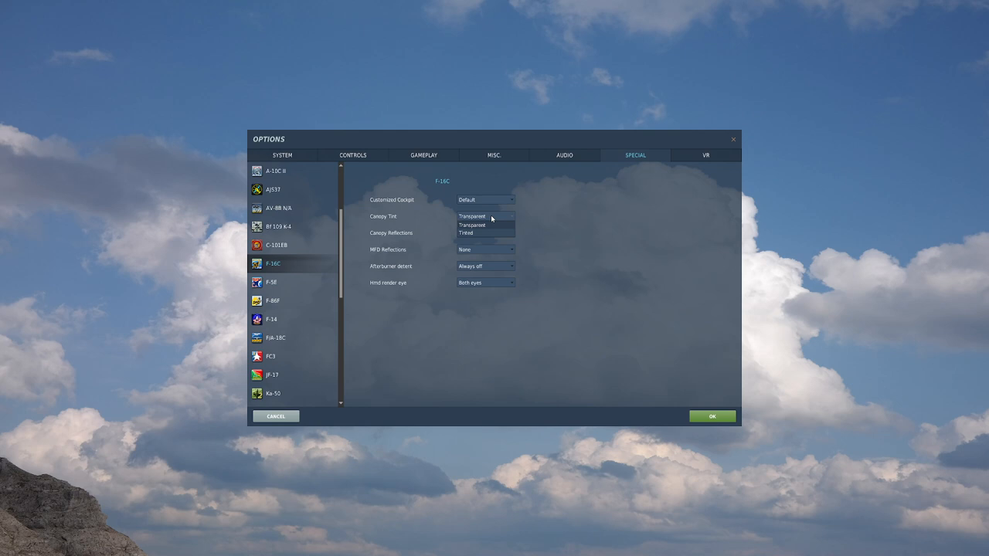
left_click(472, 225)
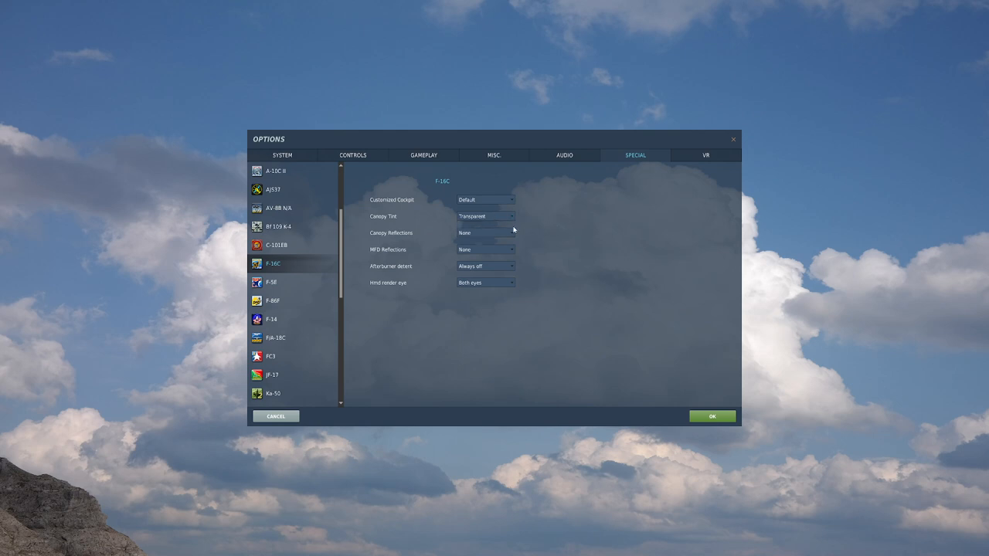
left_click(485, 216)
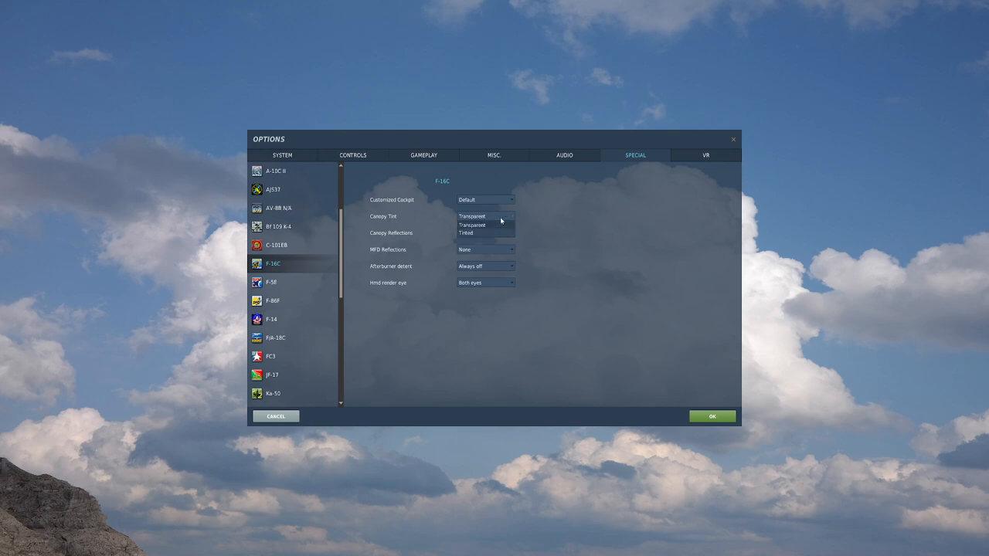
left_click(472, 225)
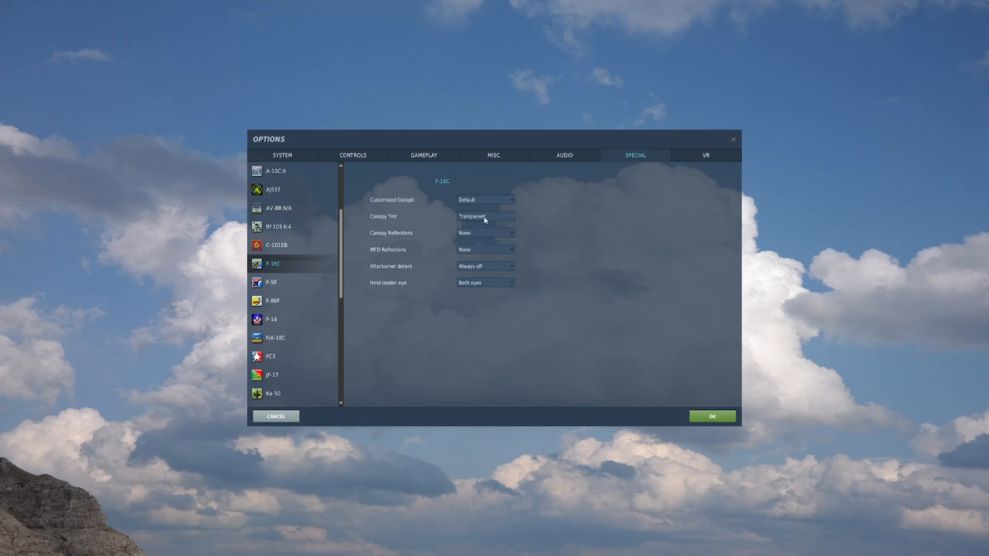
left_click(485, 233)
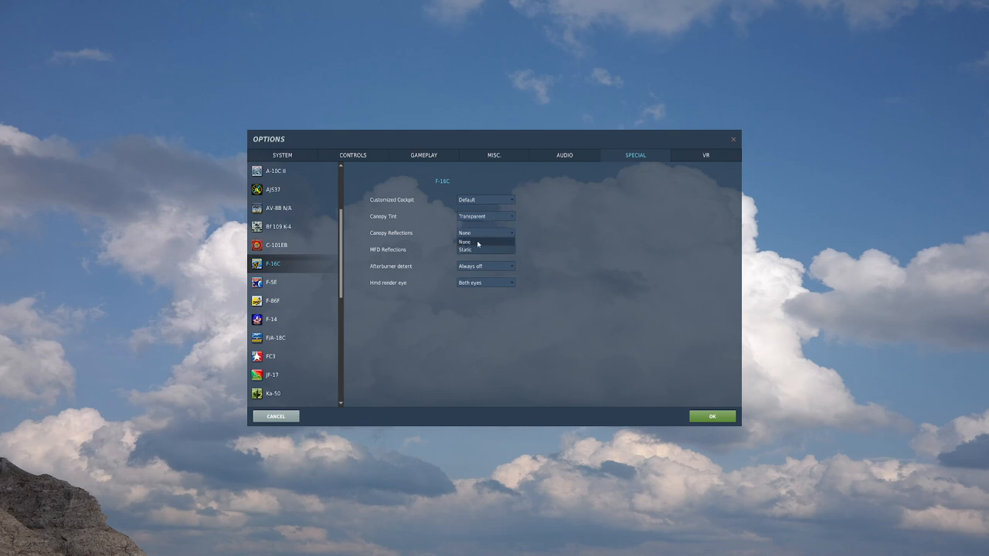
left_click(485, 248)
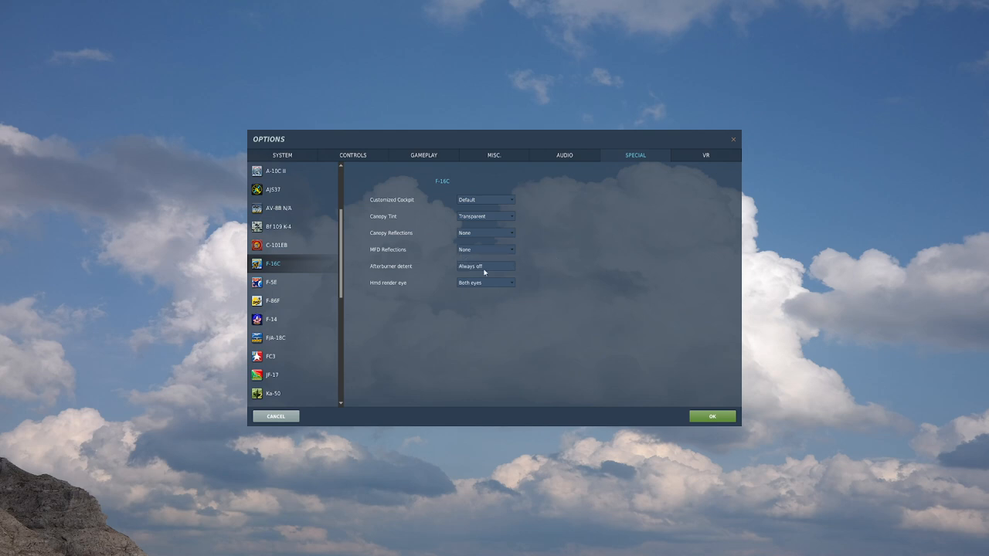
Keep afterburner detent Always off and HMD on Both eyes, then close Options.
left_click(485, 266)
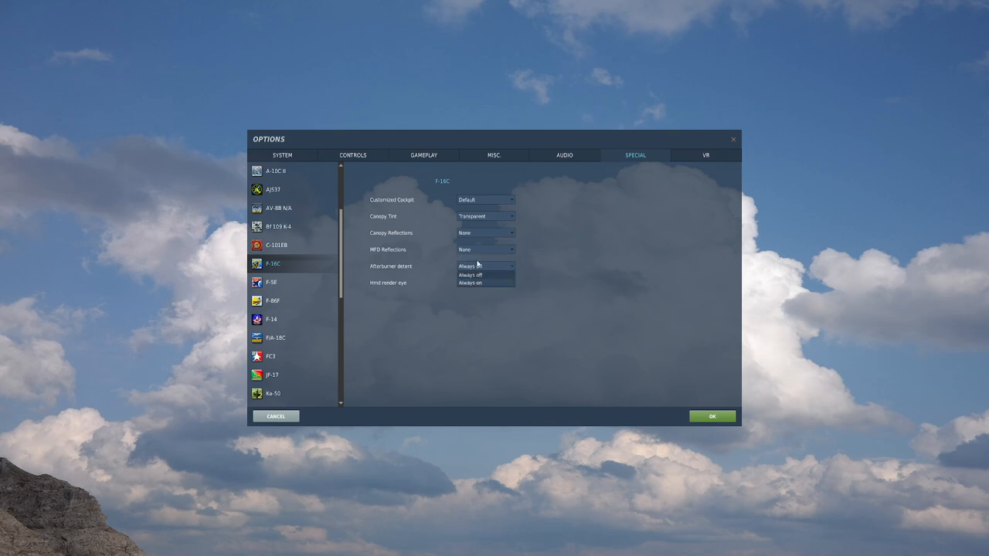
left_click(470, 275)
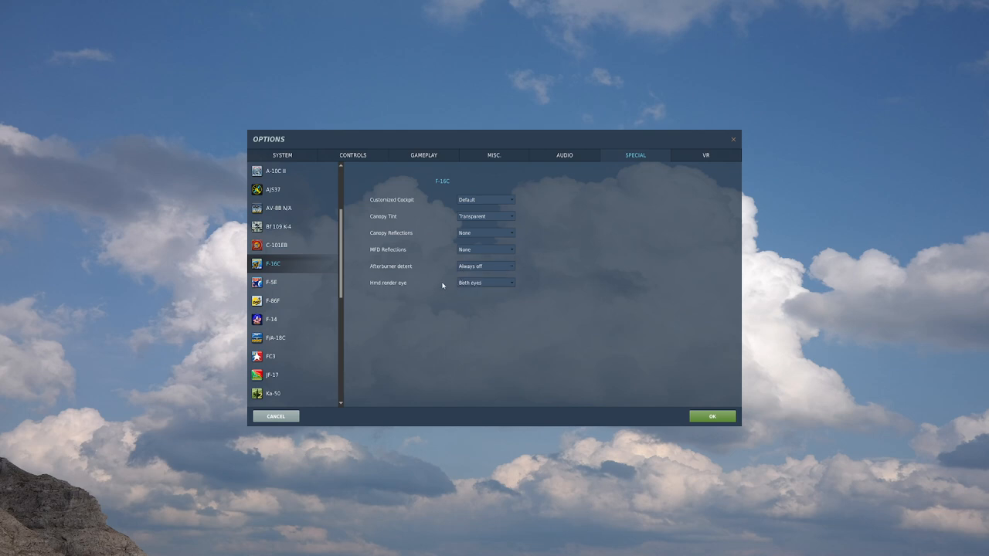
mouse_move(446, 290)
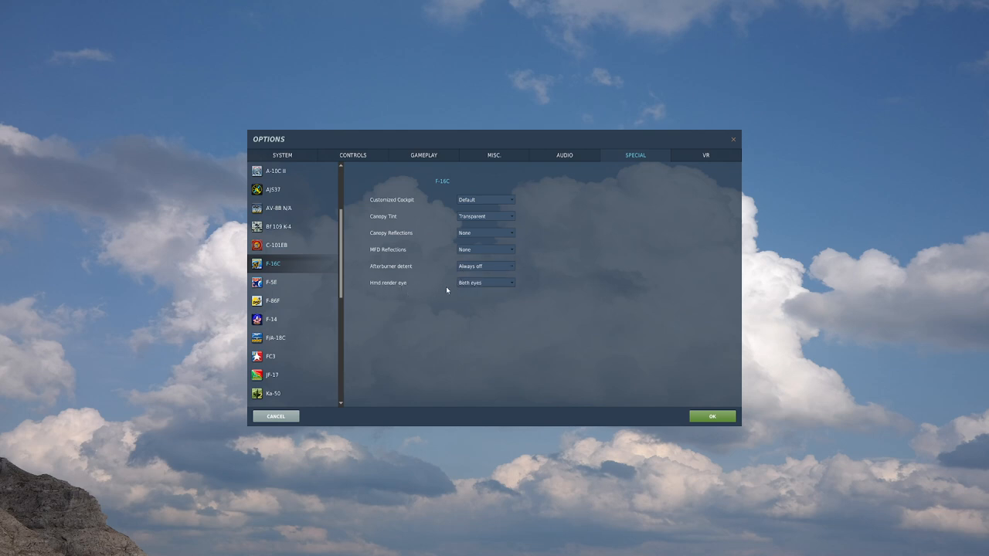
left_click(485, 282)
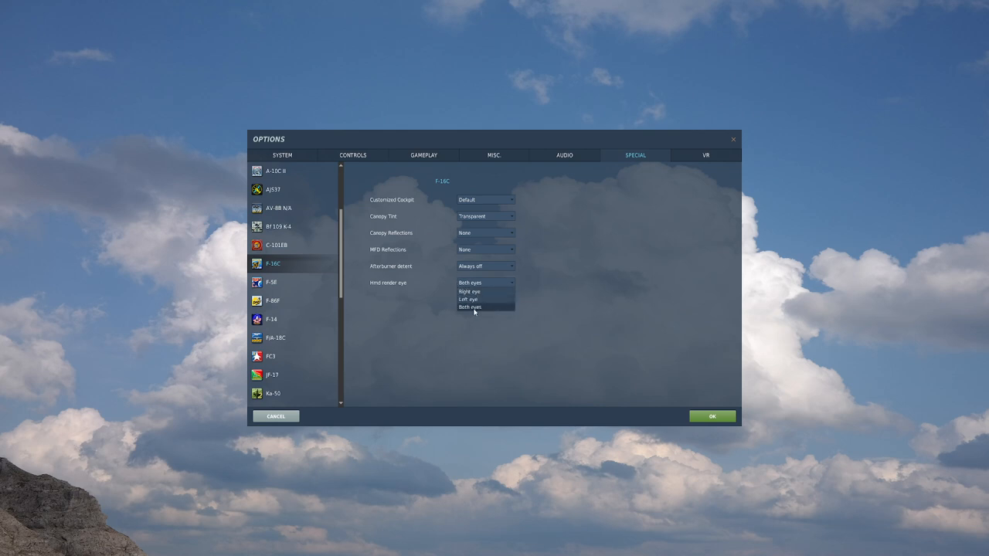
left_click(469, 307)
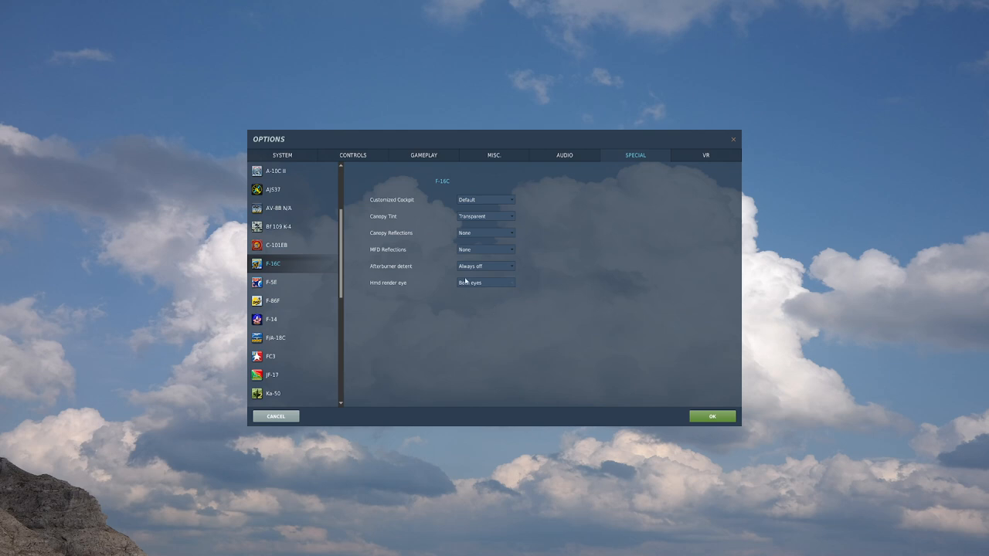
mouse_move(634, 185)
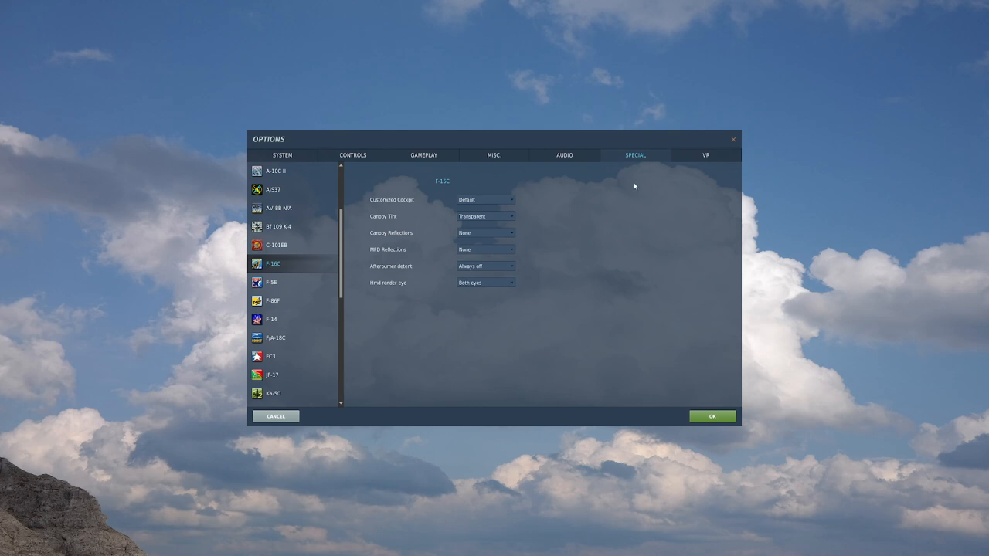
left_click(422, 155)
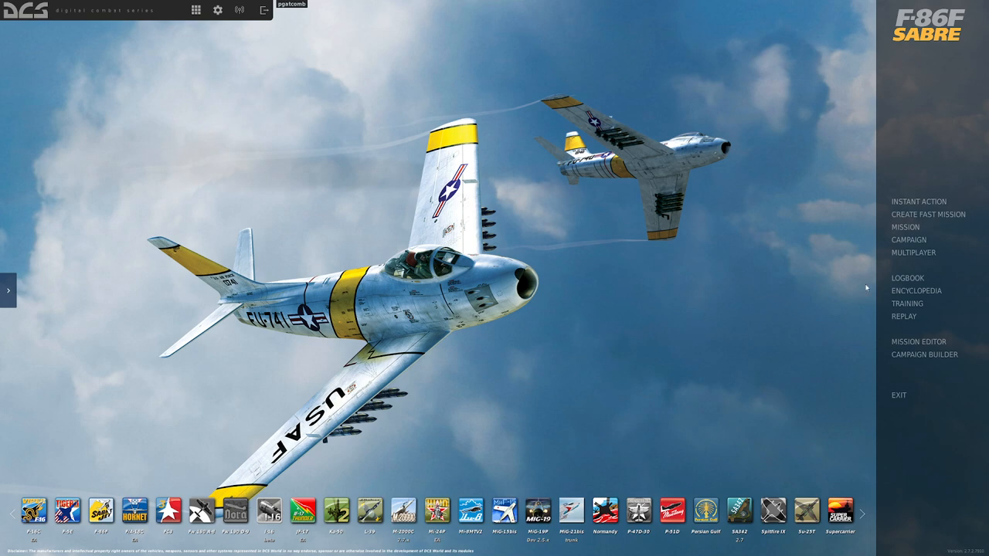
Start a new Mission Editor mission on the Caucasus map.
left_click(917, 341)
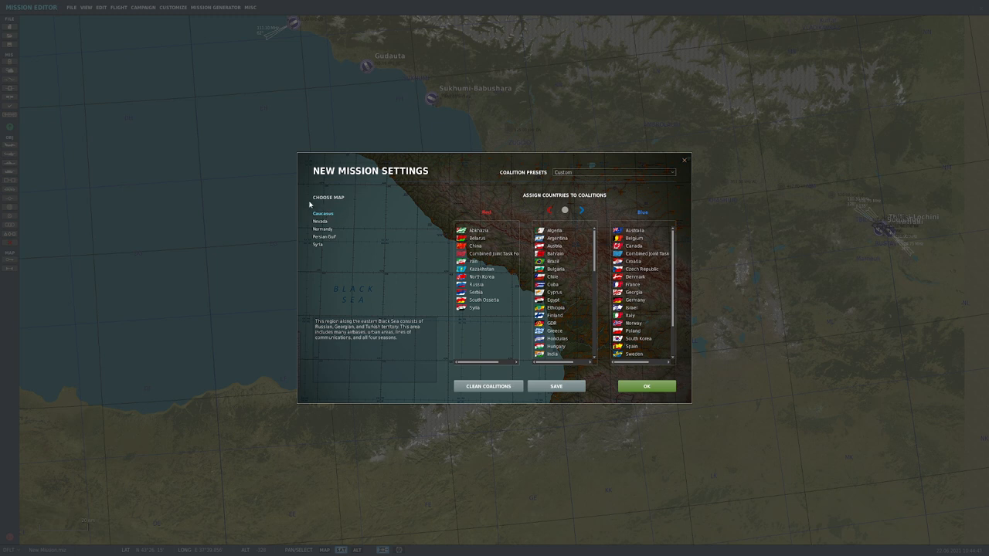
mouse_move(314, 209)
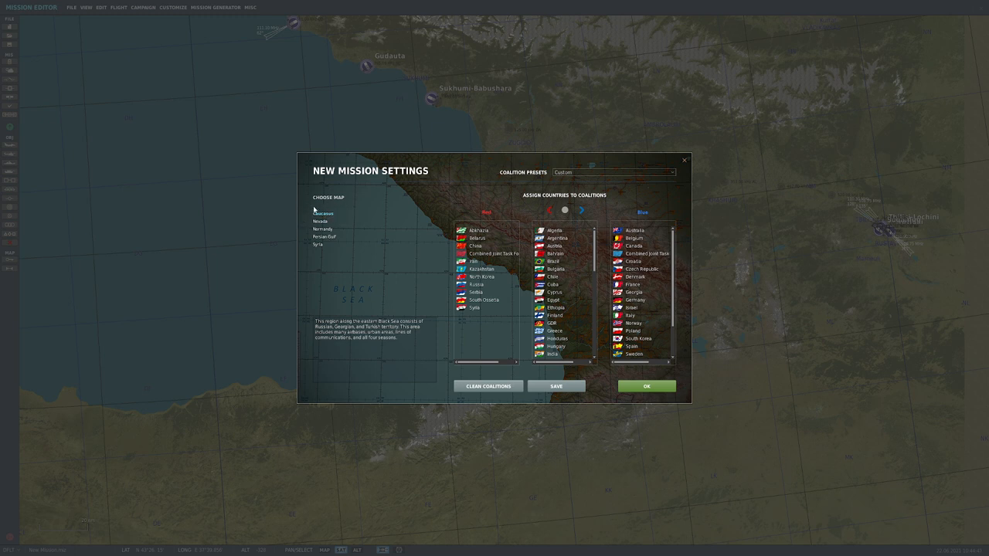
left_click(646, 386)
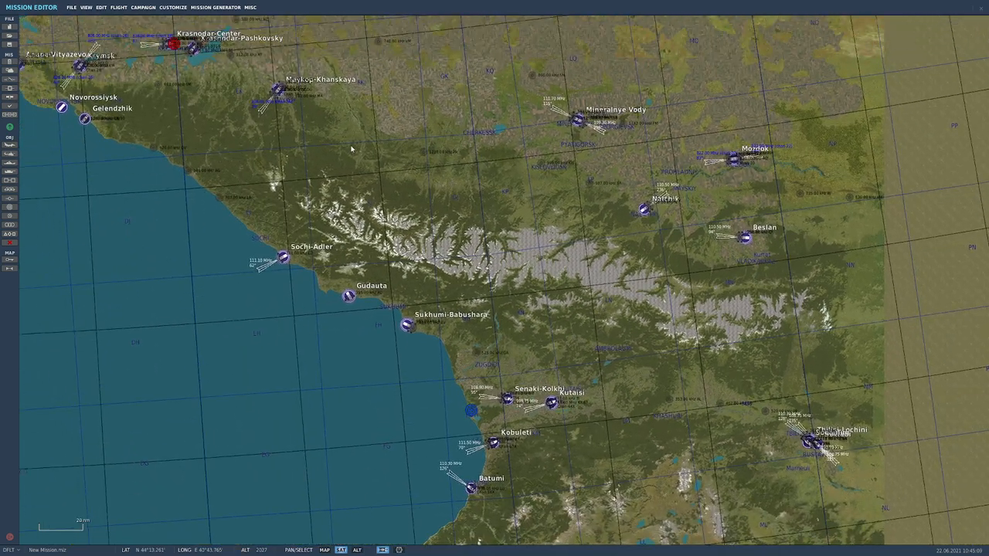
mouse_move(376, 462)
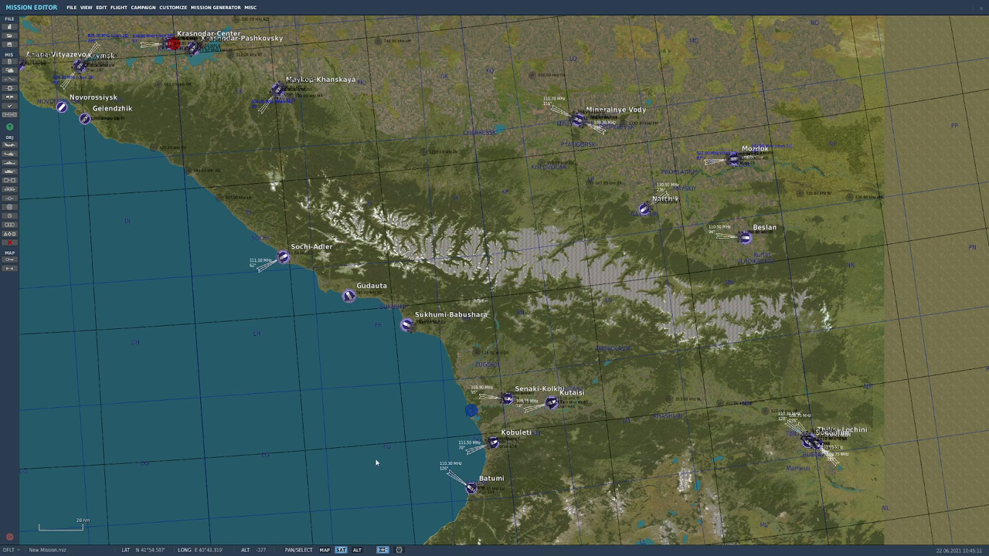
Cycle the map through chart and elevation relief modes, ending on chart view.
left_click(324, 550)
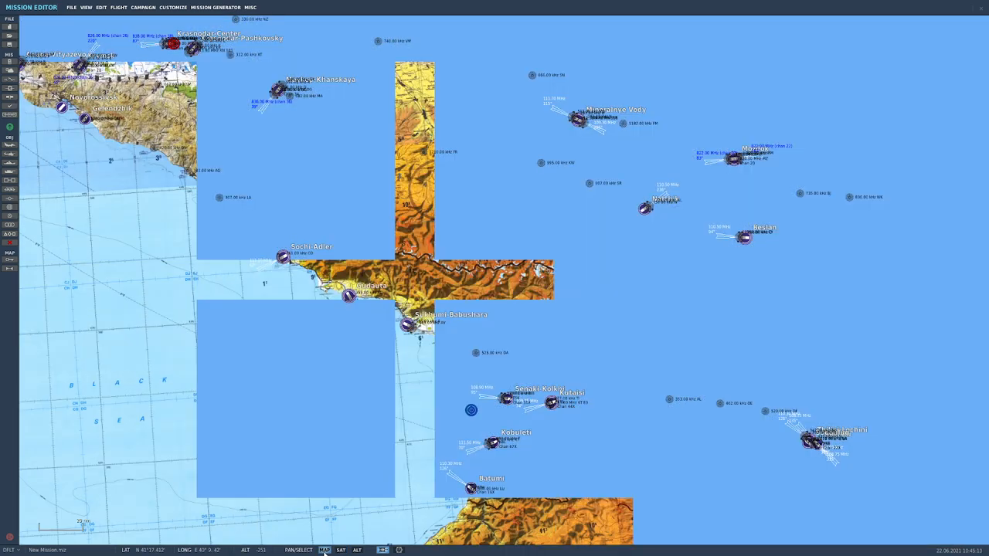
left_click(325, 549)
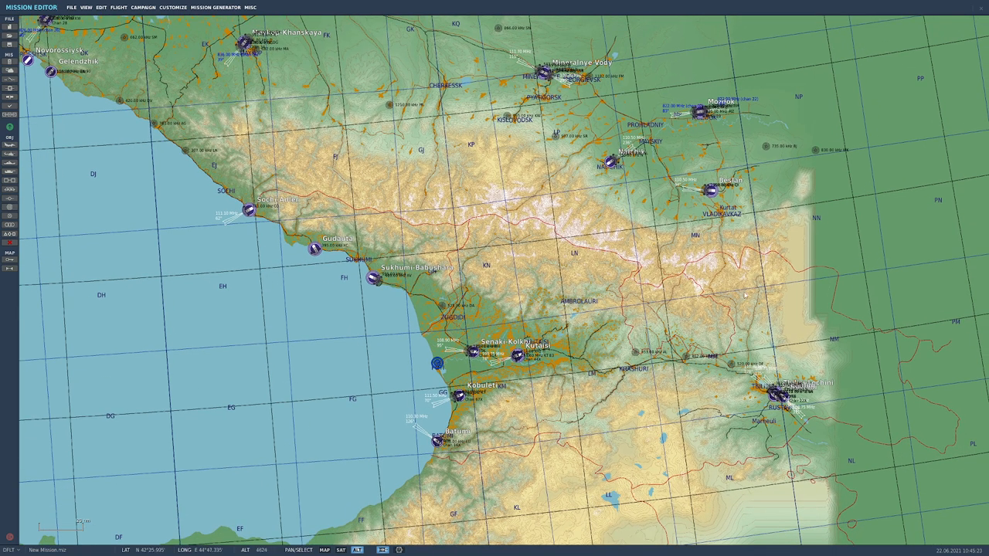
mouse_move(466, 349)
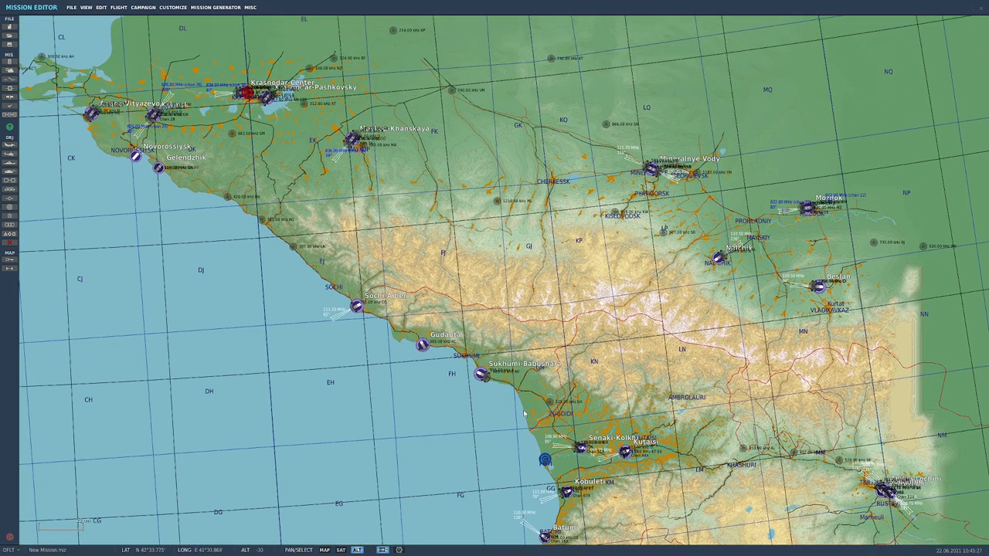
mouse_move(499, 357)
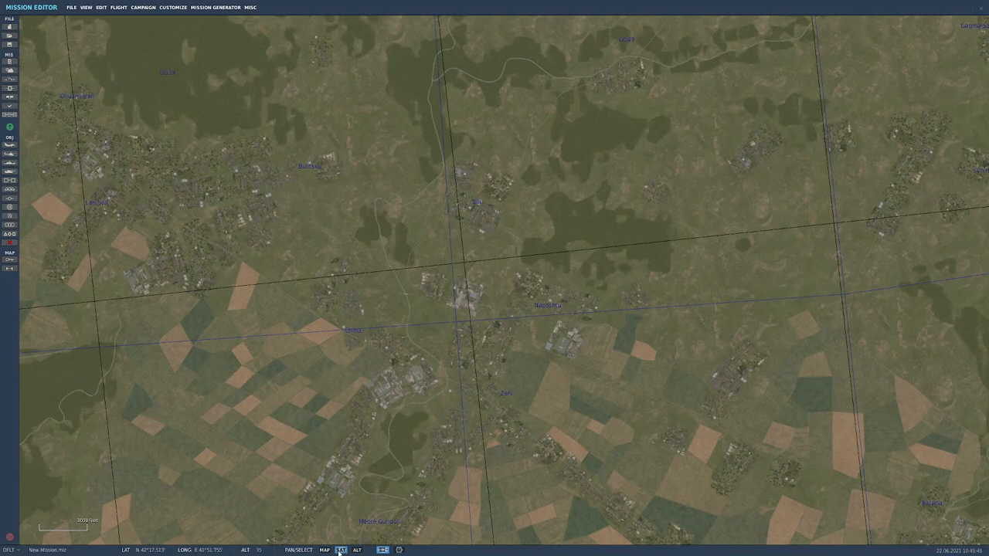
left_click(324, 549)
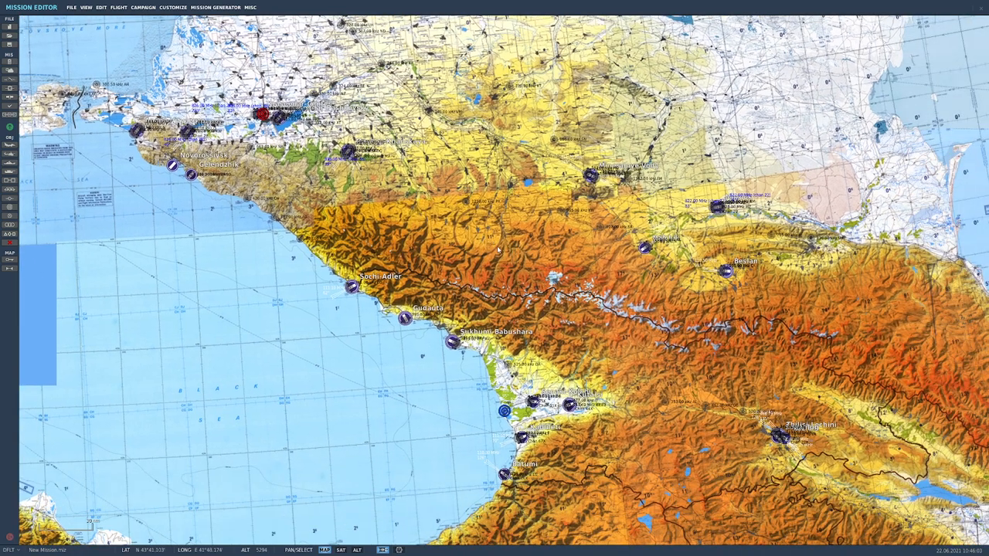
mouse_move(633, 325)
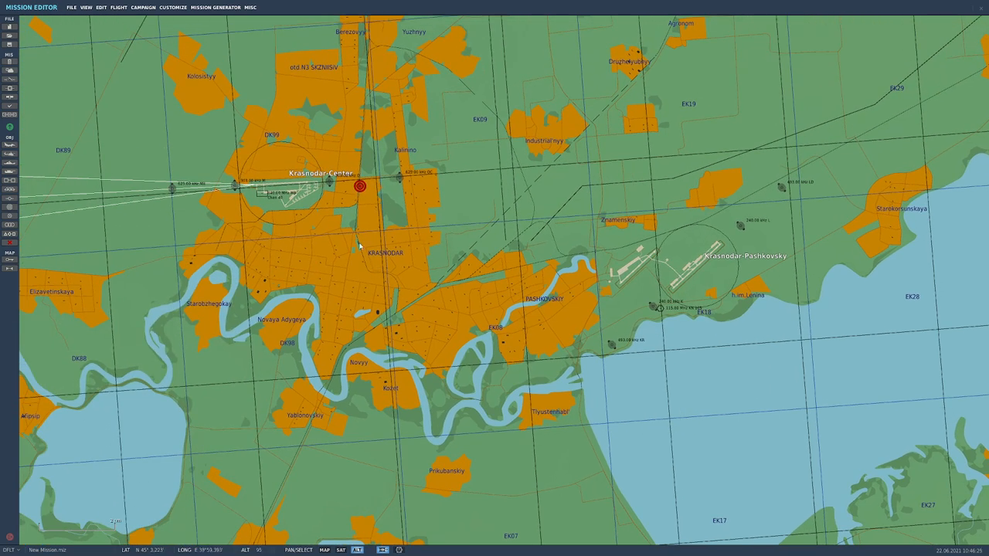
mouse_move(299, 209)
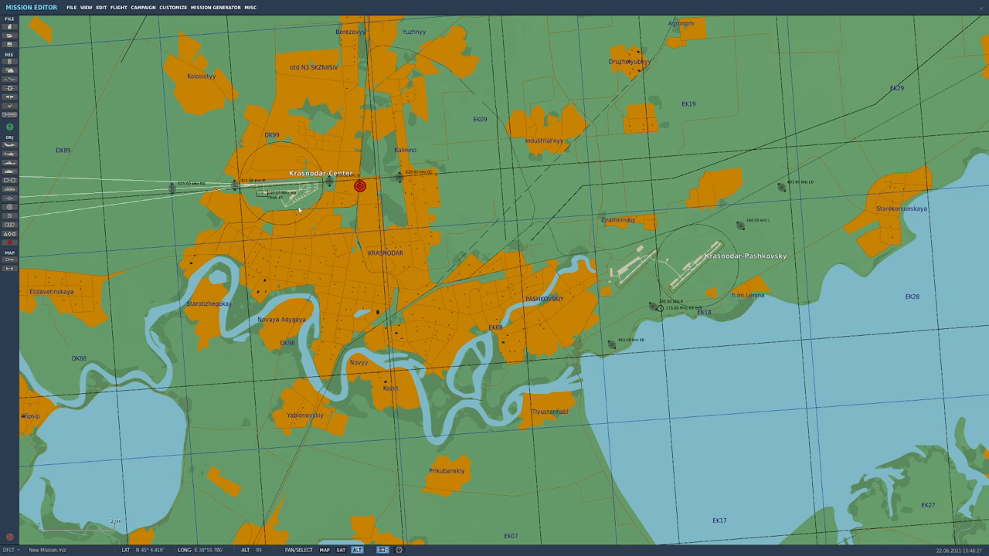
mouse_move(758, 270)
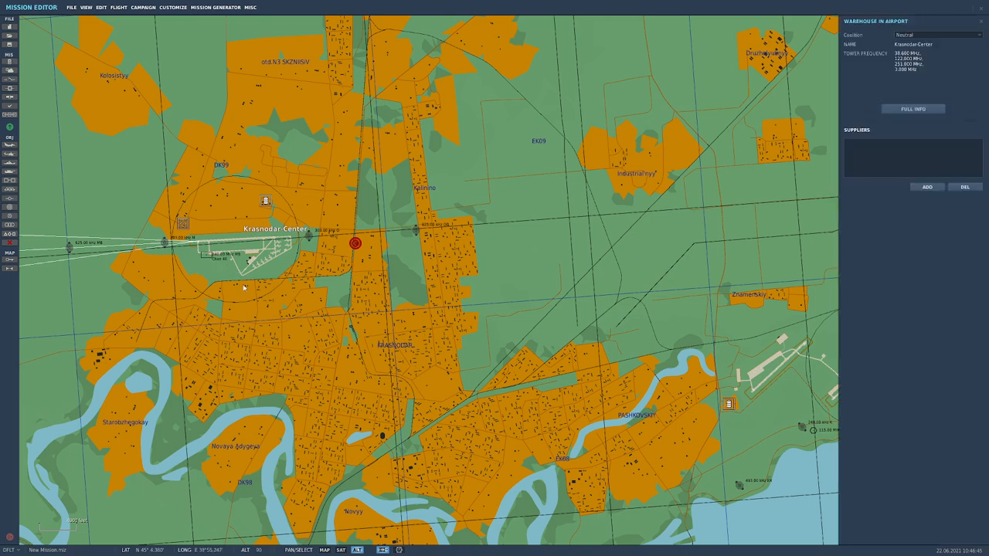
Zoom the map in on Krasnodar-Center.
scroll("down", 3)
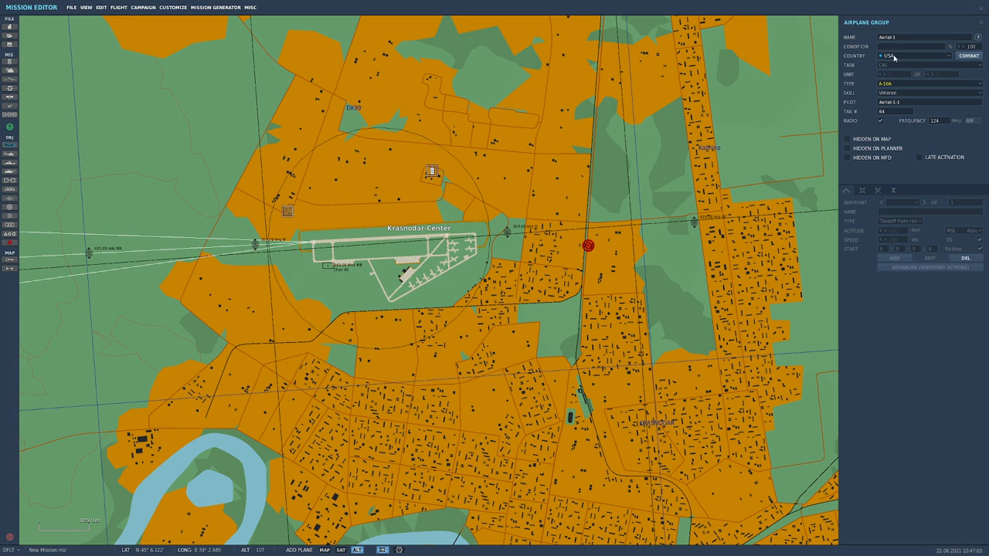
mouse_move(891, 66)
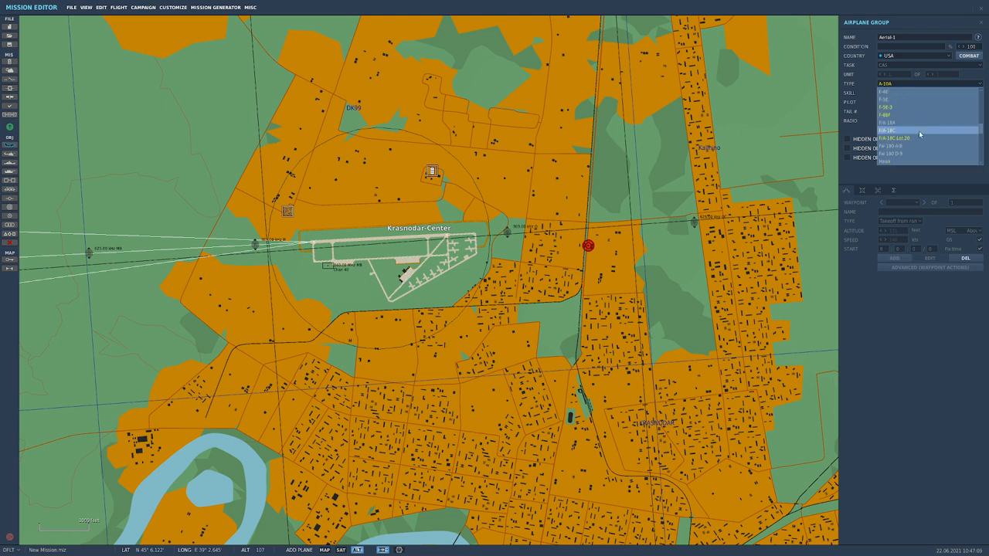
Change the Aerial-1 group's aircraft type to Yak-52.
left_click(892, 130)
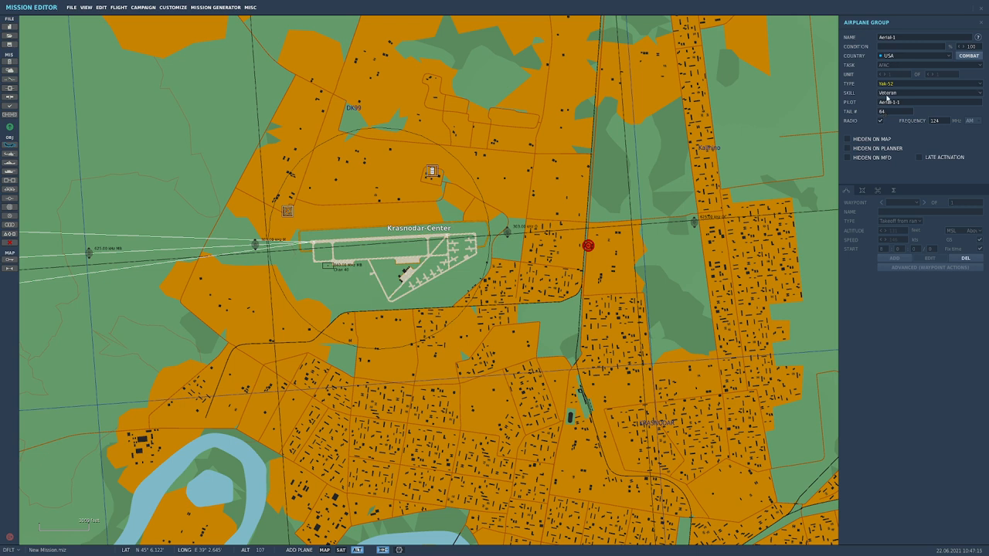
left_click(930, 84)
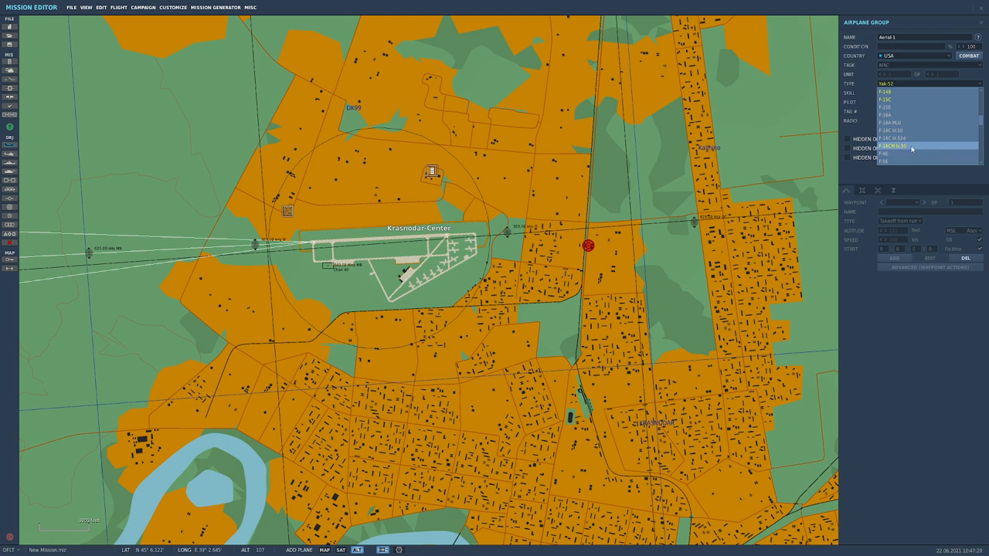
mouse_move(911, 153)
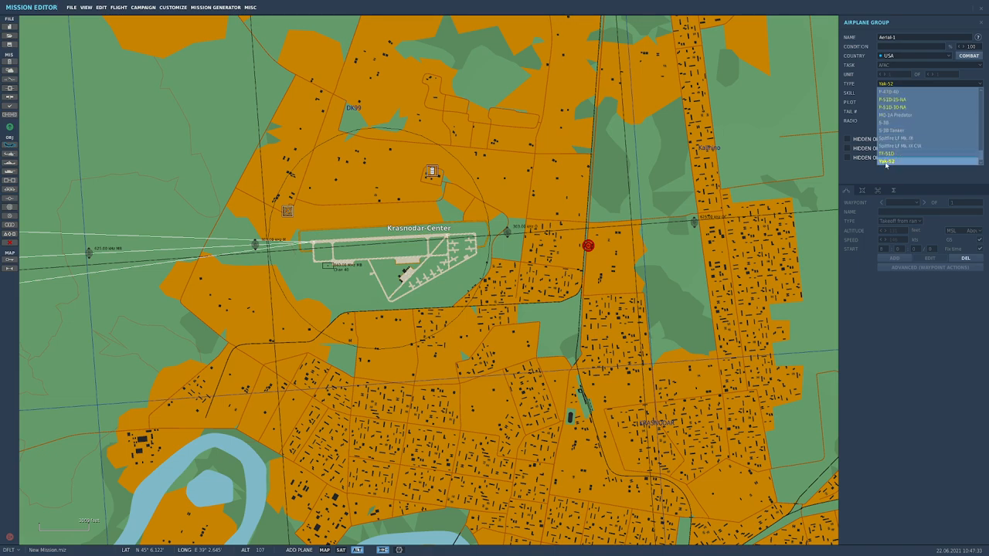
left_click(896, 153)
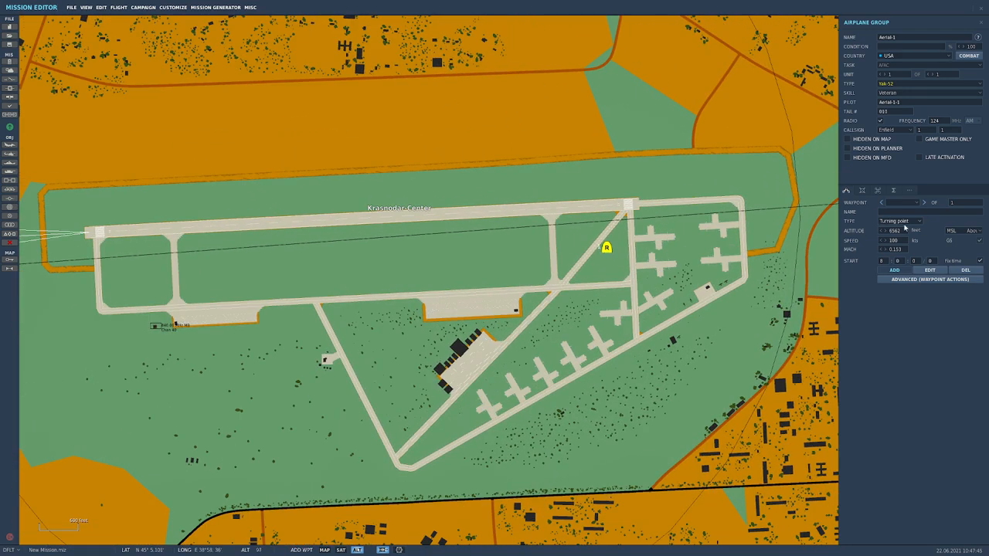
Start the Yak-52 from the ramp at parking spot 24.
left_click(900, 220)
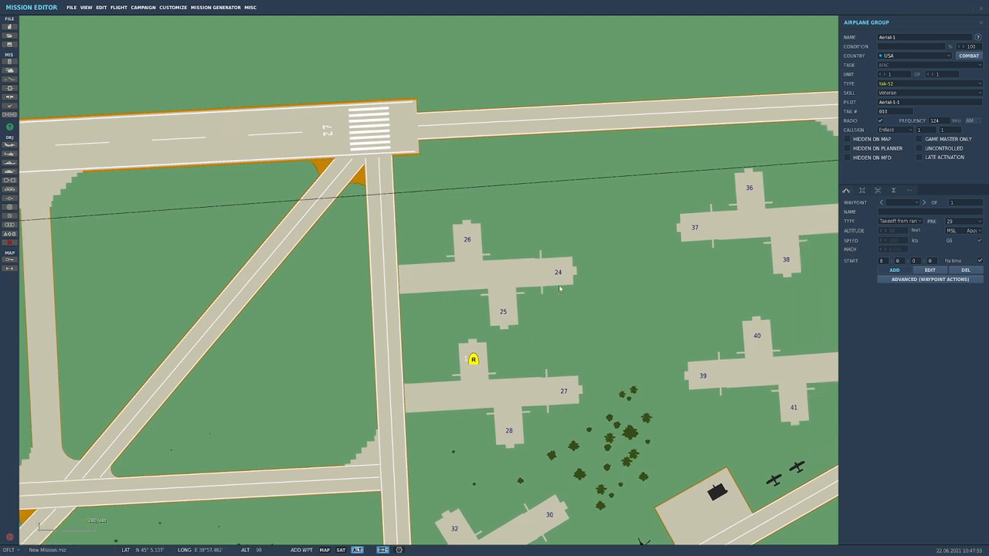
left_click(964, 222)
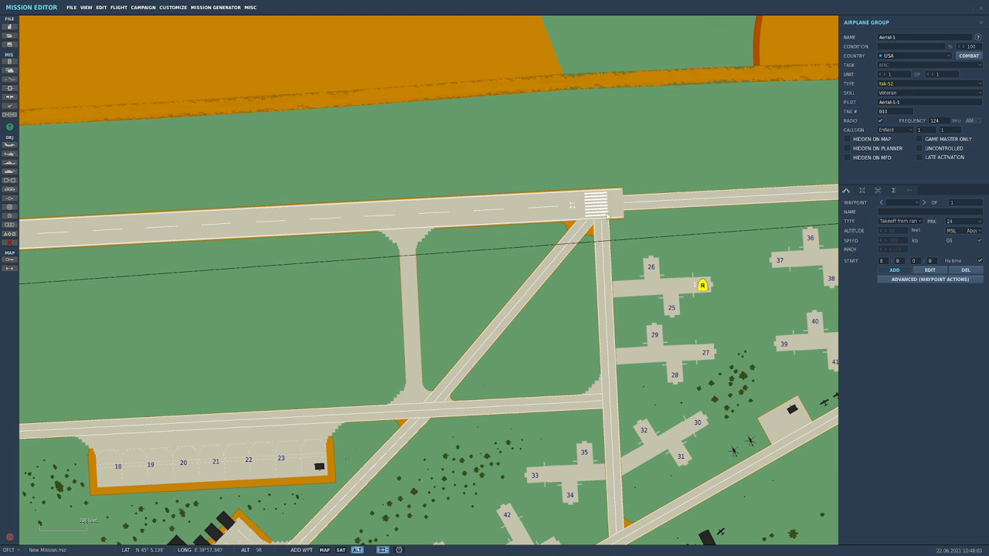
mouse_move(676, 248)
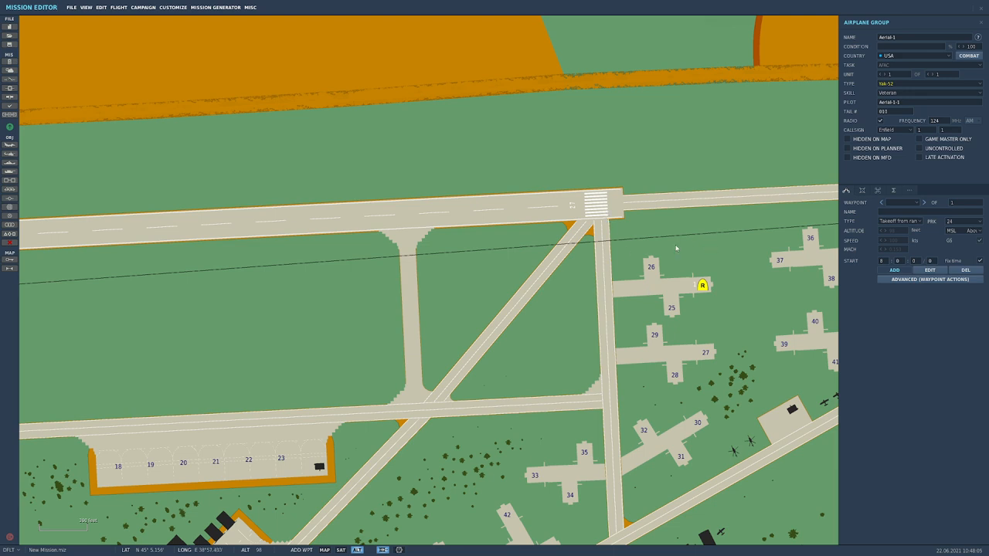
mouse_move(652, 263)
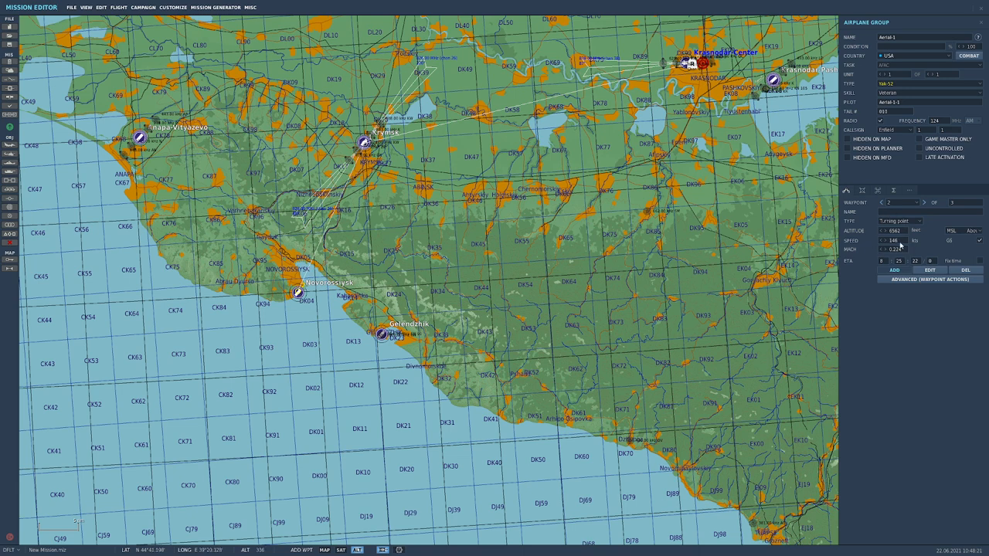
mouse_move(873, 251)
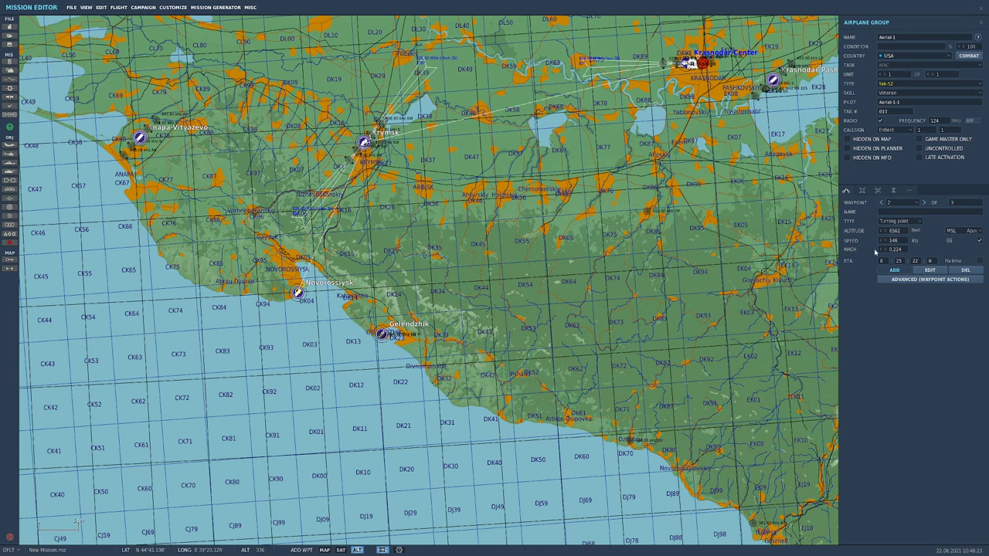
mouse_move(871, 250)
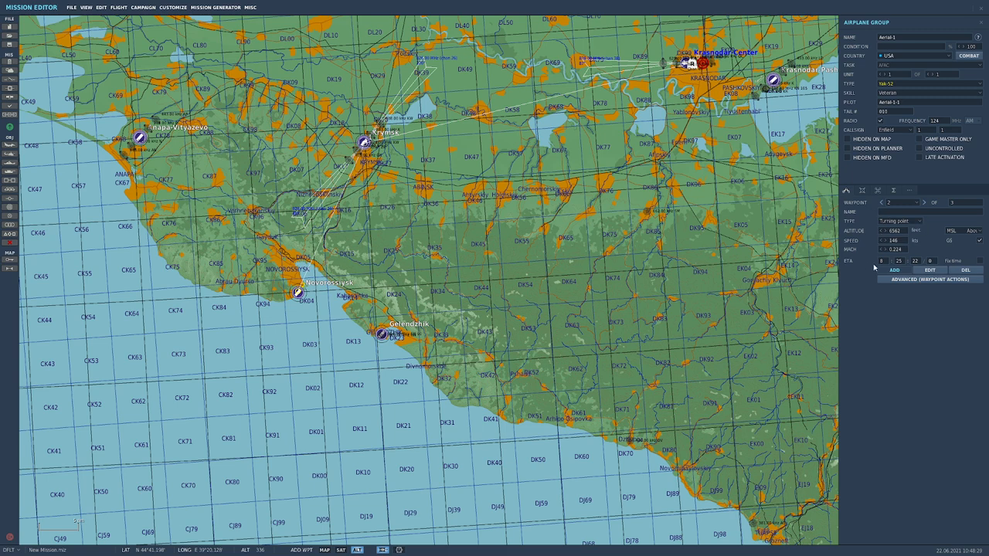
mouse_move(874, 266)
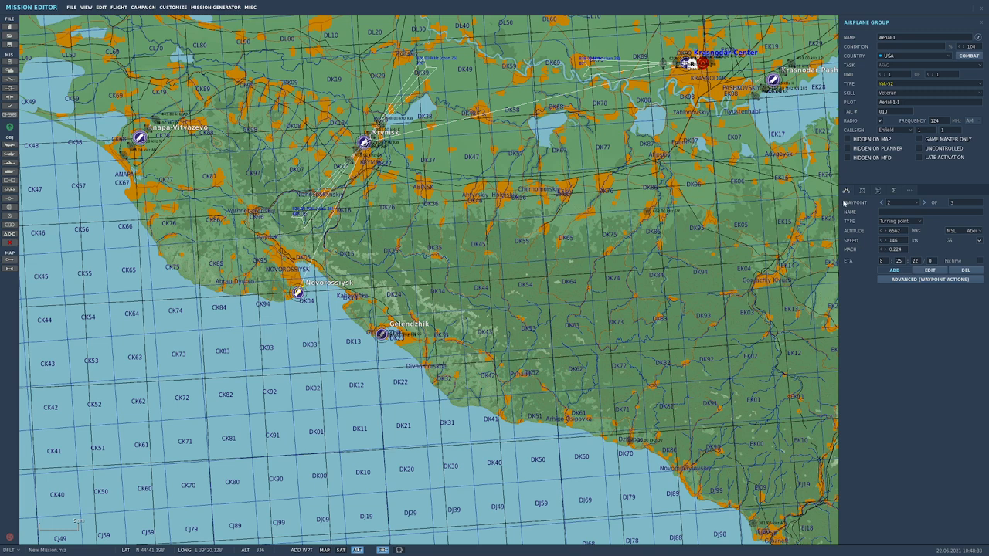
Fit the Yak-52 with the 3-Blade MTV-9 propeller in its additional properties.
left_click(896, 220)
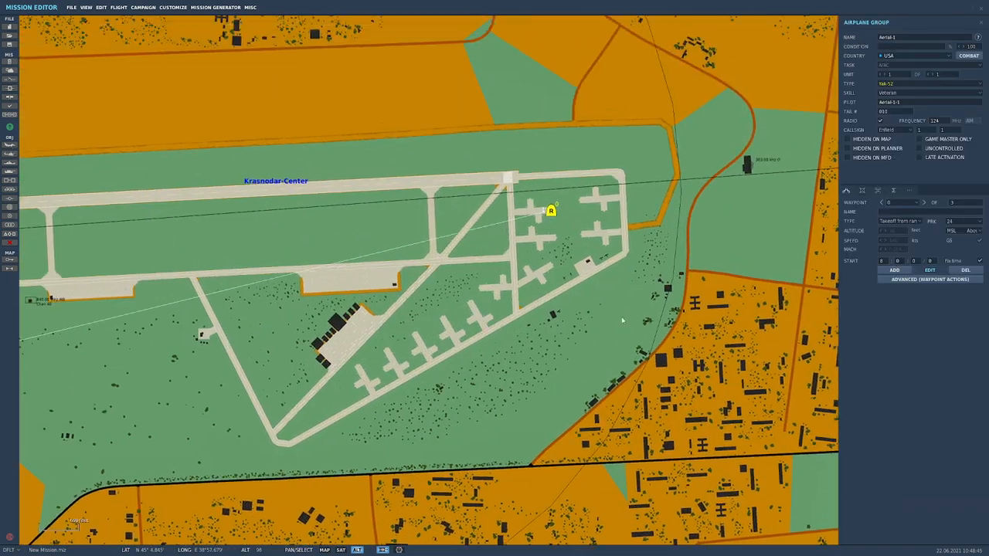
left_click(900, 130)
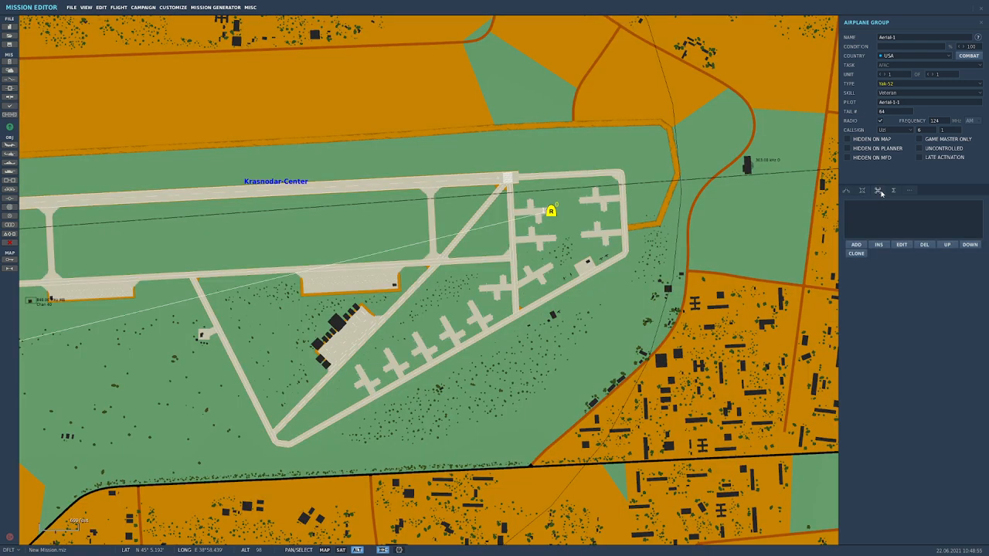
left_click(878, 190)
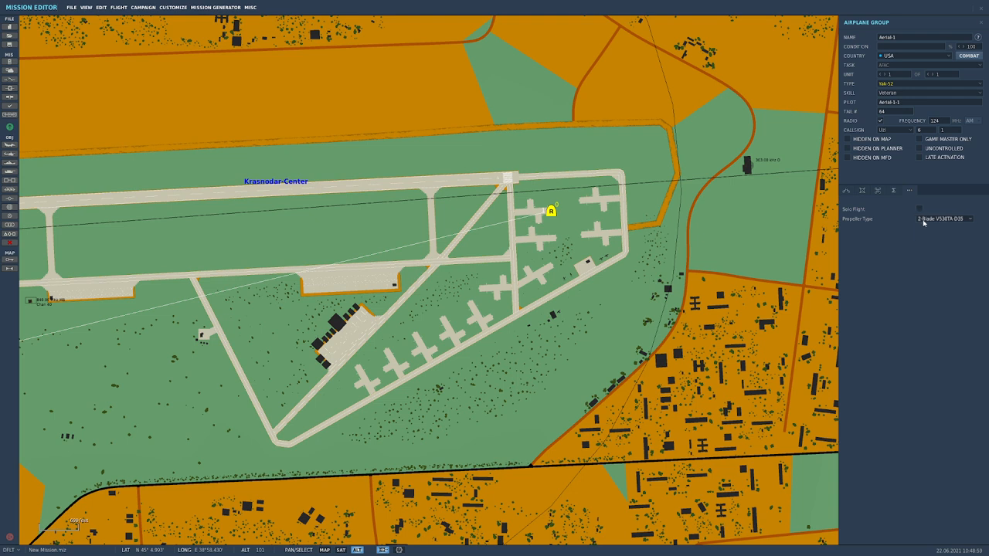
left_click(944, 219)
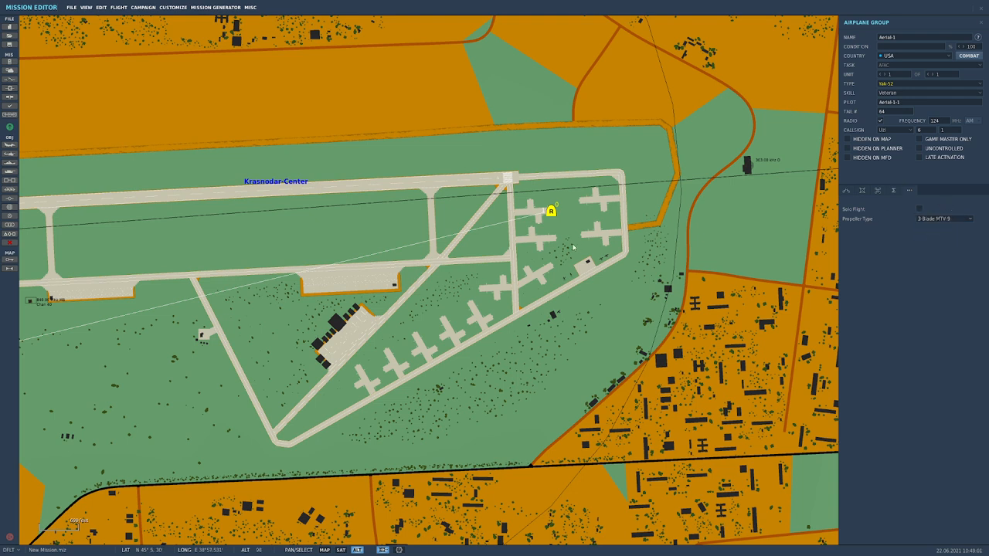
mouse_move(567, 243)
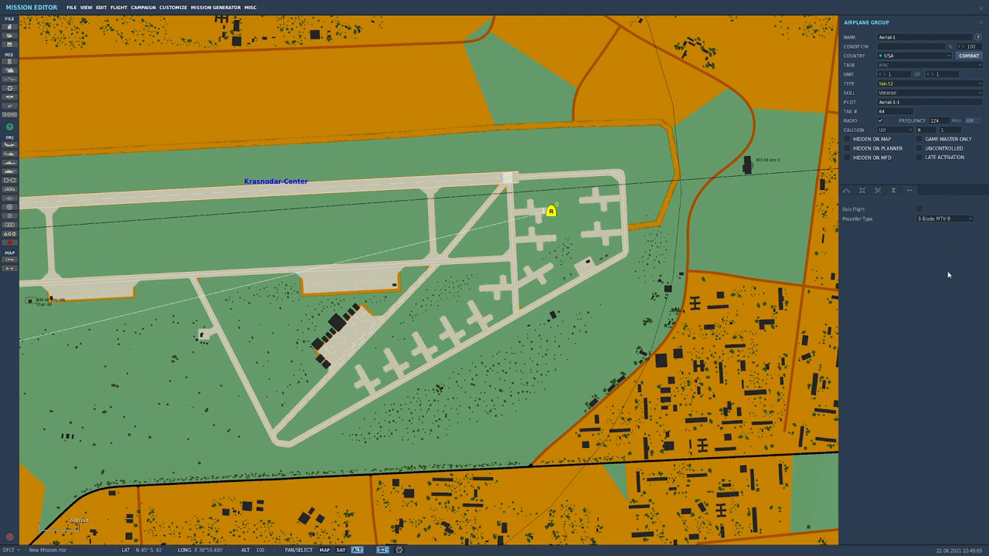
mouse_move(711, 235)
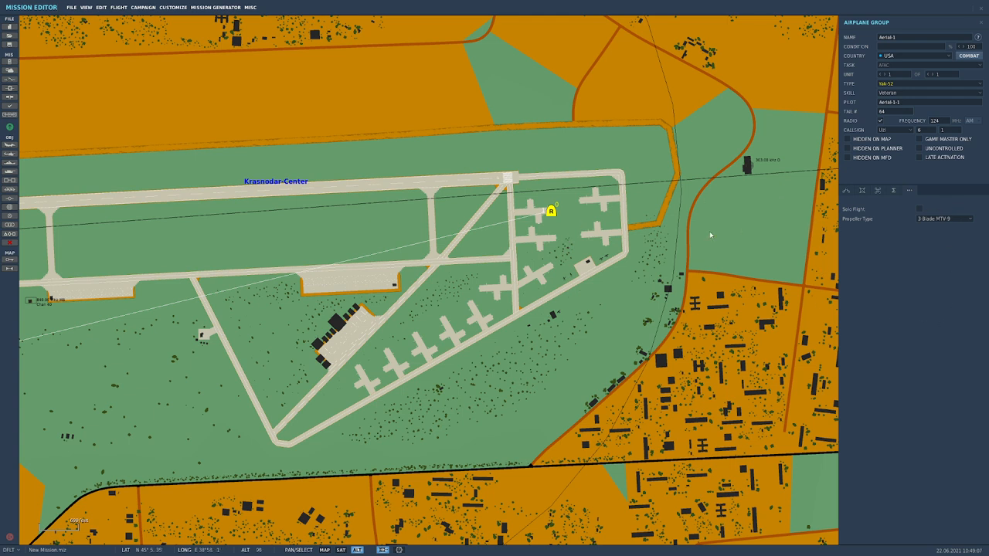
mouse_move(623, 165)
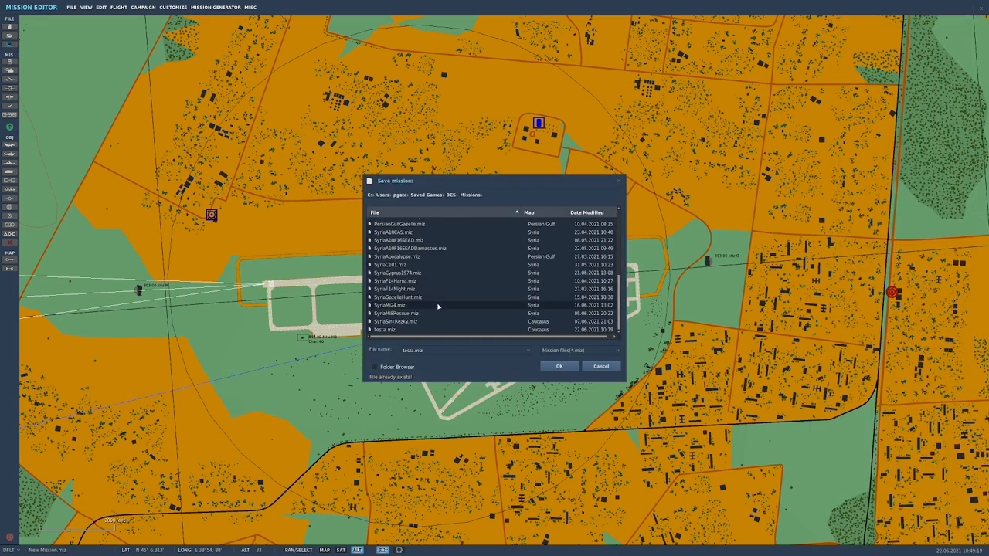
Save the mission as testa.miz, test-fly it, and exit back to the editor.
left_click(384, 329)
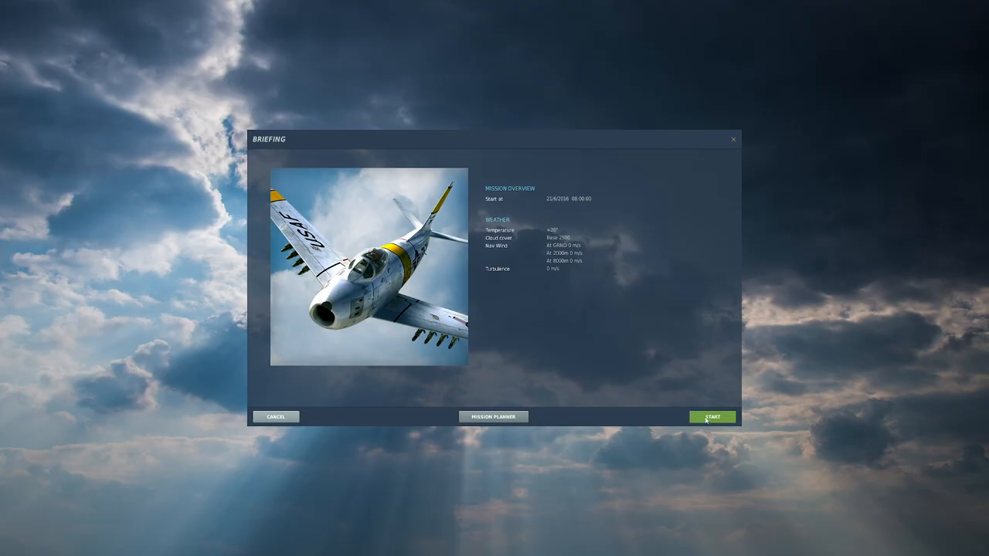
left_click(712, 416)
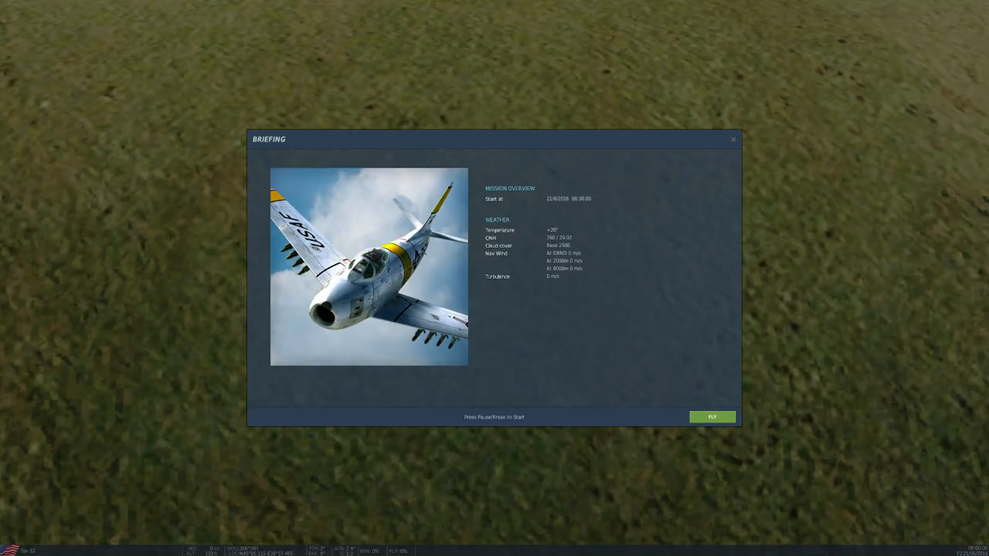
left_click(711, 417)
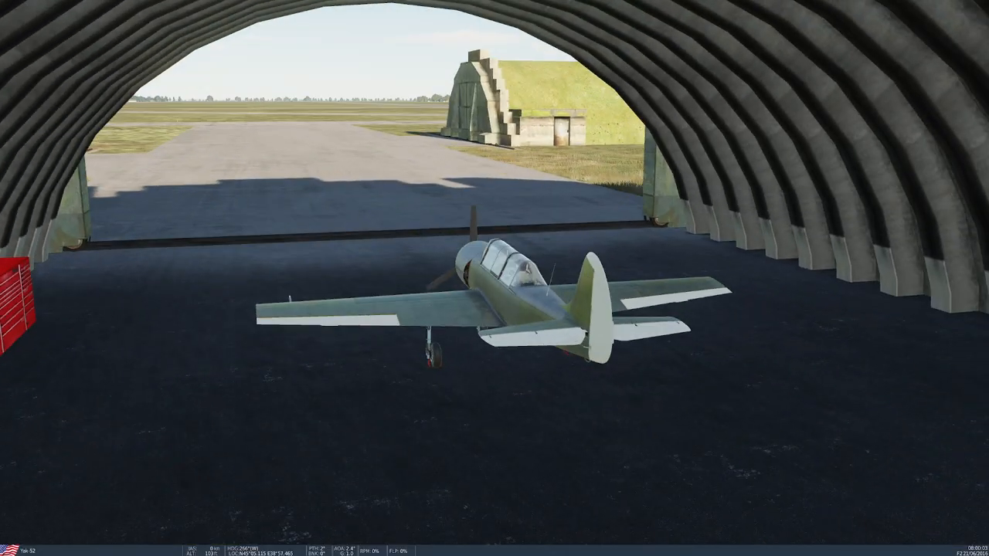
key("Escape")
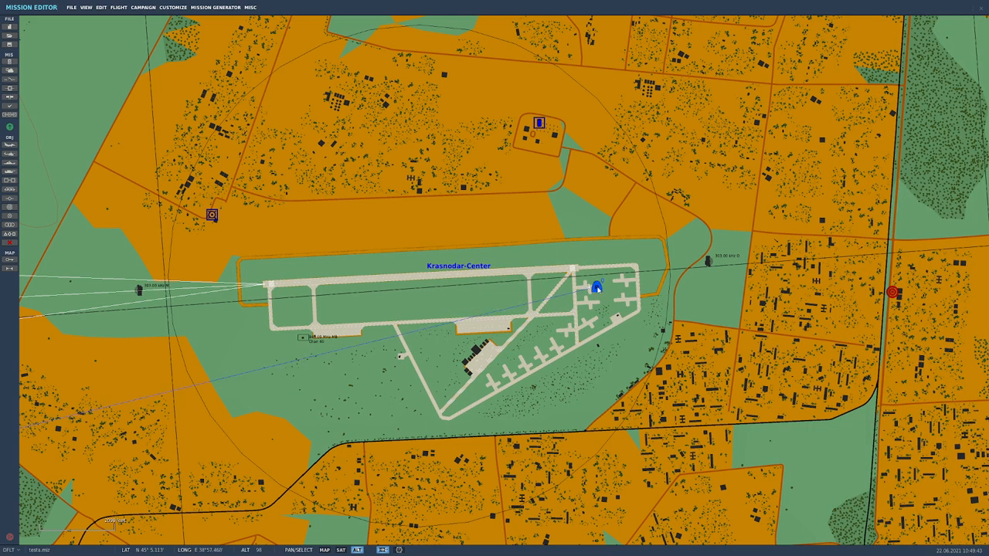
Select the Yak-52 group and save the changes when launching the mission.
left_click(596, 286)
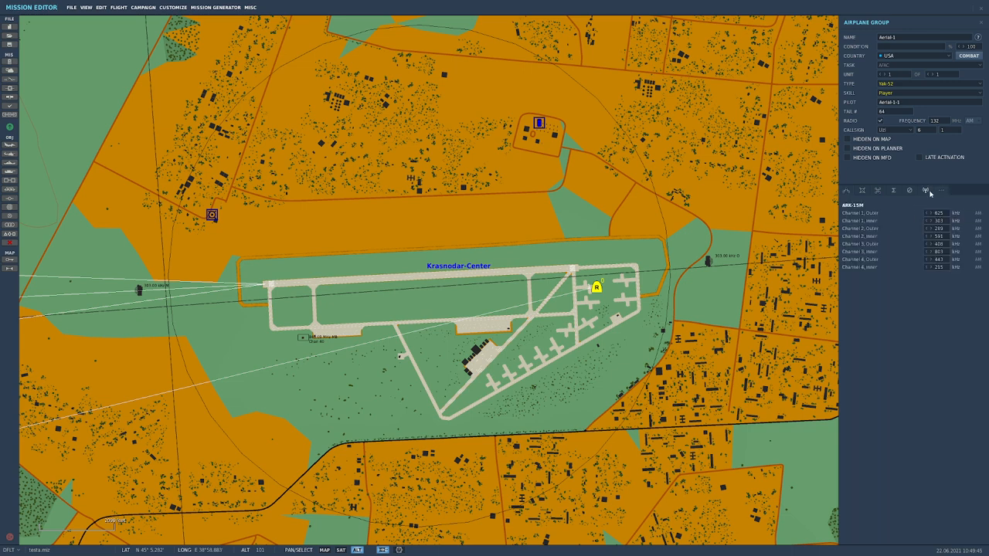
mouse_move(925, 190)
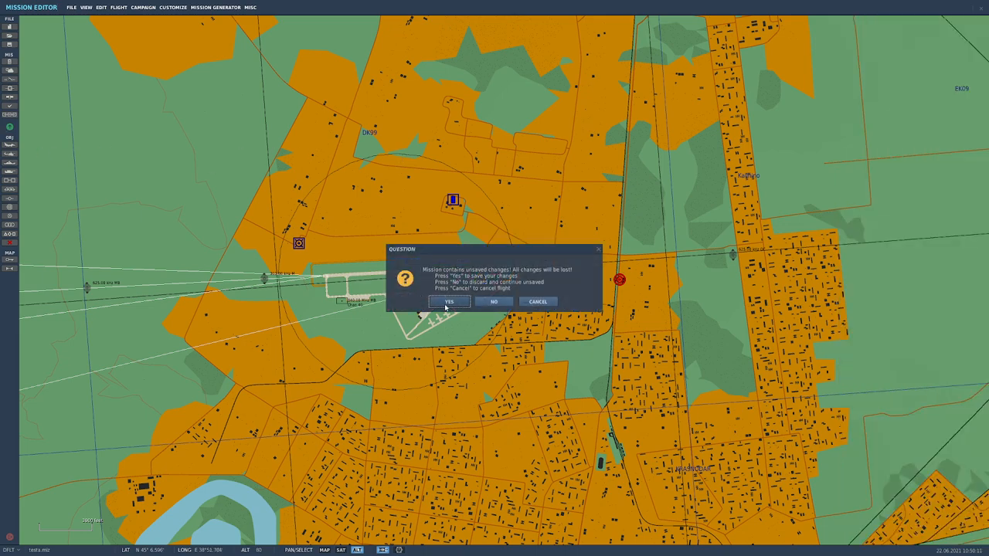
left_click(449, 301)
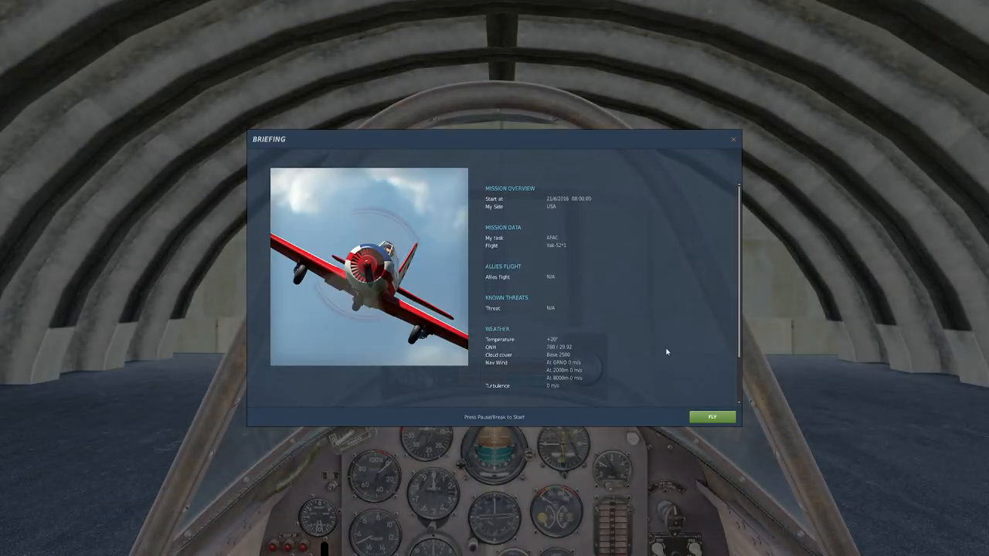
Enter the simulation from the Briefing screen.
left_click(711, 416)
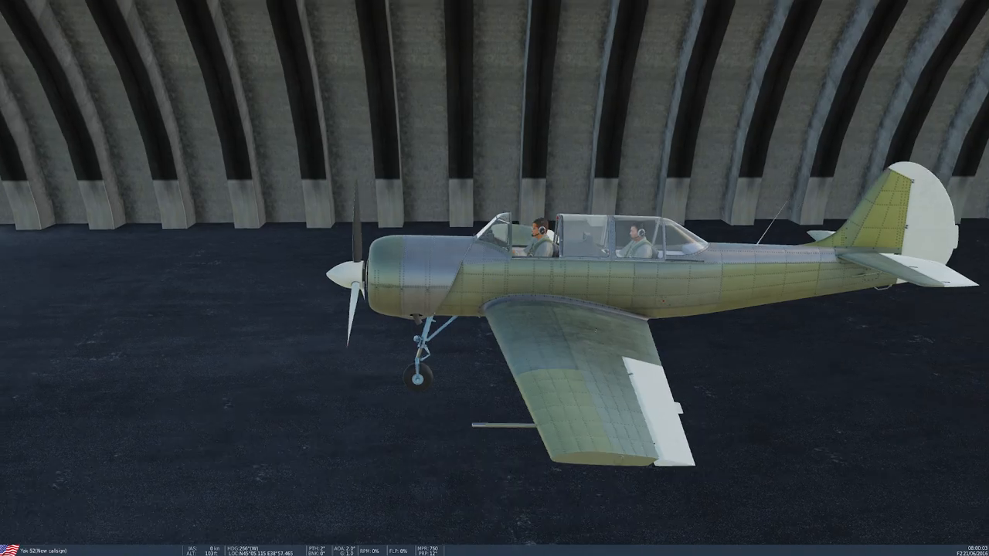